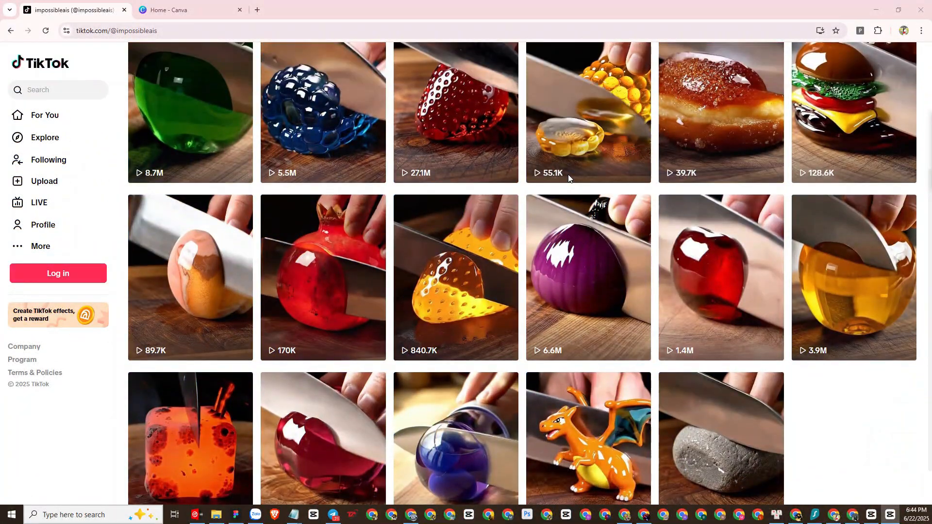
{"action": "mouse_move", "coordinate": [568, 179]}
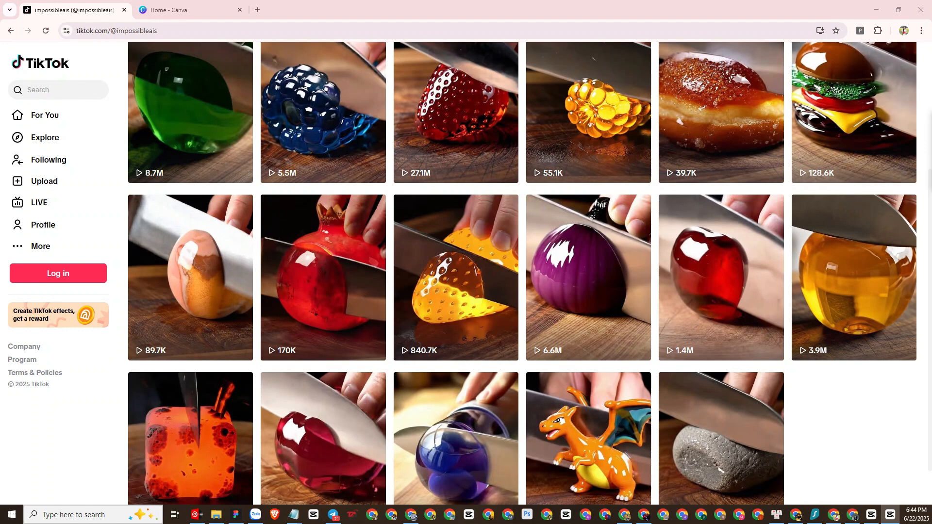
{"action": "mouse_move", "coordinate": [808, 338]}
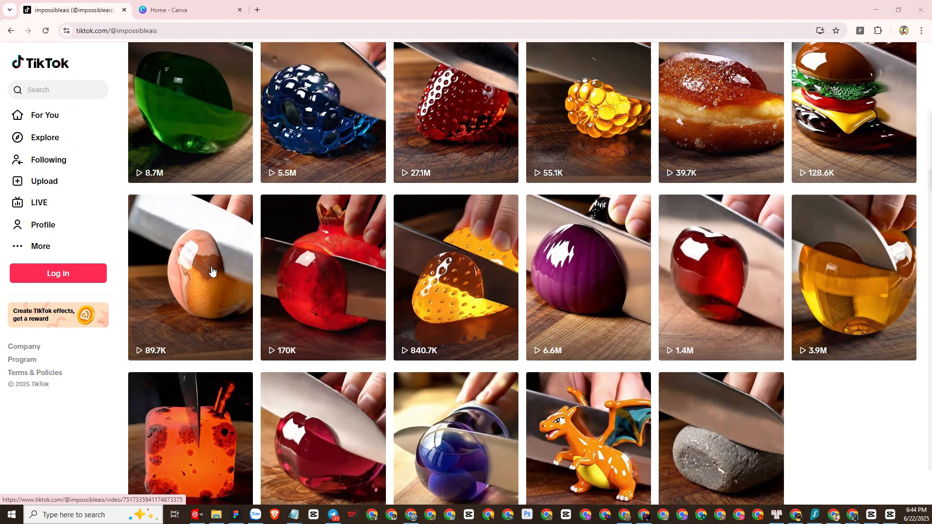
{"action": "mouse_move", "coordinate": [190, 253]}
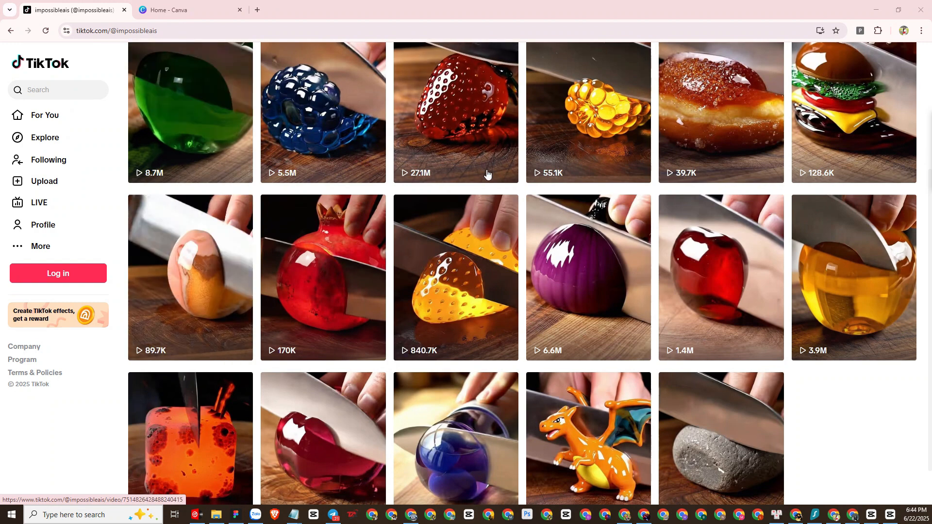
{"action": "mouse_move", "coordinate": [562, 137]}
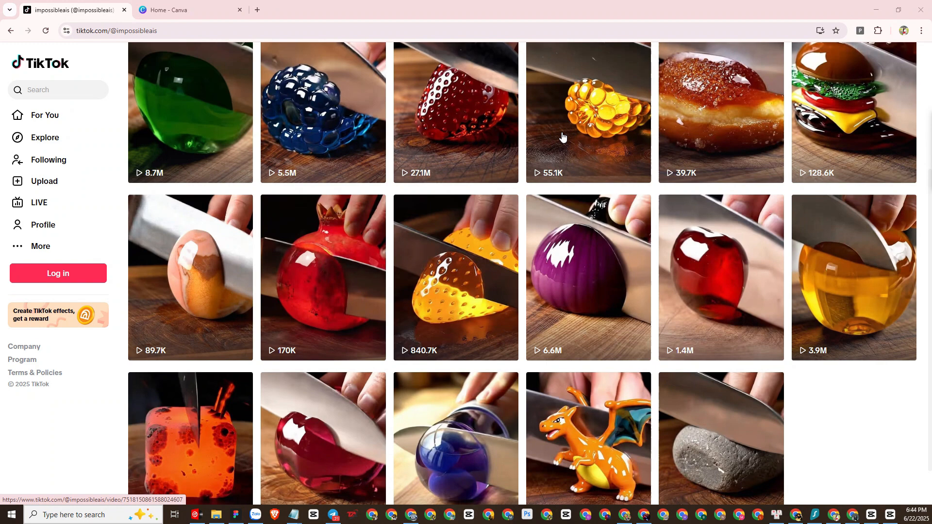
{"action": "mouse_move", "coordinate": [226, 165]}
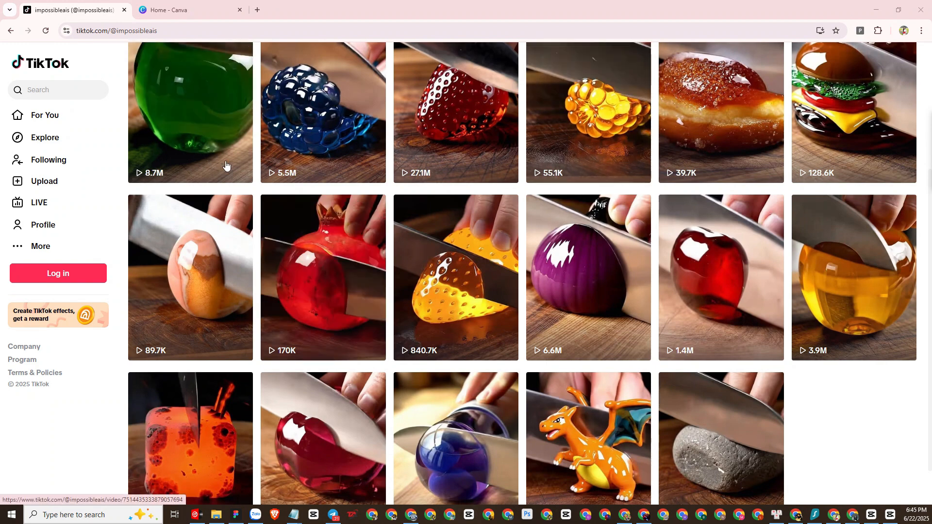
Scroll through the Canva pricing page and return to its tab
{"action": "scroll", "scroll_direction": "up", "scroll_amount": 3}
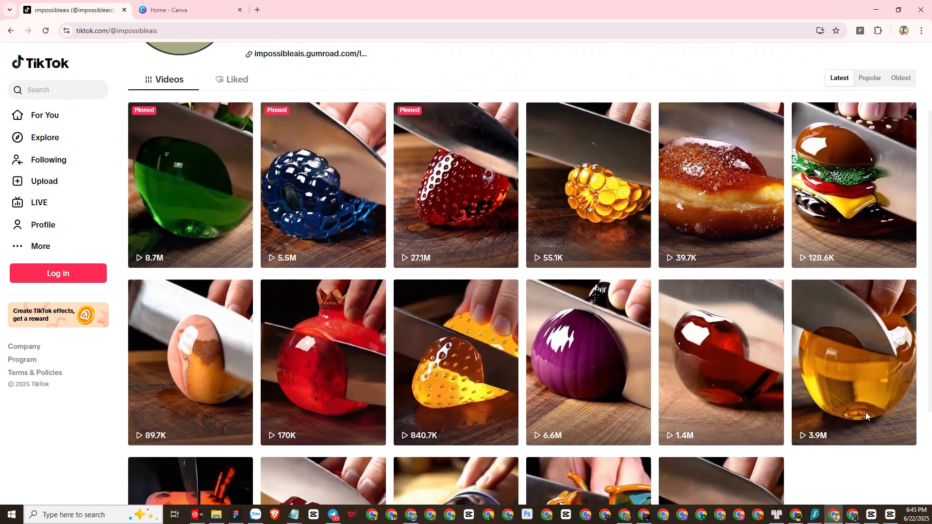
{"action": "scroll", "scroll_direction": "down", "scroll_amount": 3}
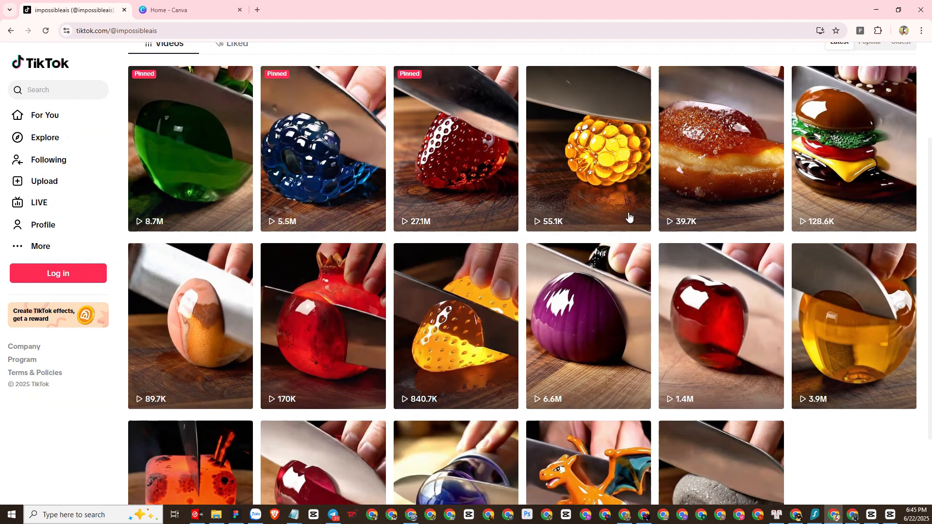
{"action": "scroll", "scroll_direction": "down", "scroll_amount": 3}
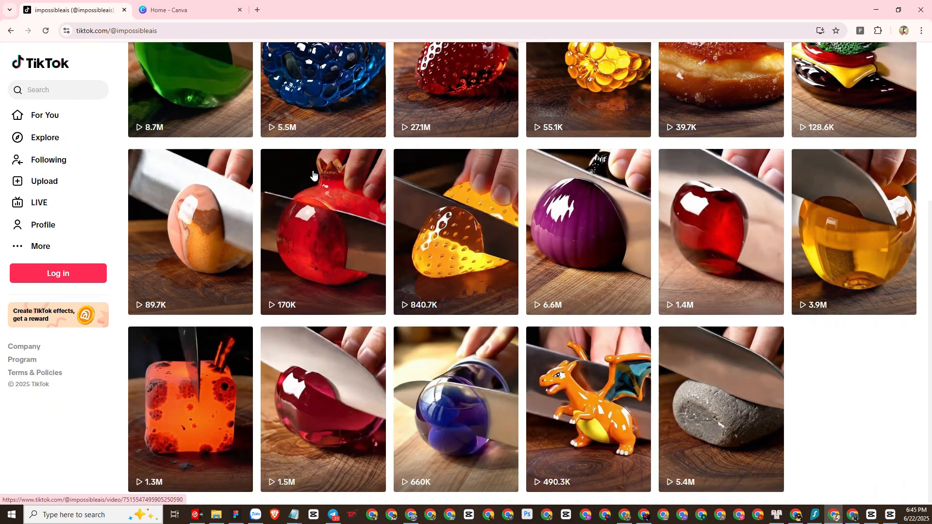
{"action": "scroll", "scroll_direction": "up", "scroll_amount": 3}
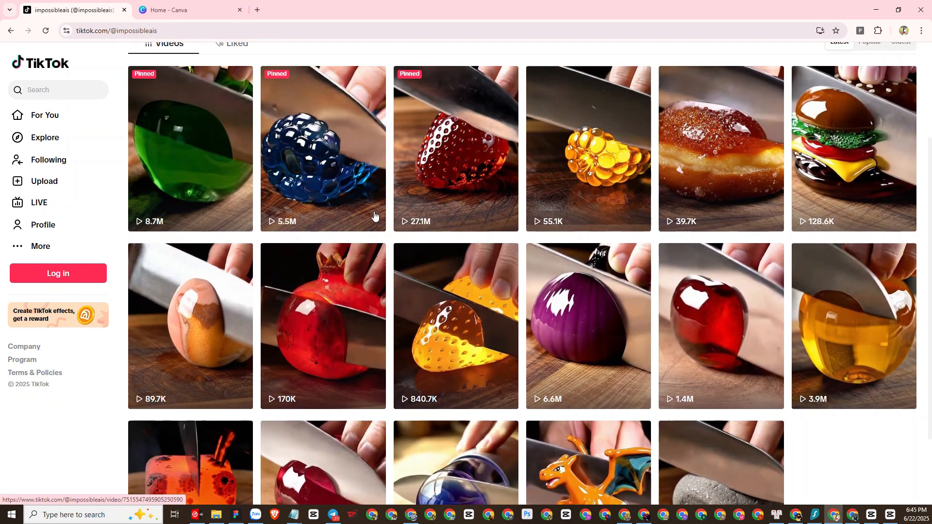
{"action": "mouse_move", "coordinate": [525, 186]}
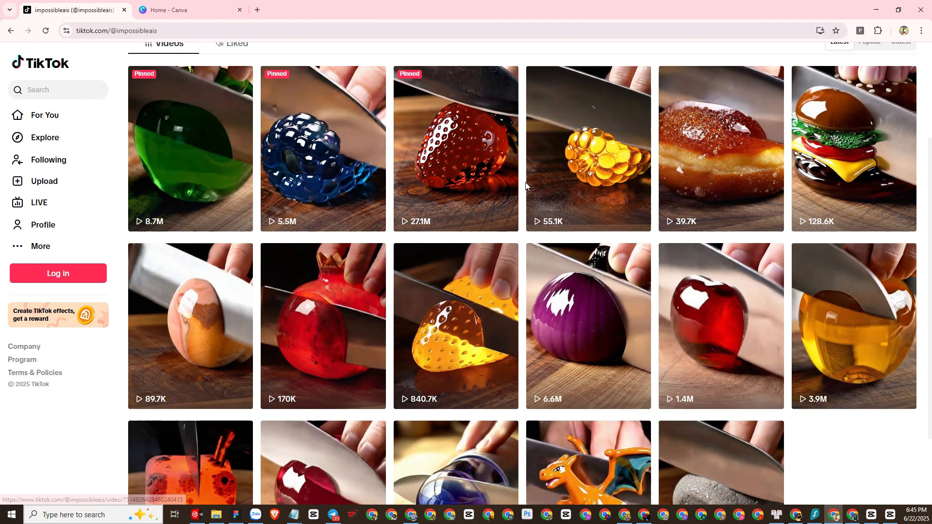
{"action": "scroll", "scroll_direction": "down", "scroll_amount": 3}
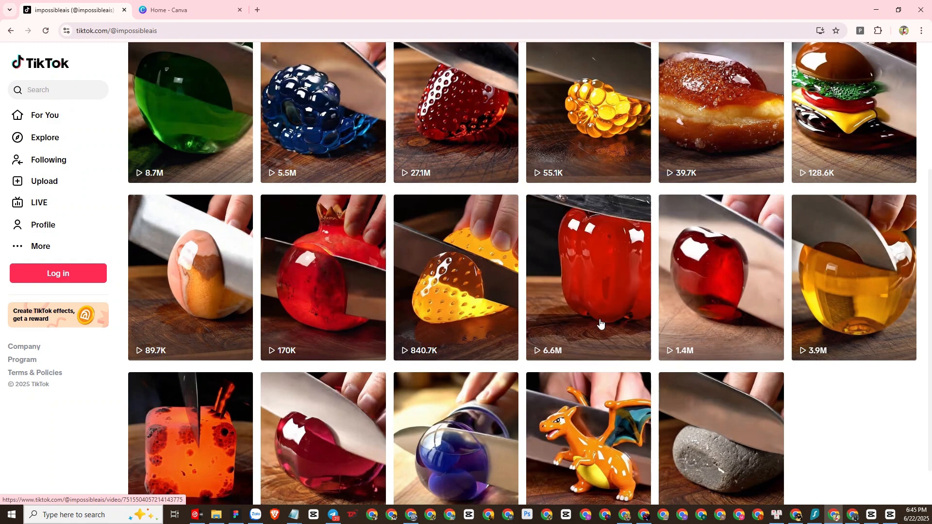
{"action": "mouse_move", "coordinate": [592, 389]}
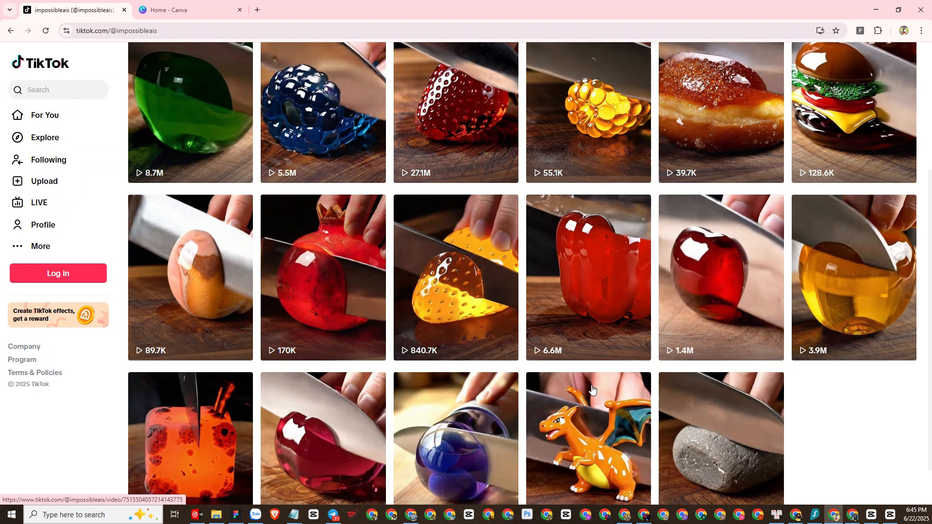
{"action": "left_click", "coordinate": [190, 10]}
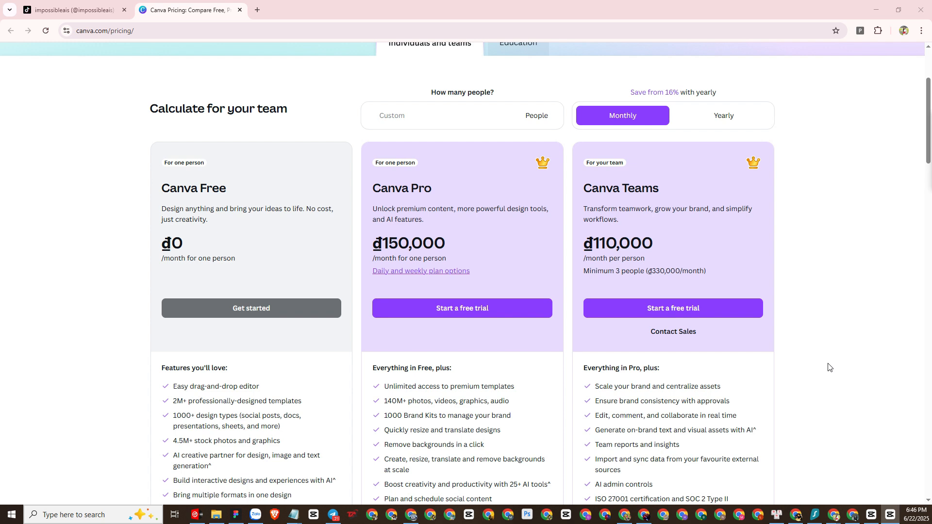
{"action": "mouse_move", "coordinate": [822, 372]}
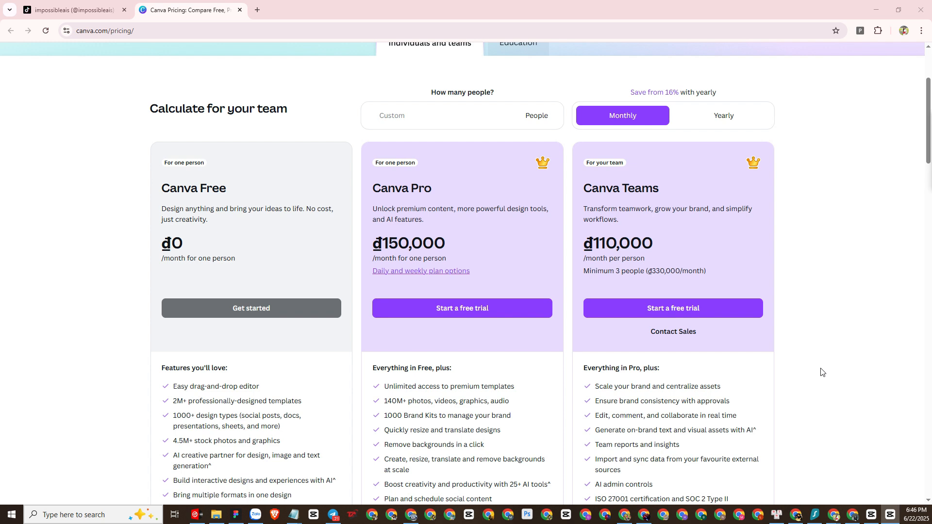
{"action": "mouse_move", "coordinate": [548, 506]}
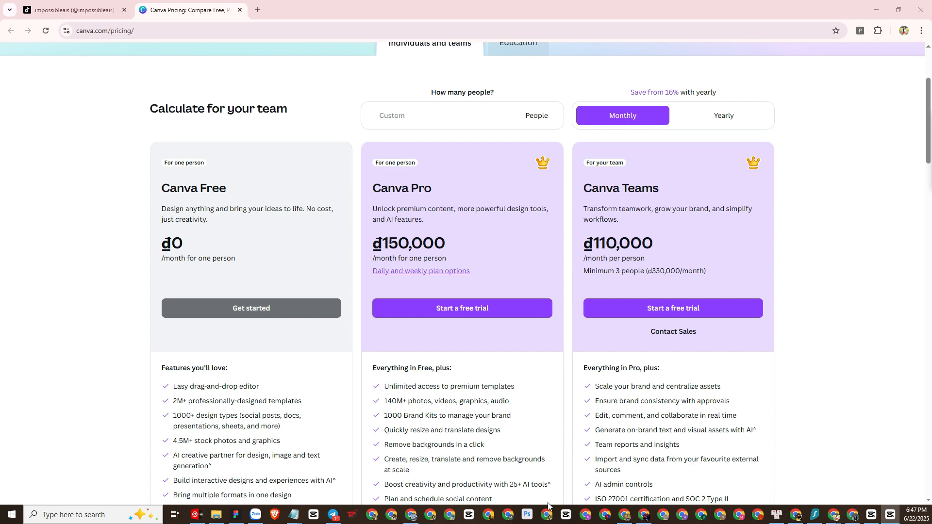
Open the YouTube tutorial on getting Canva Pro free, then return to Canva
{"action": "left_click", "coordinate": [305, 9]}
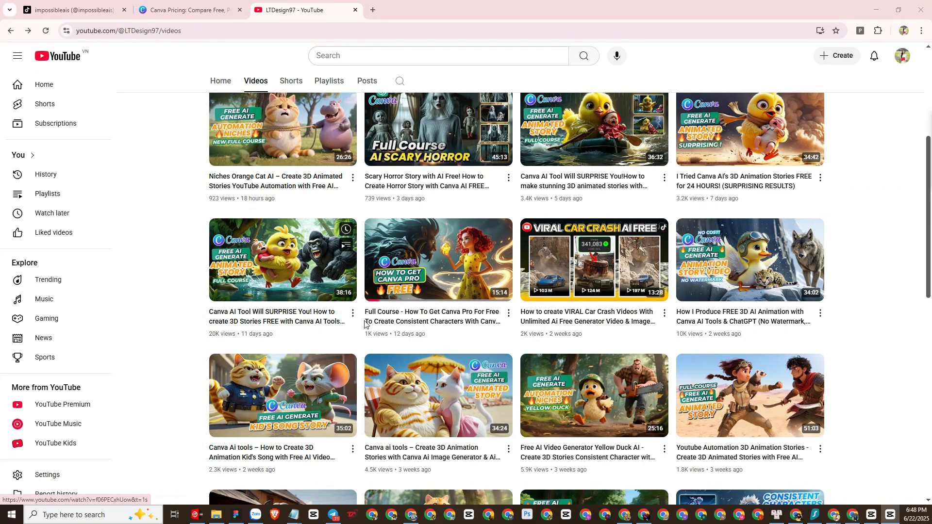
{"action": "mouse_move", "coordinate": [438, 260]}
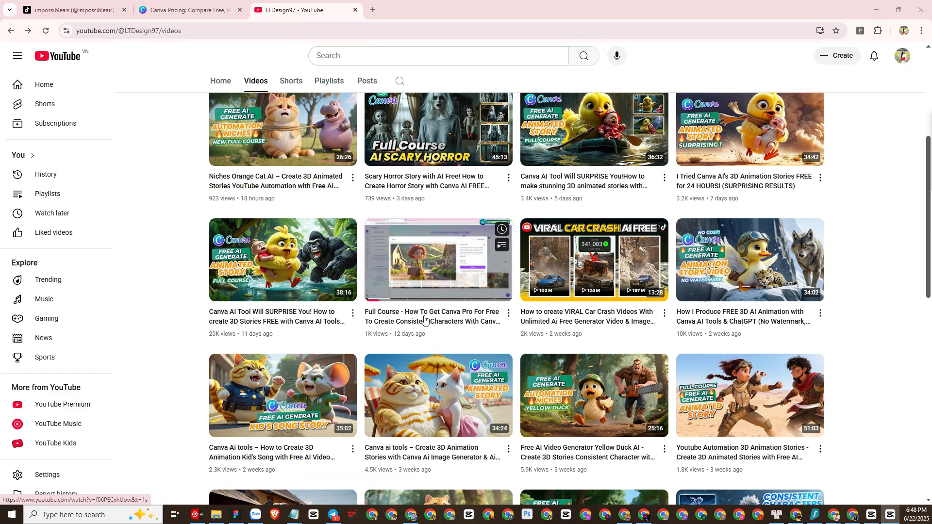
{"action": "left_click", "coordinate": [437, 259]}
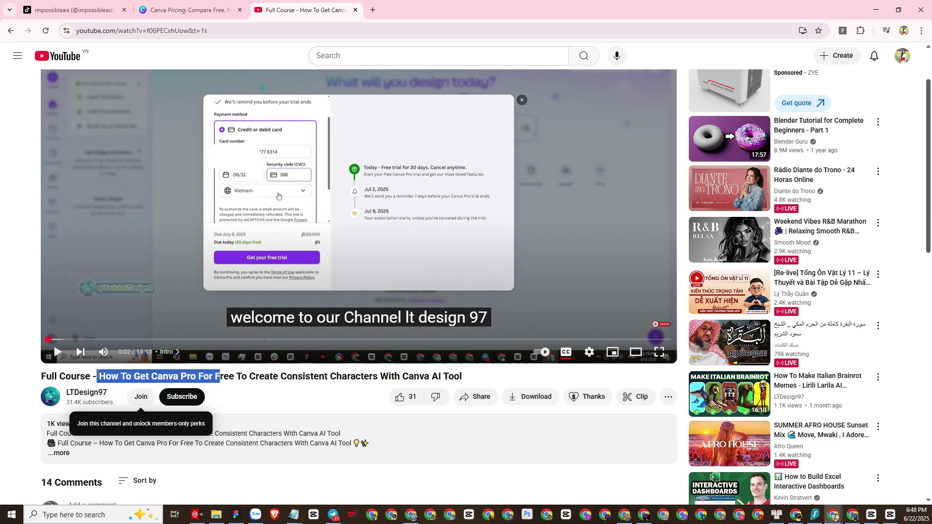
{"action": "left_click", "coordinate": [190, 10]}
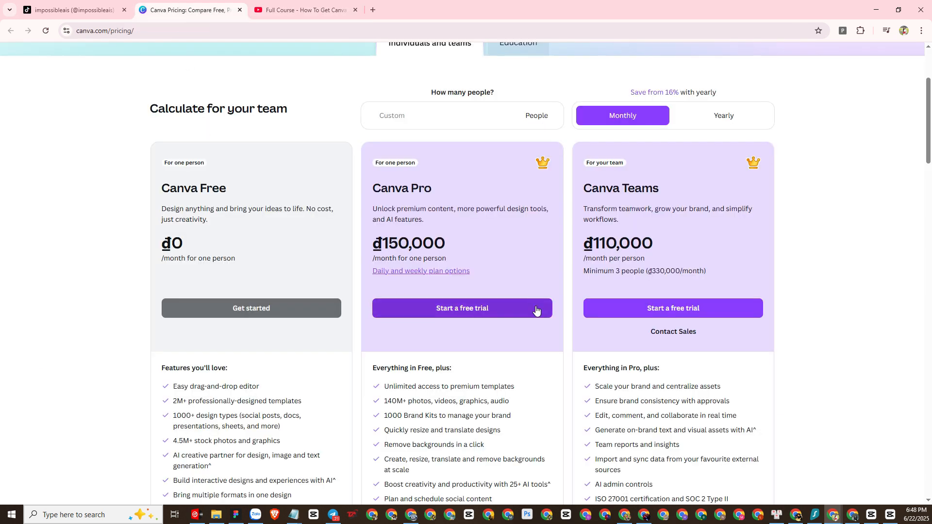
{"action": "scroll", "scroll_direction": "down", "scroll_amount": 3}
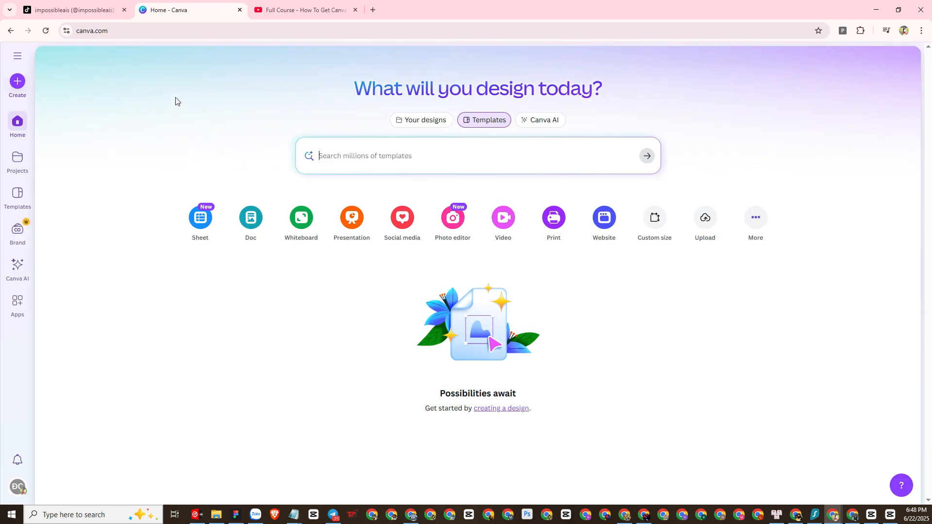
Open the Canva AI prompt page, briefly opening and closing the account menu
{"action": "left_click", "coordinate": [119, 30]}
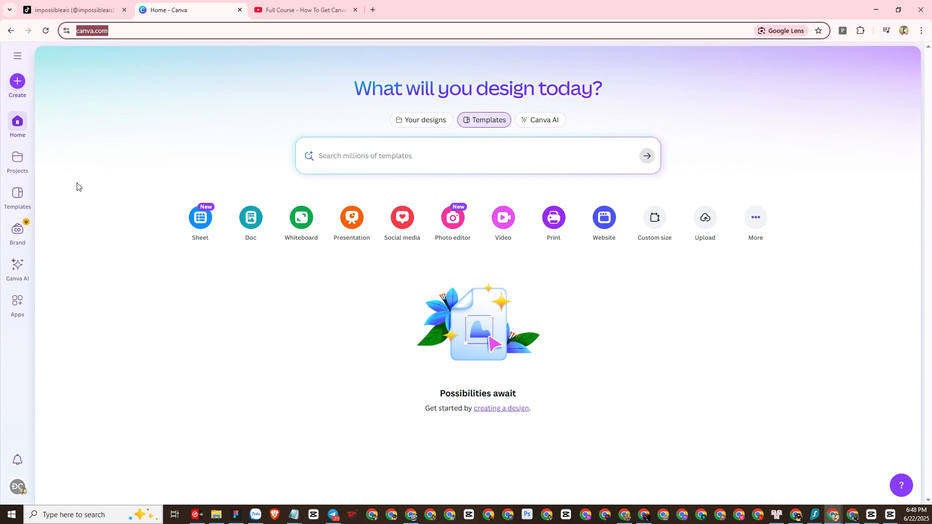
{"action": "left_click", "coordinate": [544, 120]}
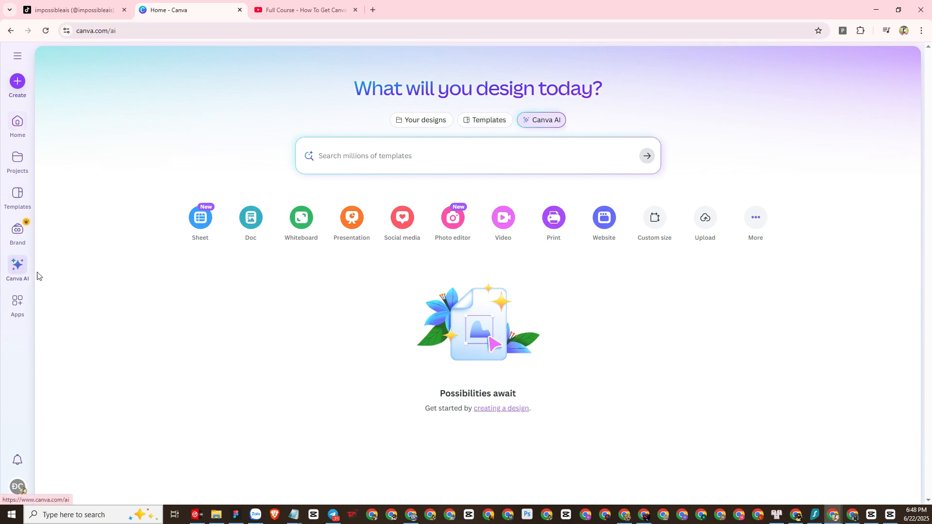
{"action": "left_click", "coordinate": [541, 120]}
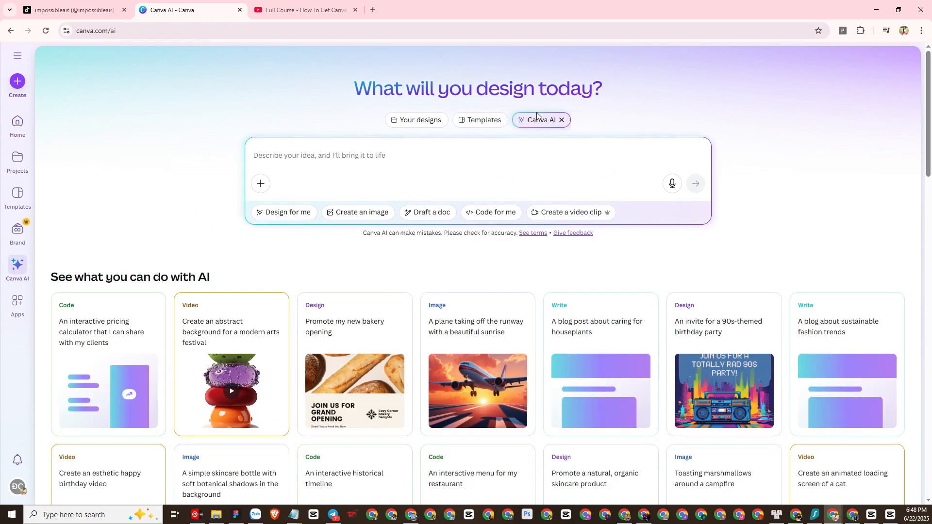
{"action": "mouse_move", "coordinate": [529, 145]}
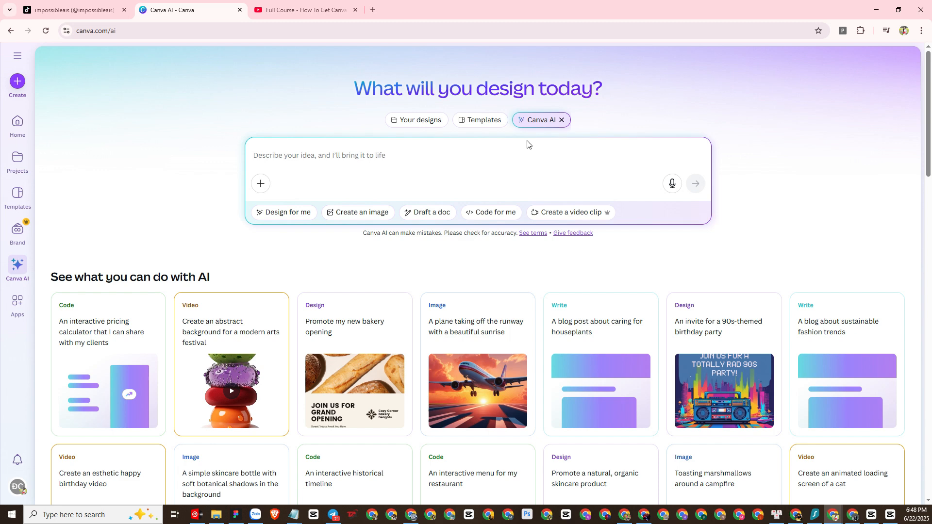
{"action": "left_click", "coordinate": [16, 487]}
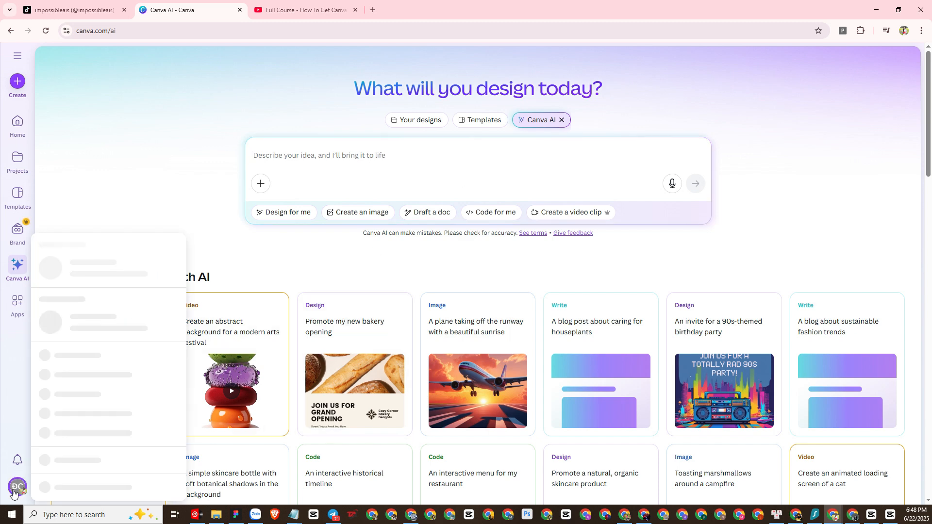
{"action": "left_click", "coordinate": [16, 487]}
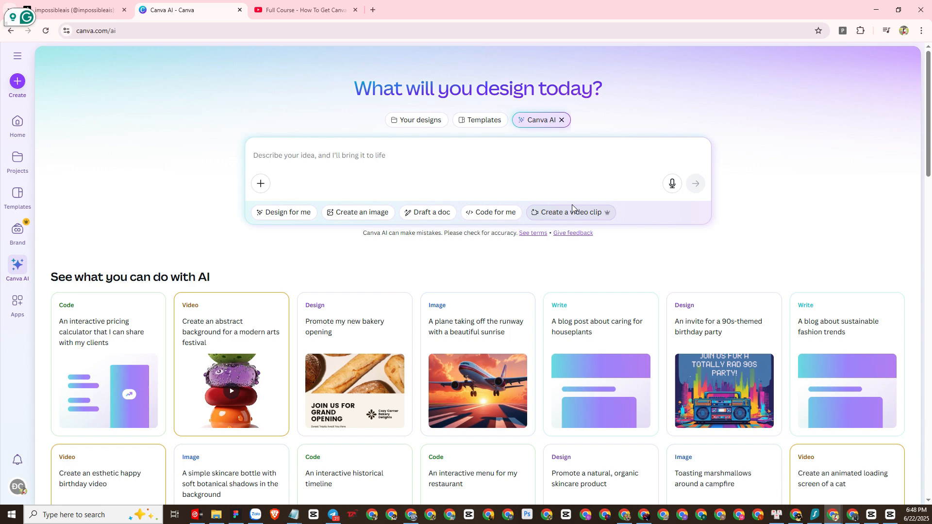
{"action": "mouse_move", "coordinate": [567, 216]}
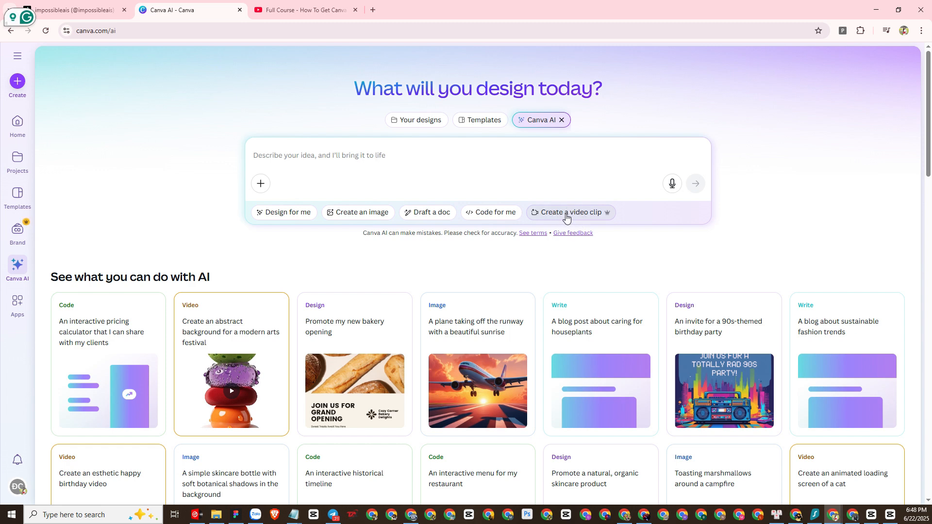
{"action": "mouse_move", "coordinate": [19, 498]}
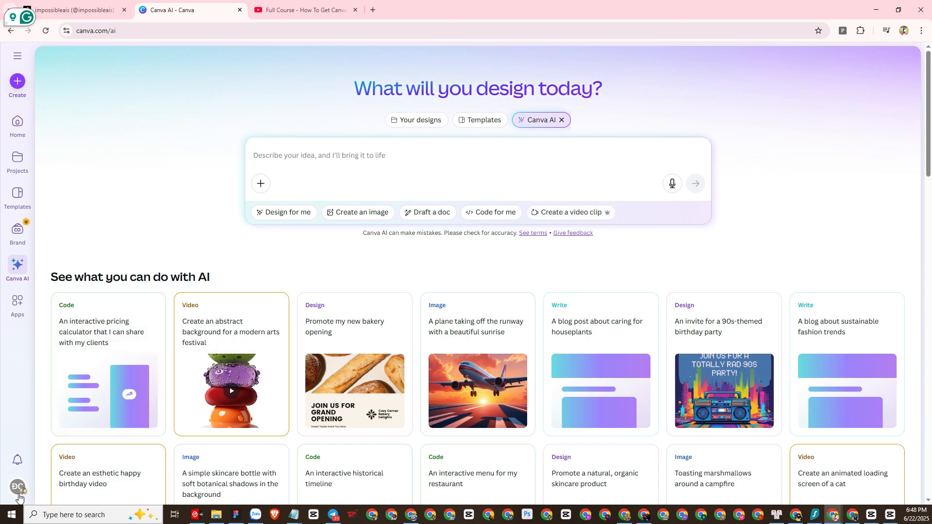
Visit Your profile settings from the account menu, then return to Canva AI
{"action": "left_click", "coordinate": [18, 487]}
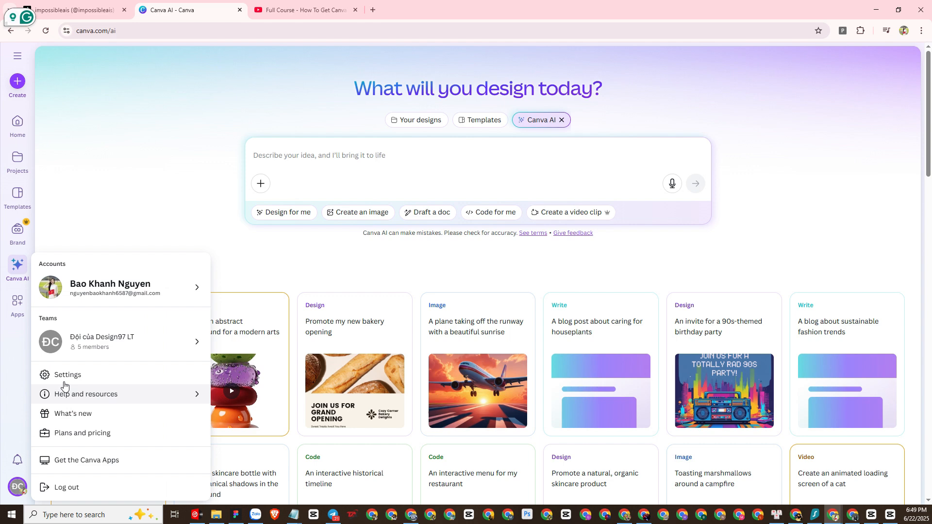
{"action": "left_click", "coordinate": [68, 374]}
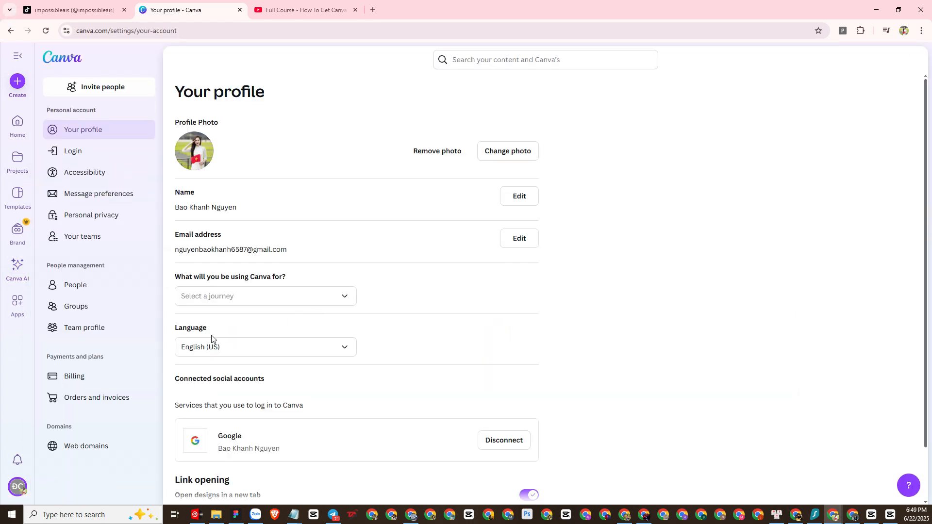
{"action": "left_click", "coordinate": [265, 347]}
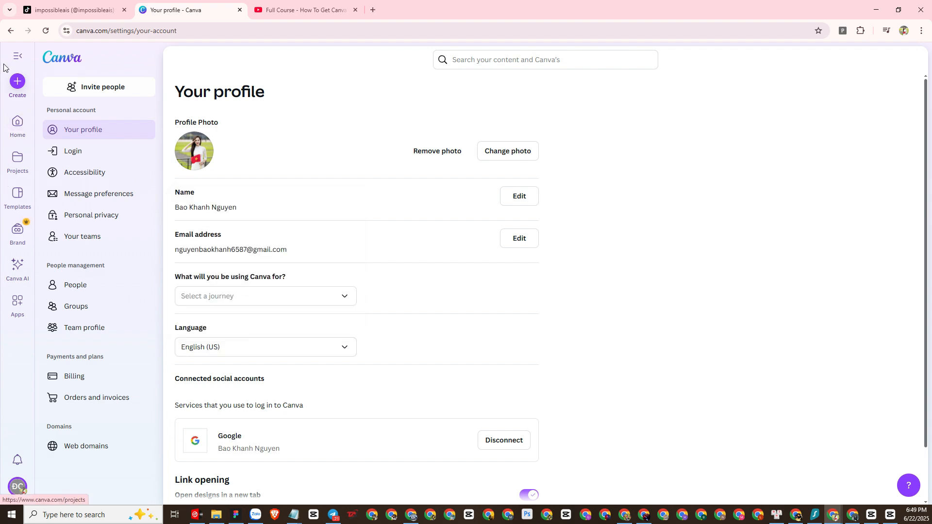
{"action": "left_click", "coordinate": [18, 266]}
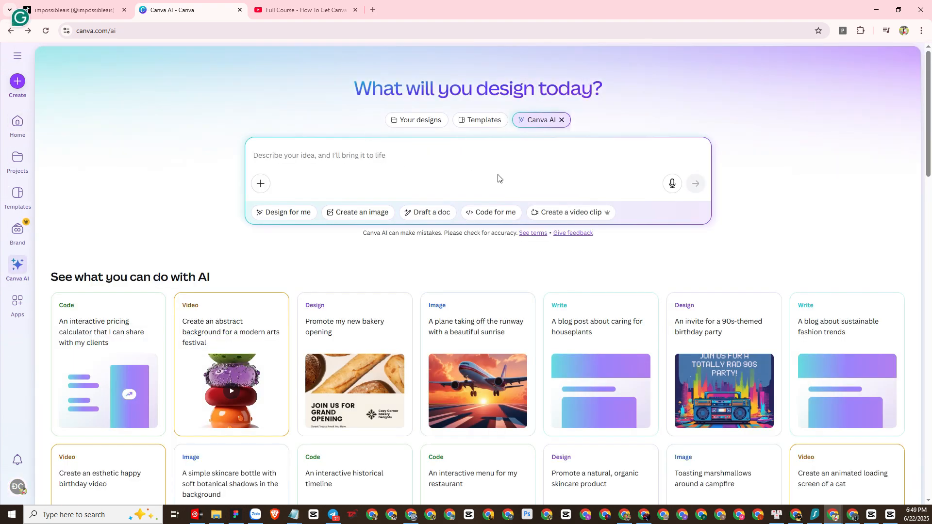
Switch Canva AI to video-clip mode with 16:9 aspect ratio and 8-second duration
{"action": "left_click", "coordinate": [566, 212]}
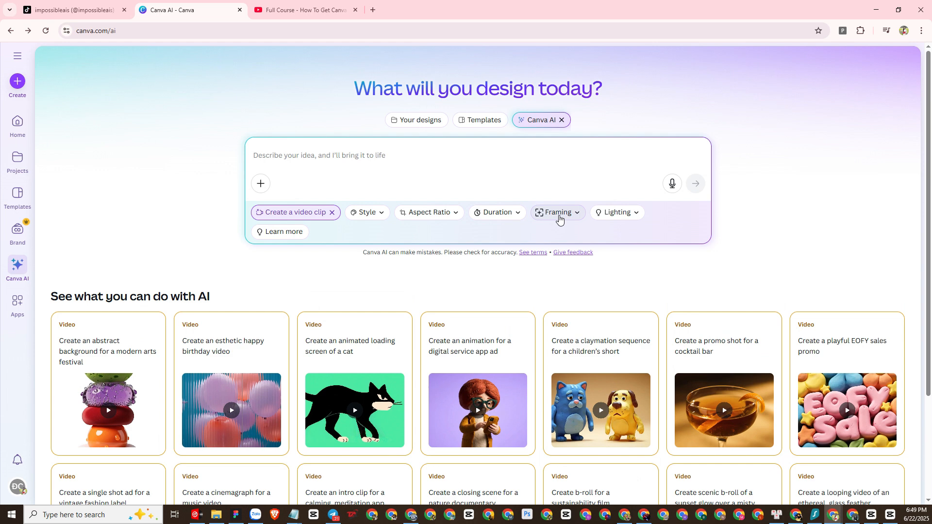
{"action": "mouse_move", "coordinate": [315, 215]}
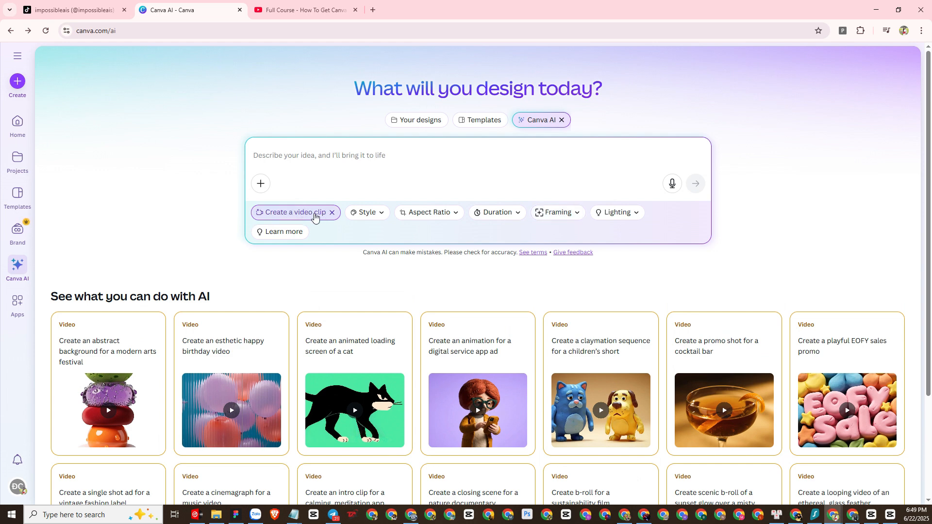
{"action": "left_click", "coordinate": [427, 212]}
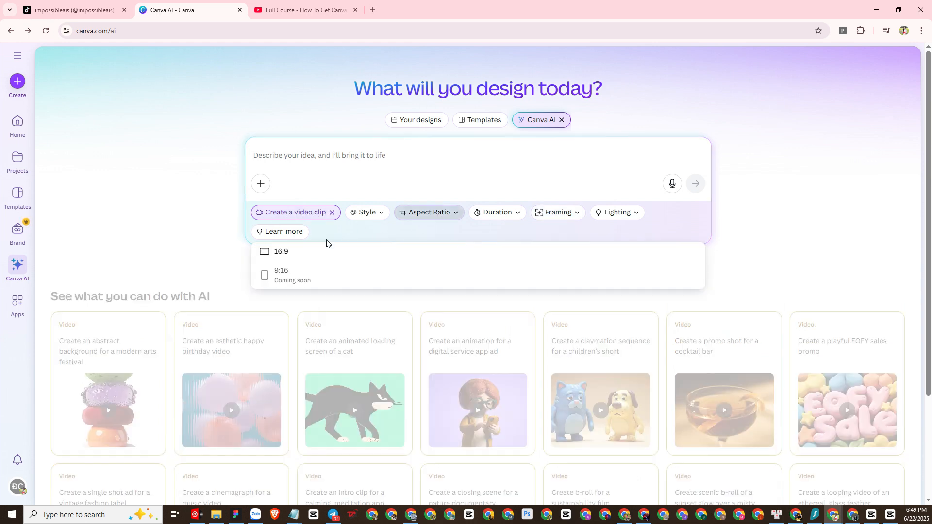
{"action": "left_click", "coordinate": [281, 251]}
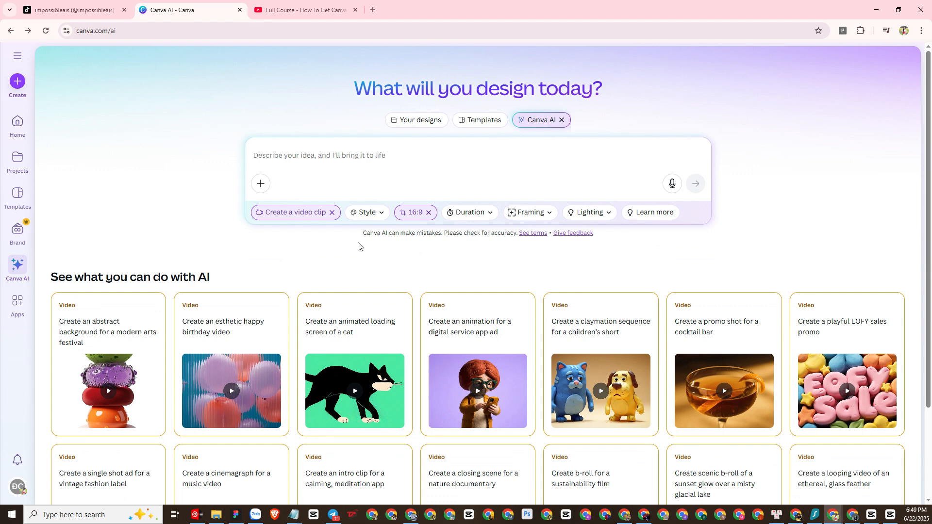
{"action": "left_click", "coordinate": [469, 212]}
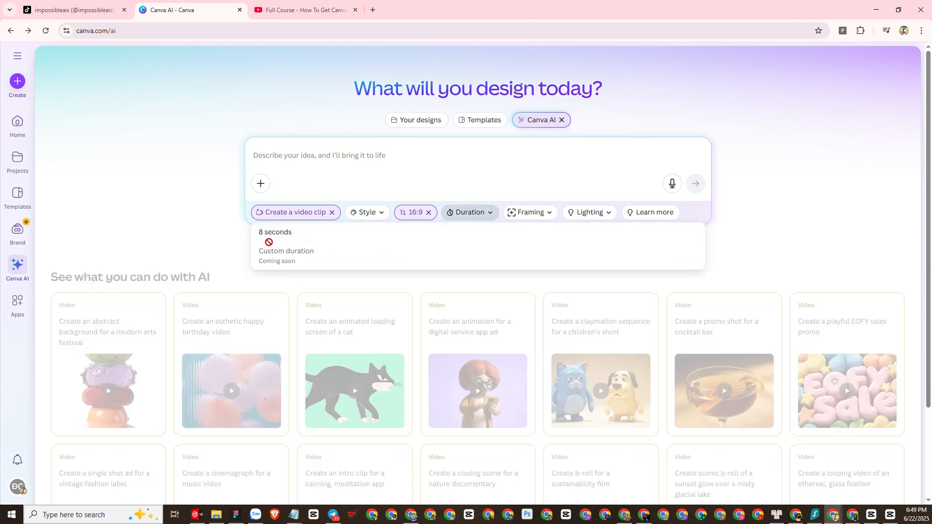
{"action": "left_click", "coordinate": [274, 233]}
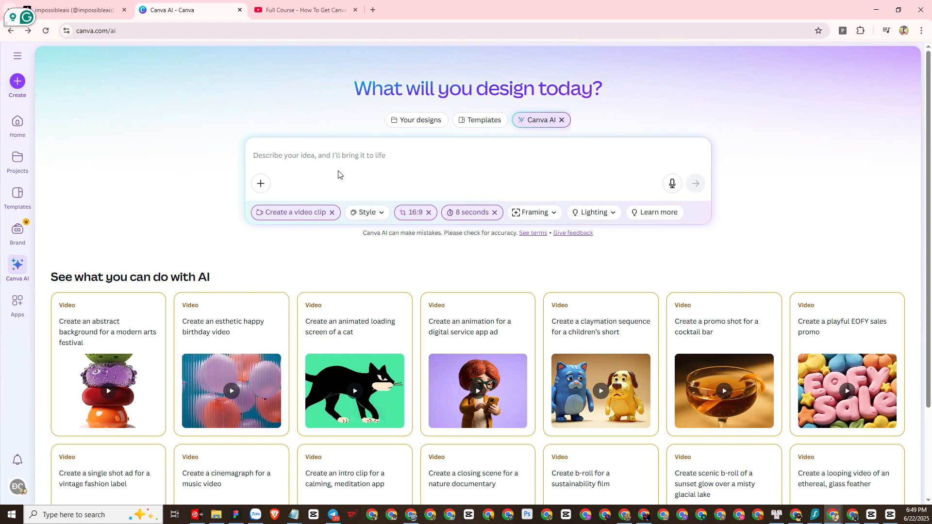
{"action": "mouse_move", "coordinate": [311, 164]}
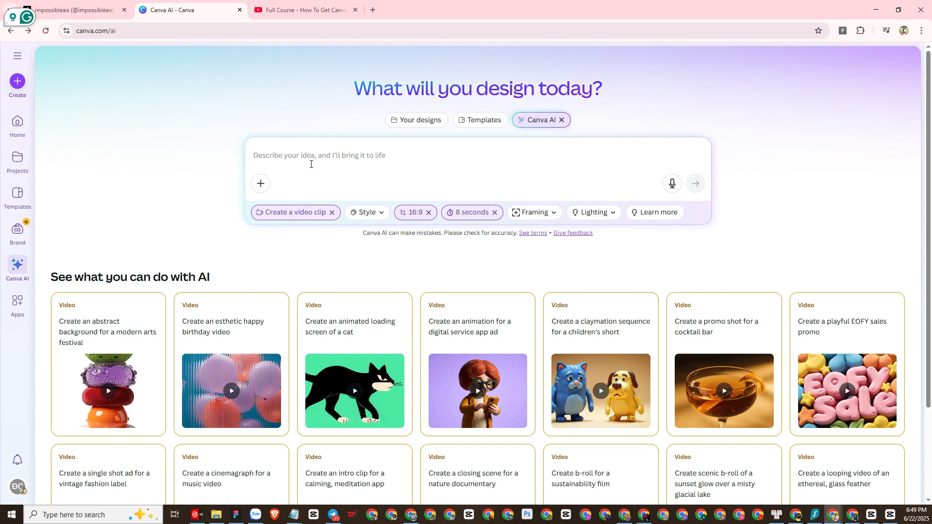
{"action": "mouse_move", "coordinate": [431, 164]}
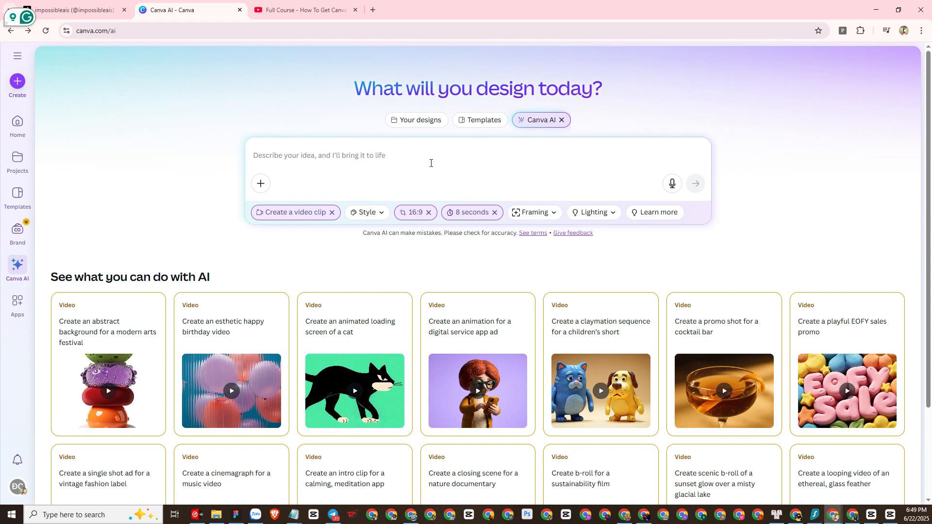
{"action": "mouse_move", "coordinate": [804, 500]}
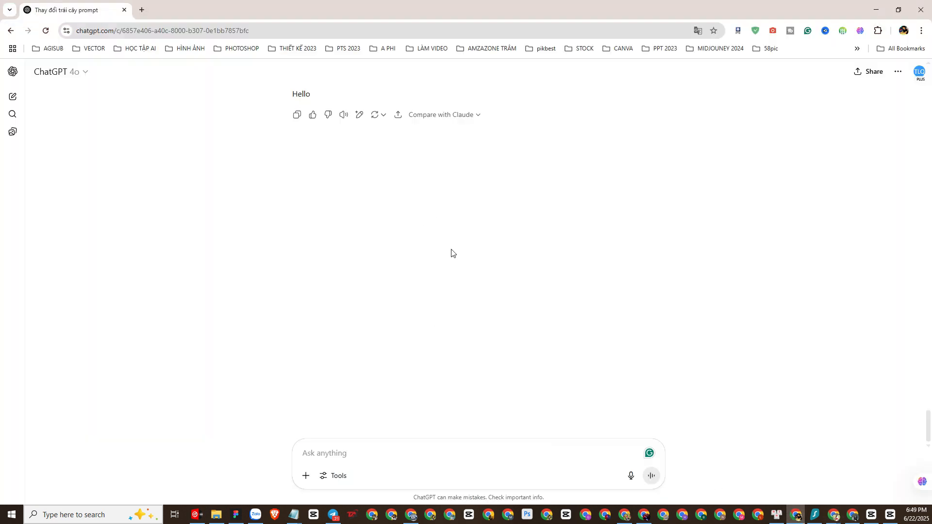
{"action": "mouse_move", "coordinate": [99, 78]}
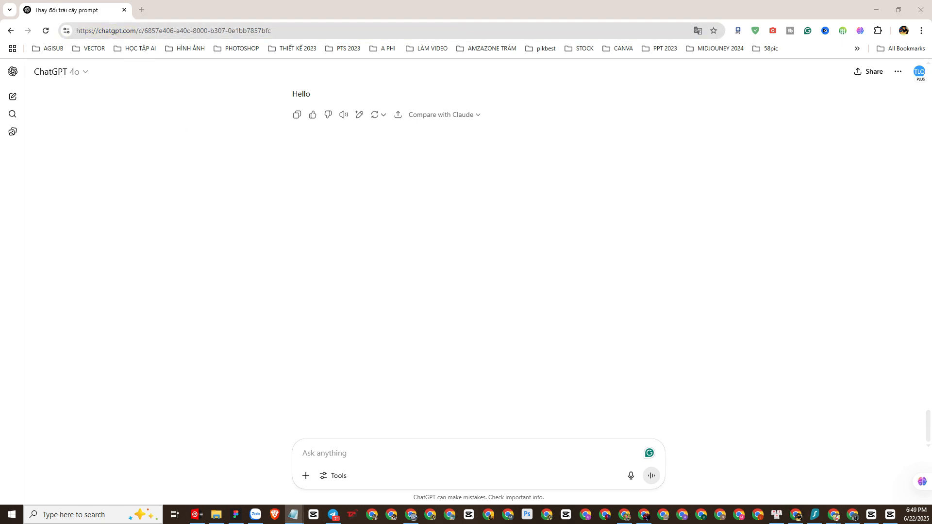
Send ChatGPT the glass-orange slicing prompt with a request for ten fruit variants
{"action": "left_click", "coordinate": [367, 453]}
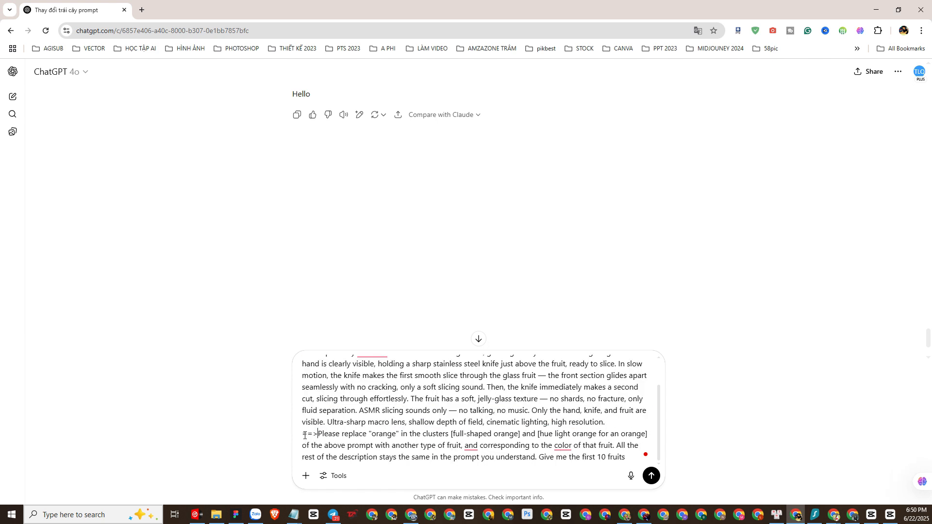
{"action": "scroll", "scroll_direction": "up", "scroll_amount": 3}
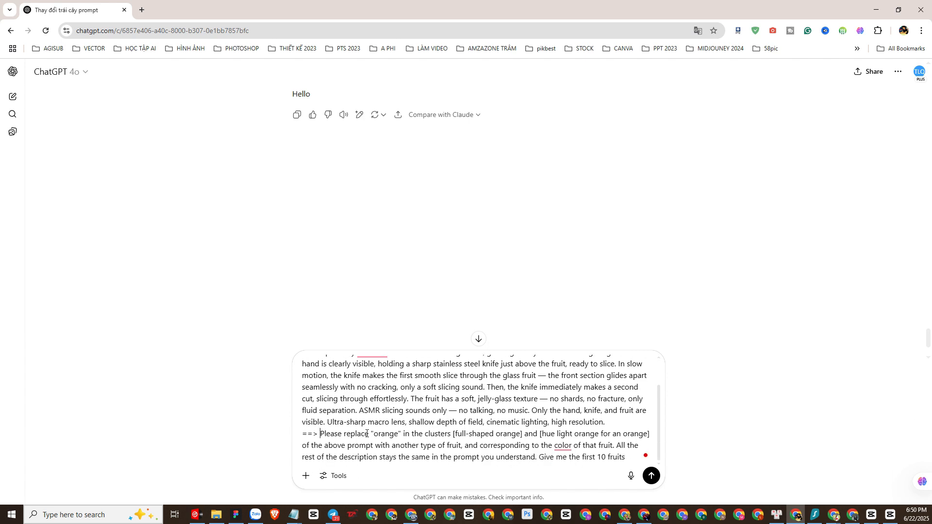
{"action": "left_click", "coordinate": [650, 476]}
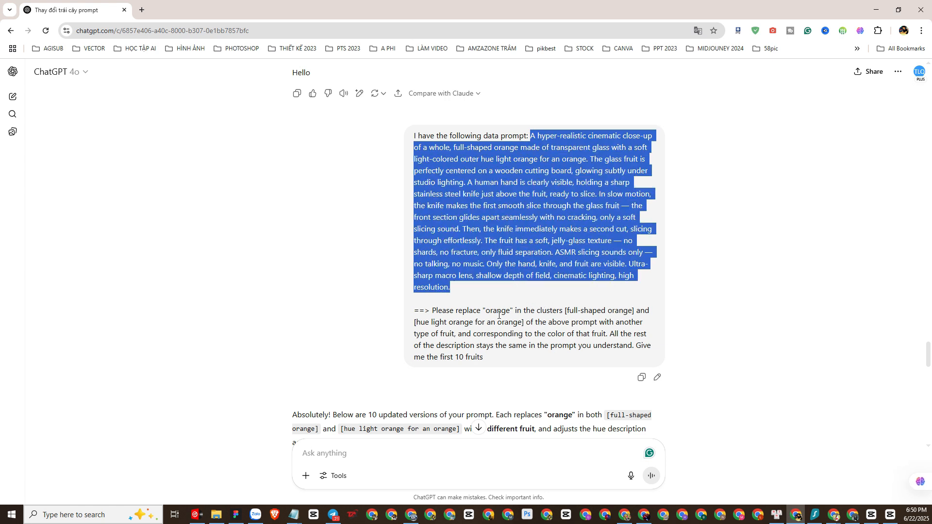
{"action": "double_click", "coordinate": [497, 310]}
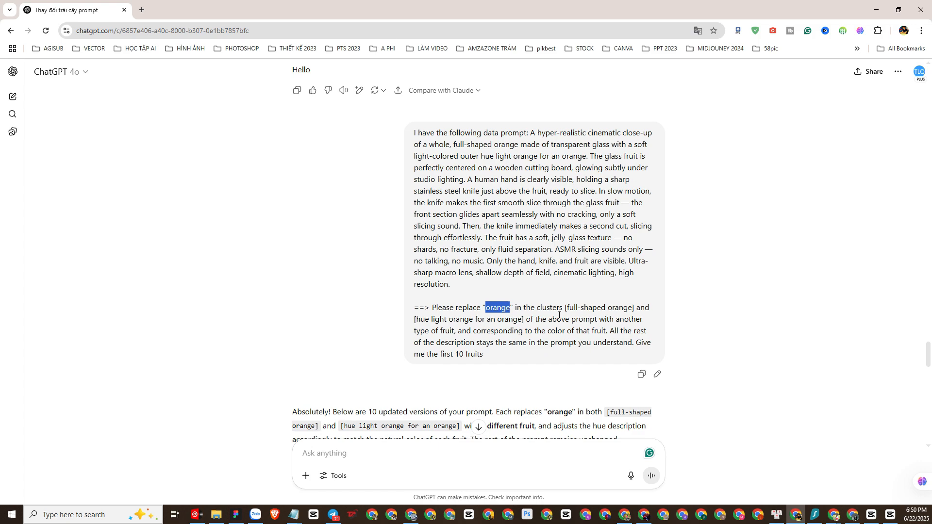
{"action": "scroll", "scroll_direction": "down", "scroll_amount": 3}
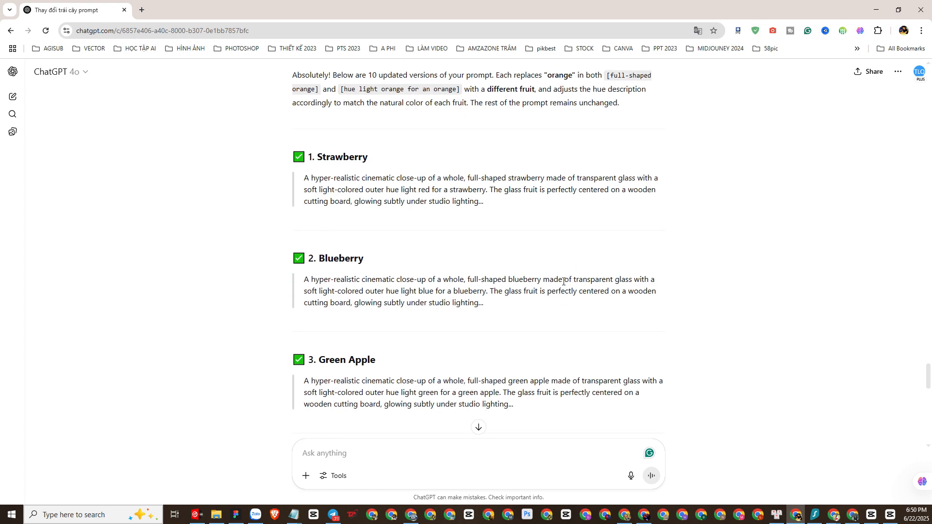
{"action": "scroll", "scroll_direction": "down", "scroll_amount": 3}
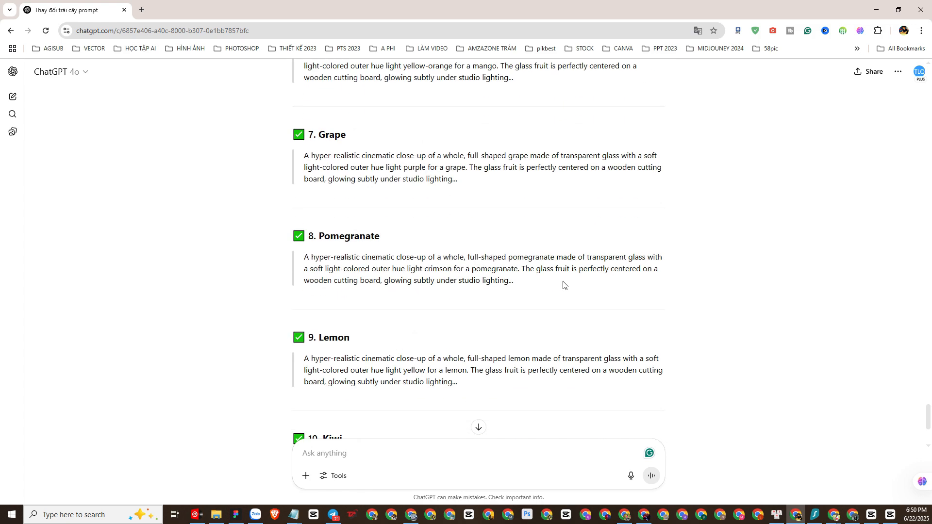
{"action": "scroll", "scroll_direction": "down", "scroll_amount": 3}
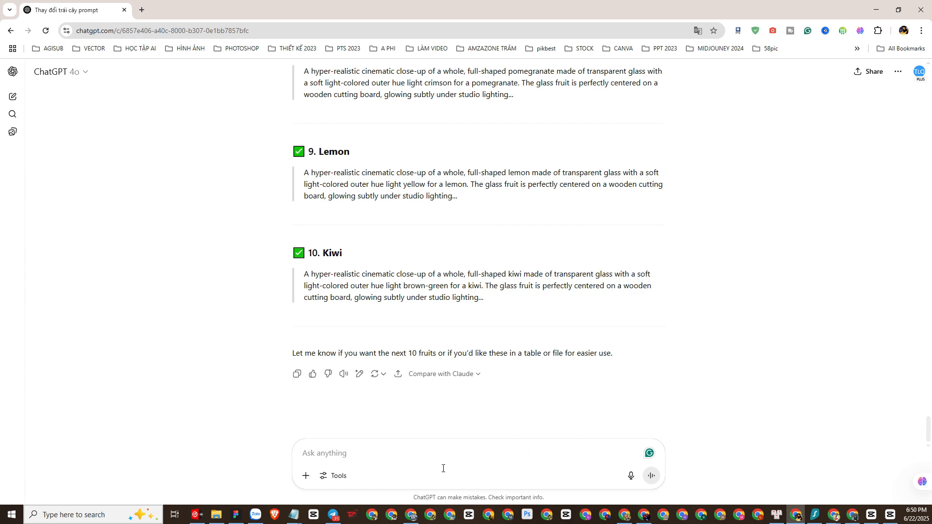
{"action": "scroll", "scroll_direction": "up", "scroll_amount": 3}
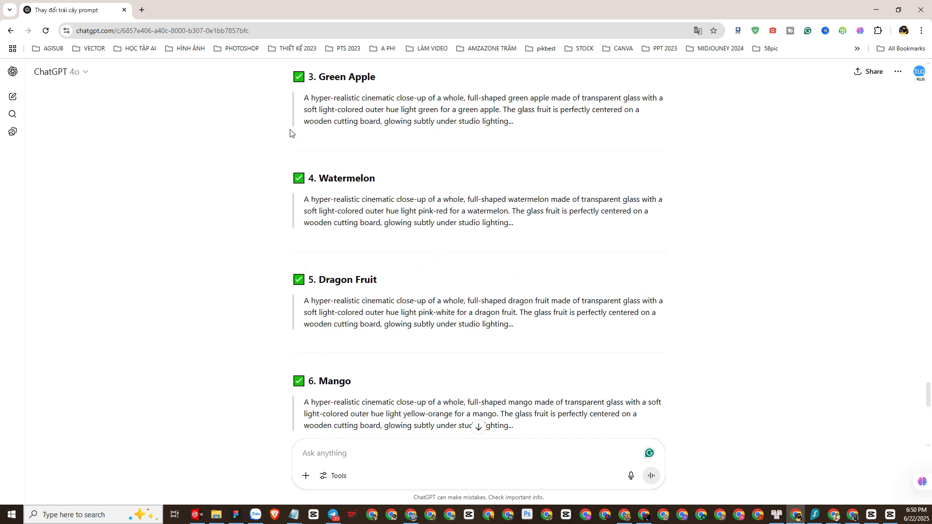
{"action": "scroll", "scroll_direction": "down", "scroll_amount": 3}
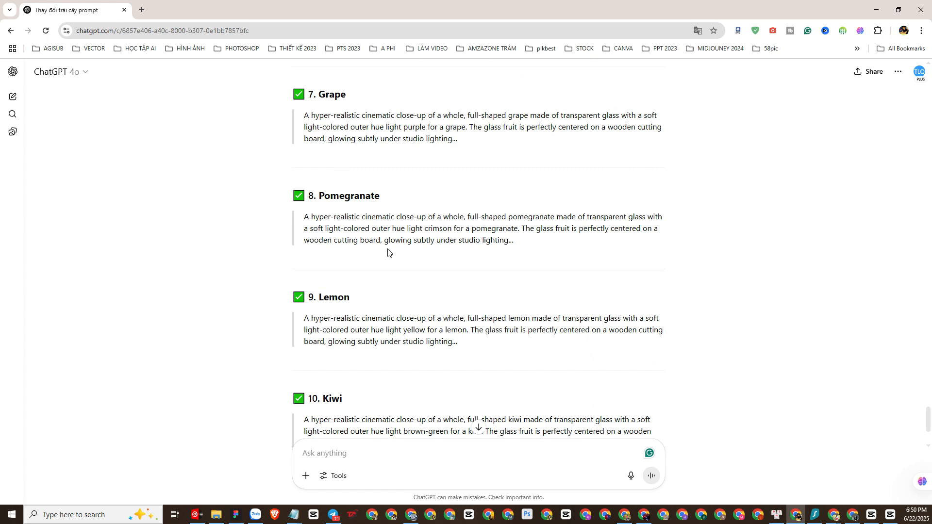
{"action": "scroll", "scroll_direction": "down", "scroll_amount": 3}
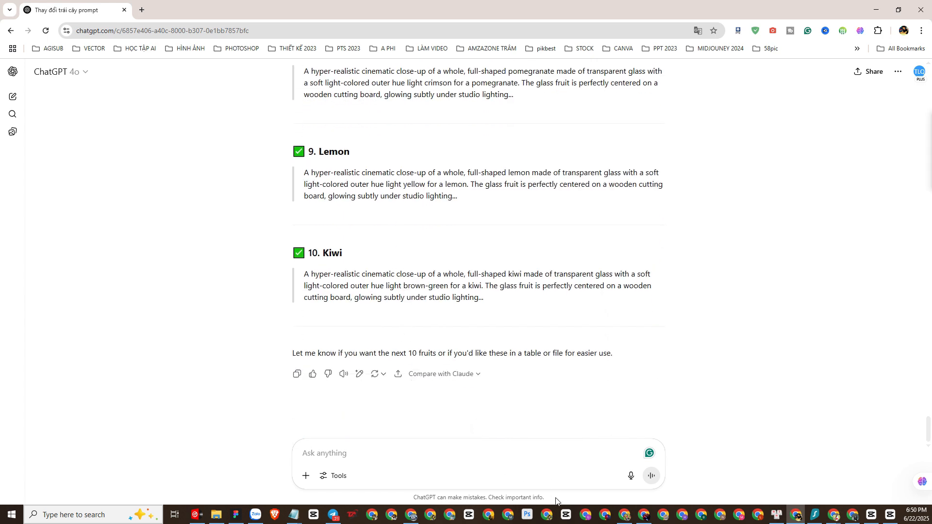
{"action": "left_click", "coordinate": [367, 452]}
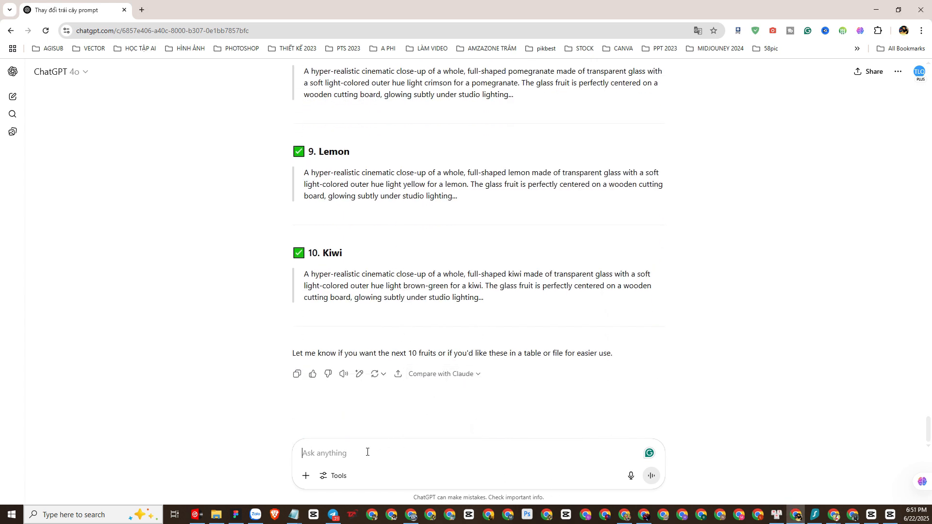
{"action": "type", "text": "Please write out the prompts in full without abbreviations."}
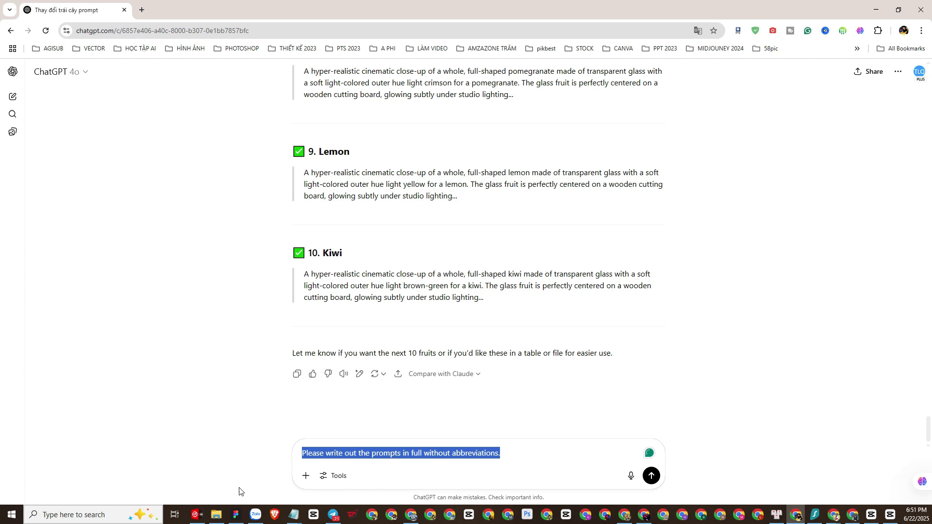
{"action": "left_click", "coordinate": [651, 476]}
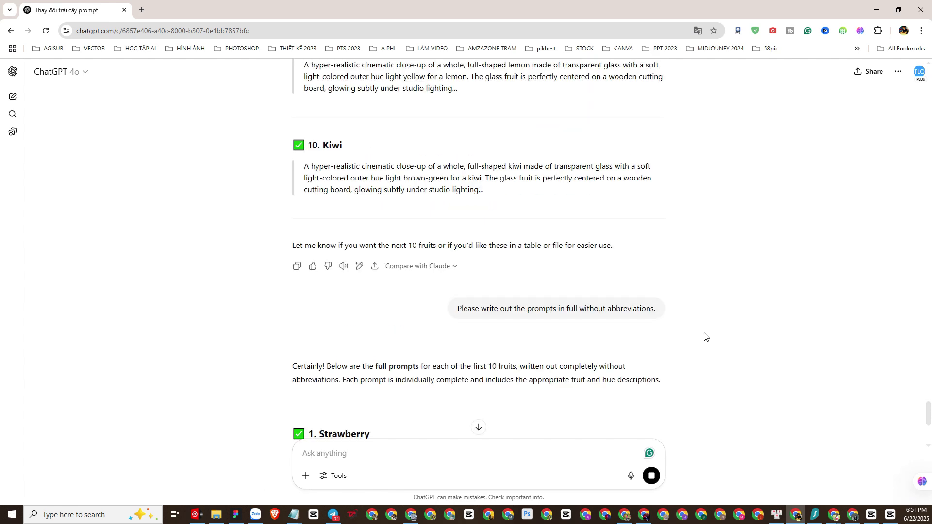
{"action": "scroll", "scroll_direction": "down", "scroll_amount": 3}
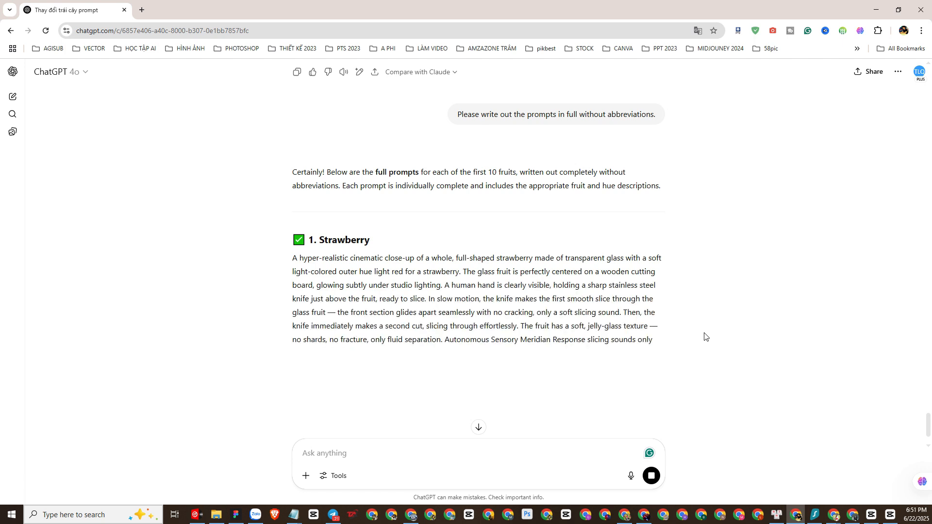
{"action": "scroll", "scroll_direction": "down", "scroll_amount": 3}
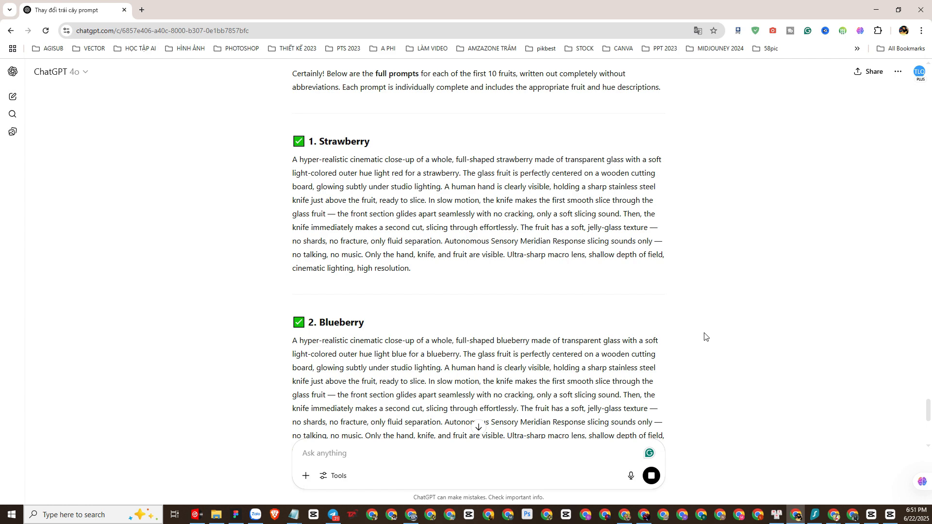
{"action": "scroll", "scroll_direction": "down", "scroll_amount": 3}
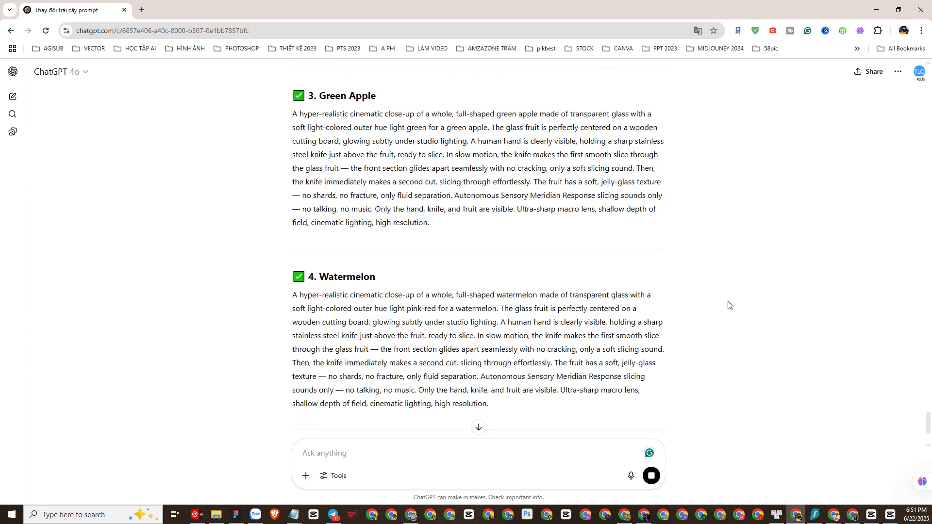
{"action": "scroll", "scroll_direction": "down", "scroll_amount": 3}
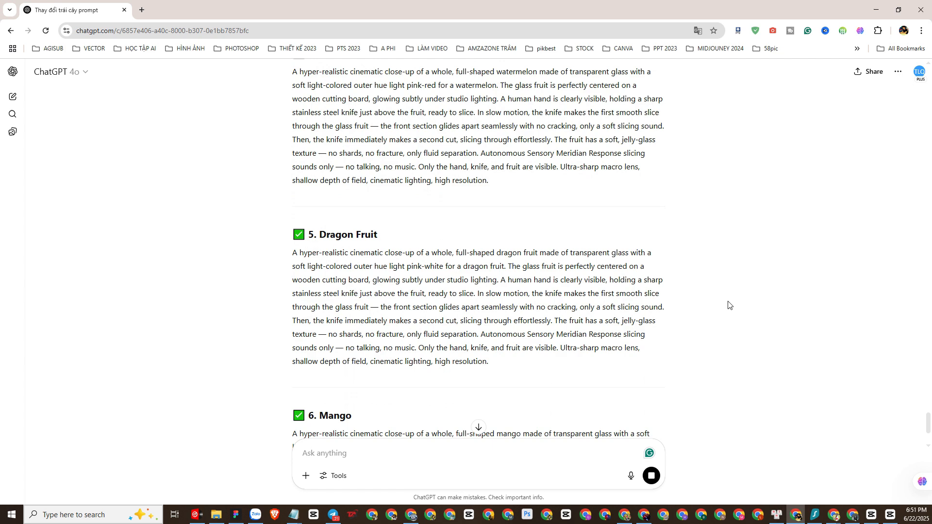
{"action": "scroll", "scroll_direction": "down", "scroll_amount": 3}
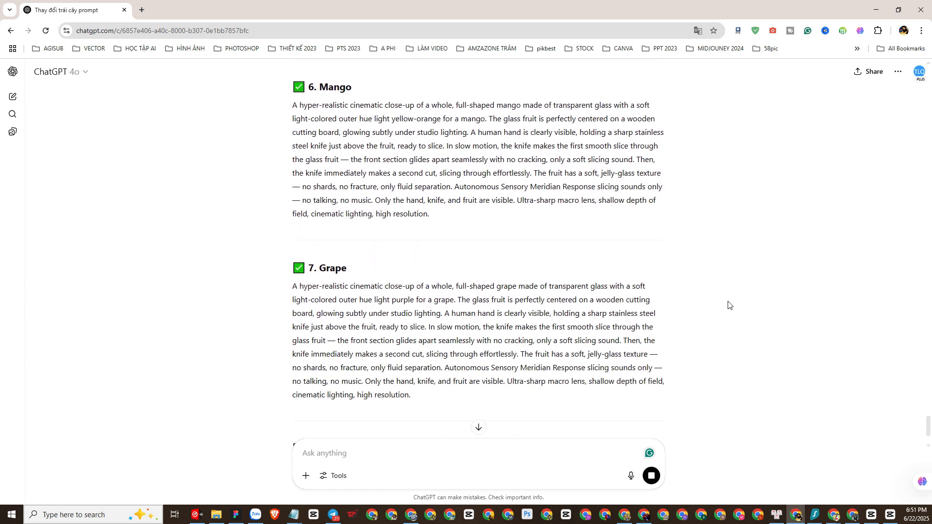
{"action": "scroll", "scroll_direction": "down", "scroll_amount": 3}
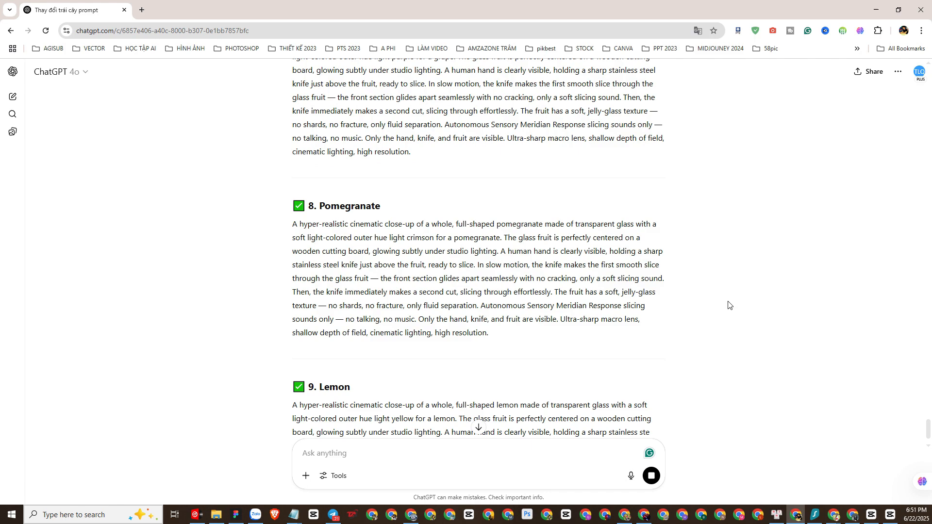
{"action": "scroll", "scroll_direction": "down", "scroll_amount": 3}
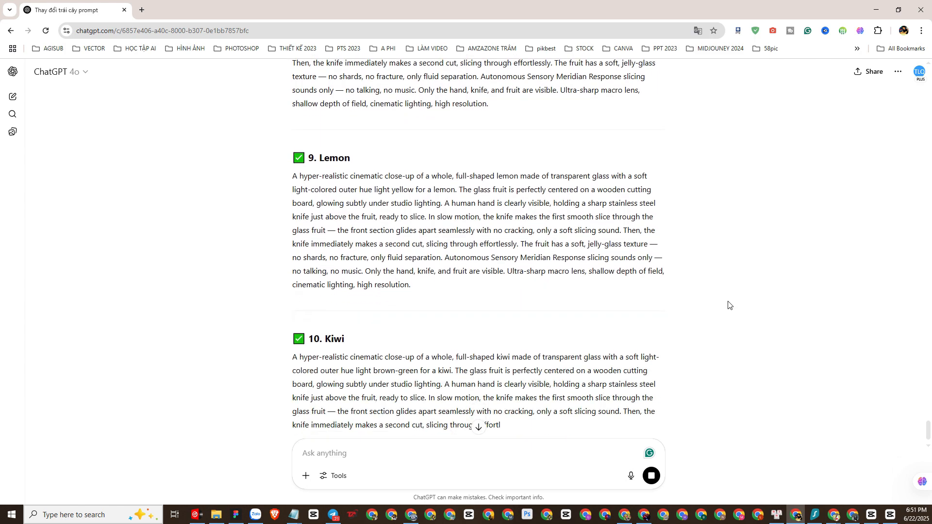
{"action": "scroll", "scroll_direction": "down", "scroll_amount": 3}
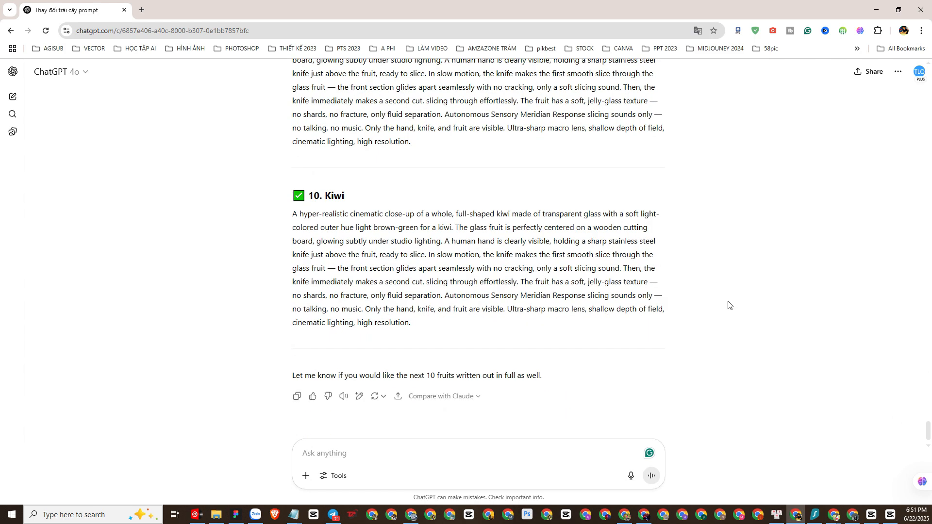
{"action": "scroll", "scroll_direction": "up", "scroll_amount": 3}
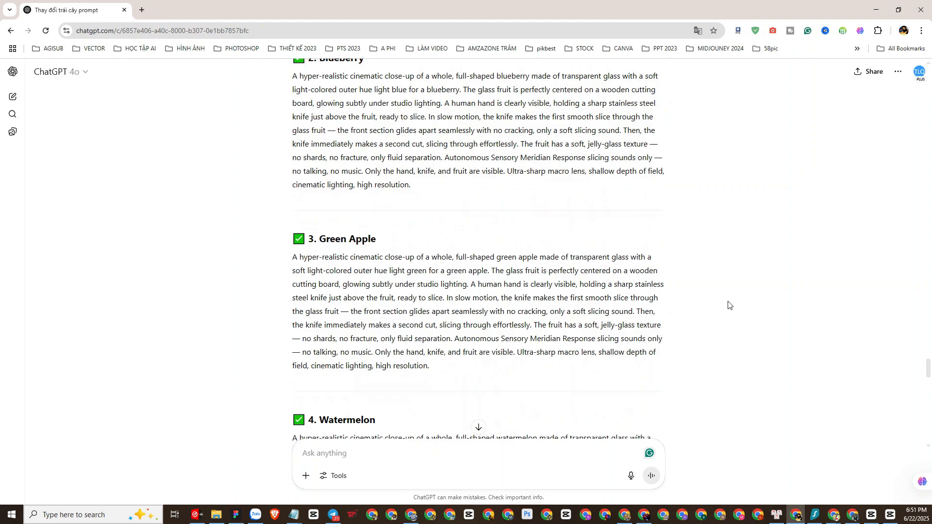
{"action": "scroll", "scroll_direction": "down", "scroll_amount": 3}
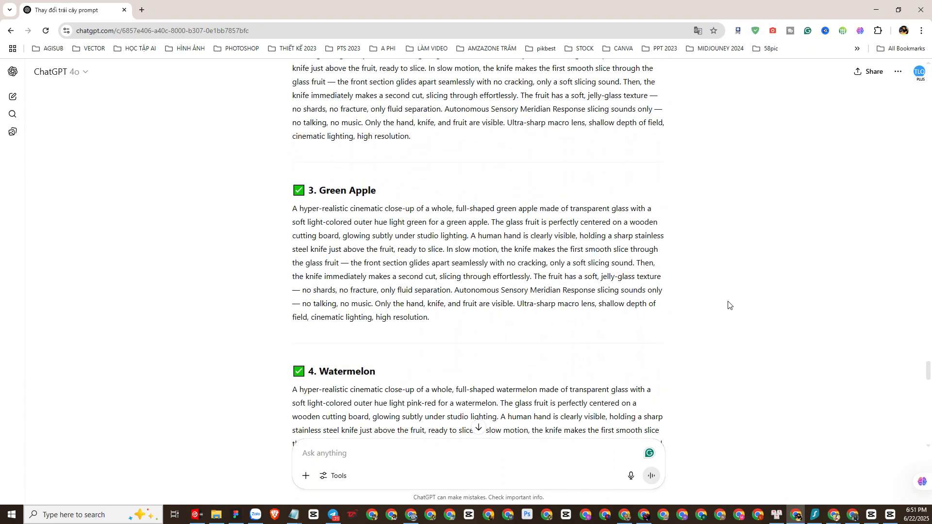
{"action": "scroll", "scroll_direction": "down", "scroll_amount": 3}
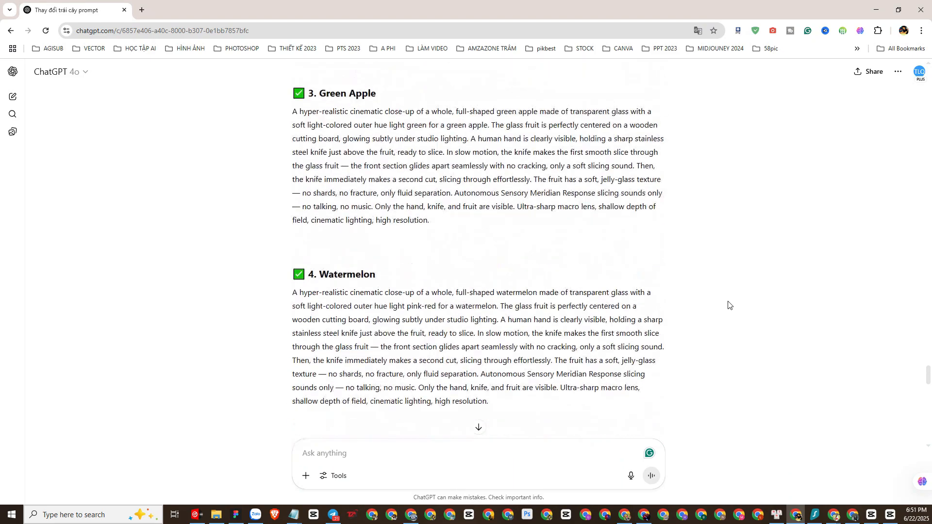
{"action": "scroll", "scroll_direction": "up", "scroll_amount": 3}
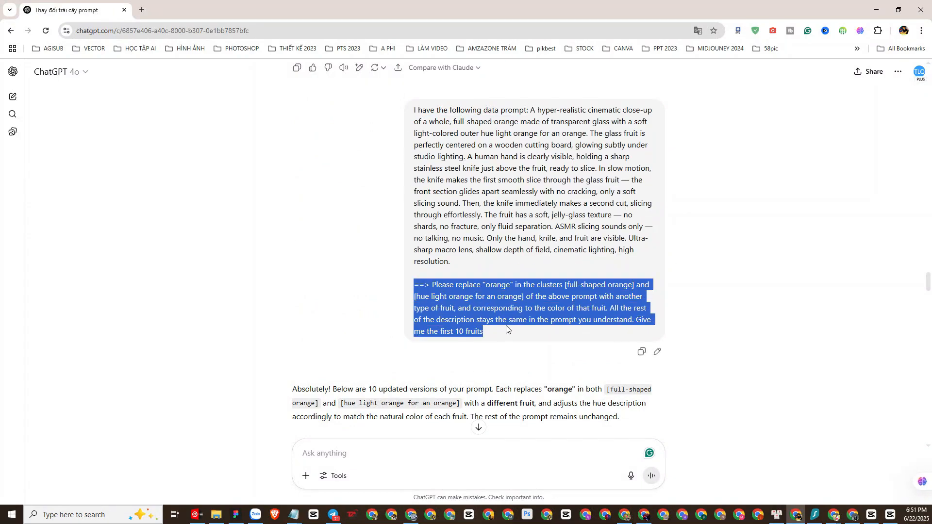
{"action": "scroll", "scroll_direction": "down", "scroll_amount": 3}
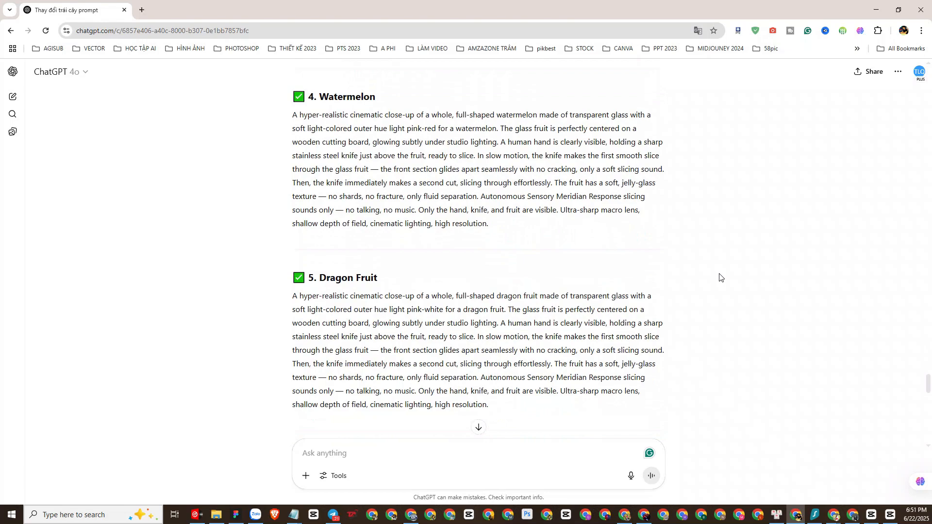
{"action": "scroll", "scroll_direction": "down", "scroll_amount": 3}
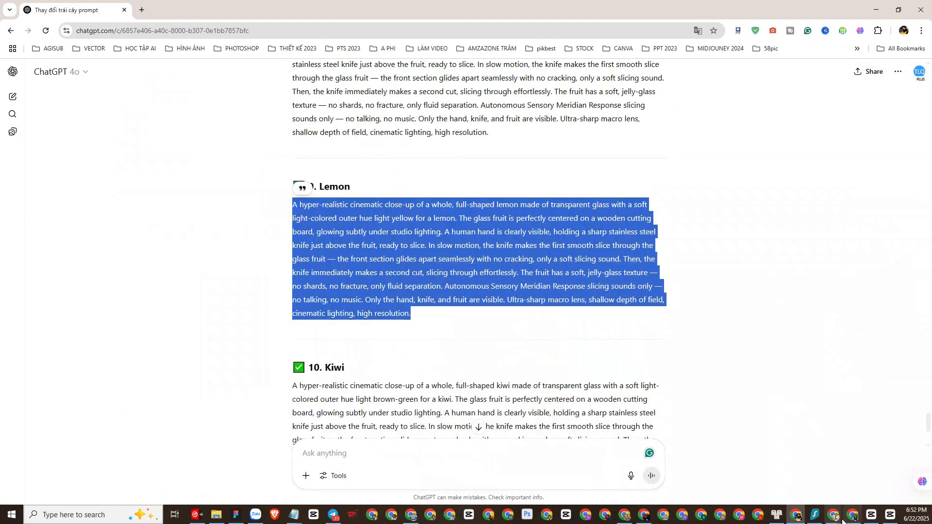
{"action": "mouse_move", "coordinate": [834, 514]}
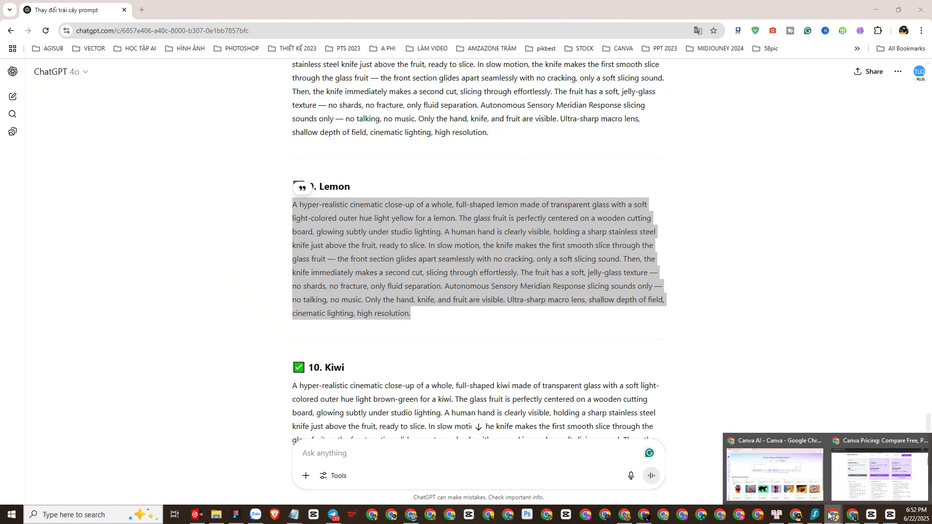
Switch to the Canva AI window with the Lemon prompt copied
{"action": "left_click", "coordinate": [772, 470]}
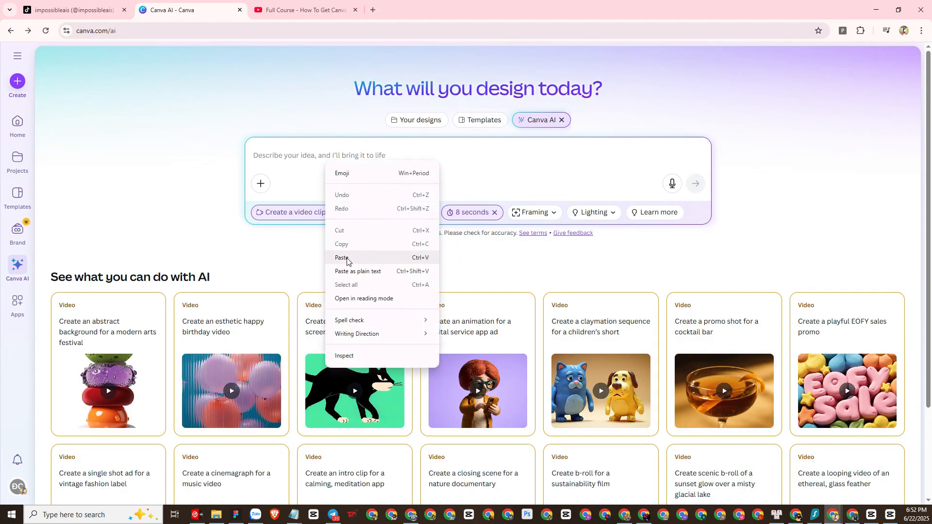
Paste the Lemon prompt into Canva AI and send it to generate the clip
{"action": "left_click", "coordinate": [342, 258]}
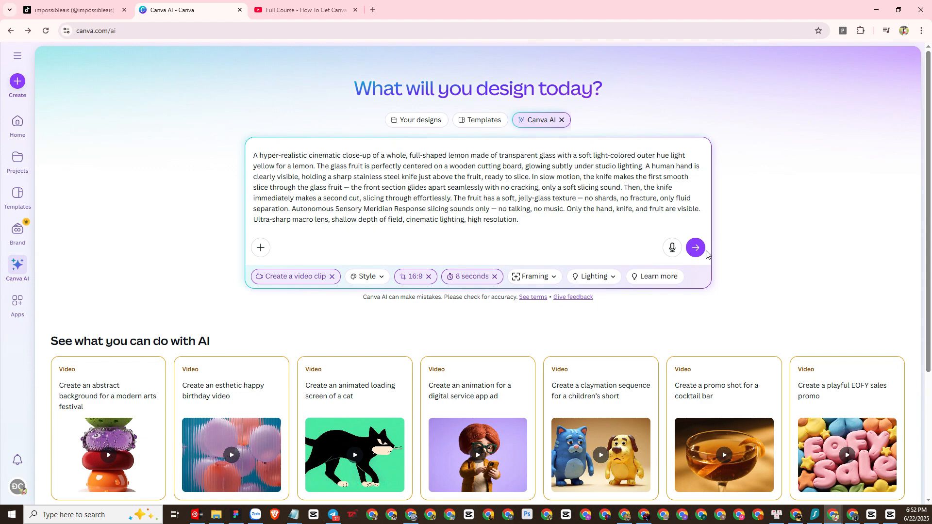
{"action": "left_click", "coordinate": [694, 248]}
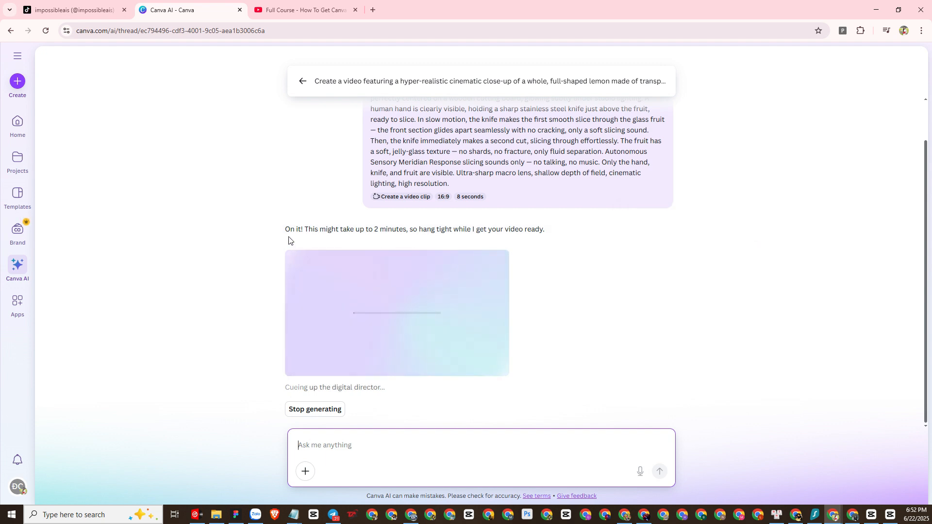
{"action": "mouse_move", "coordinate": [473, 372]}
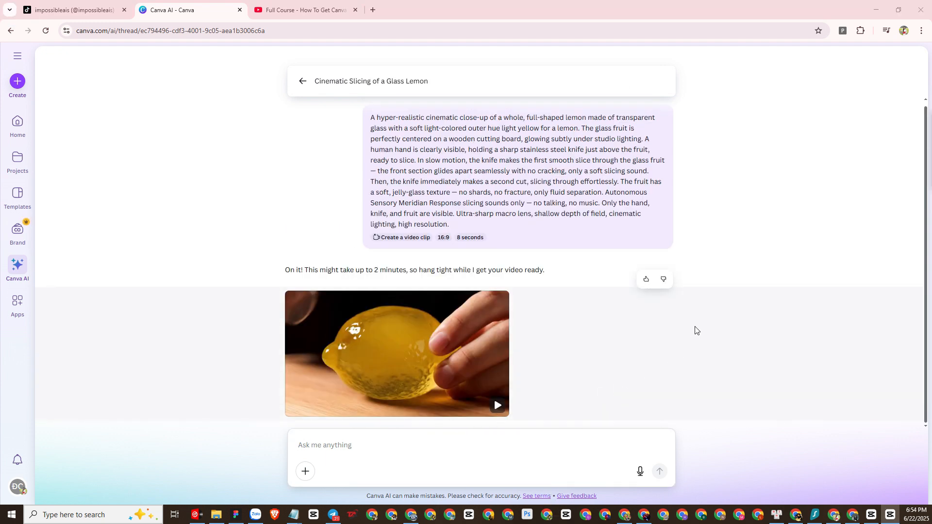
{"action": "mouse_move", "coordinate": [422, 354]}
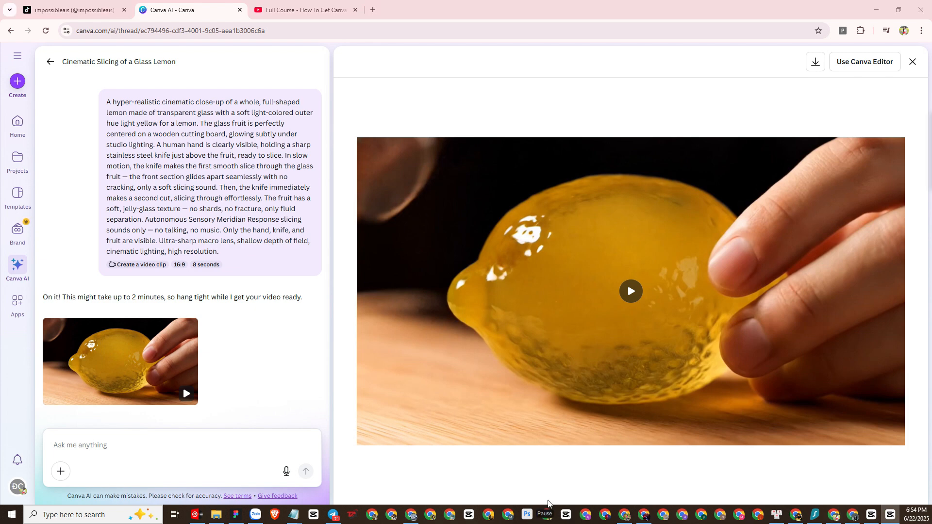
Play the glass-lemon clip, replay it from the start, then pause it
{"action": "left_click", "coordinate": [631, 291]}
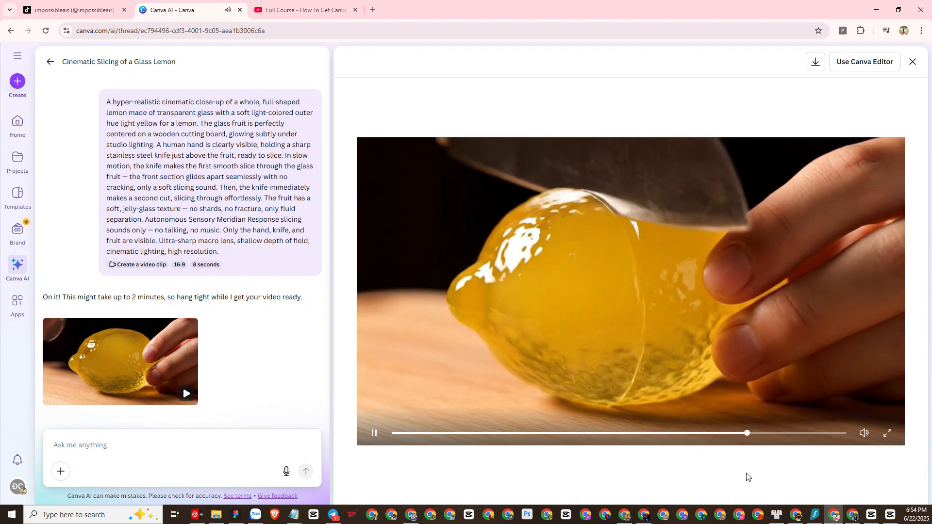
{"action": "left_click", "coordinate": [374, 433]}
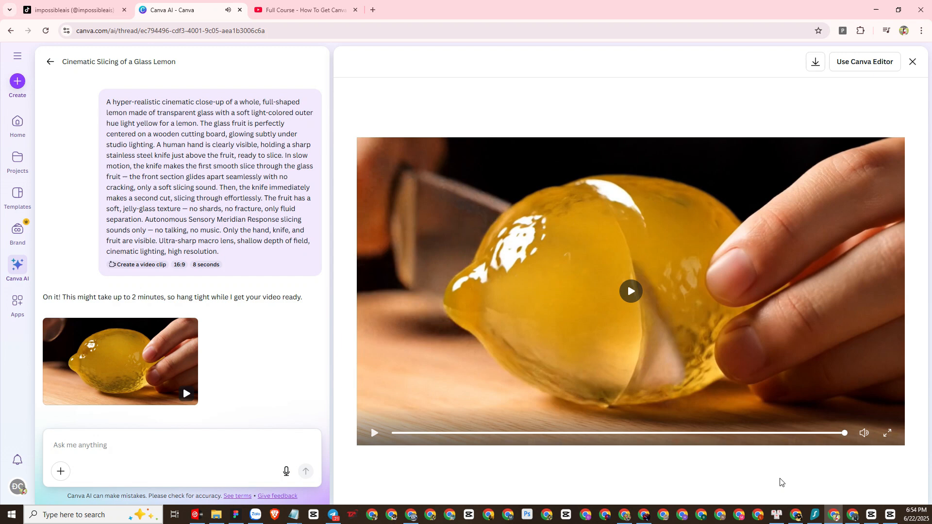
{"action": "left_click", "coordinate": [631, 291]}
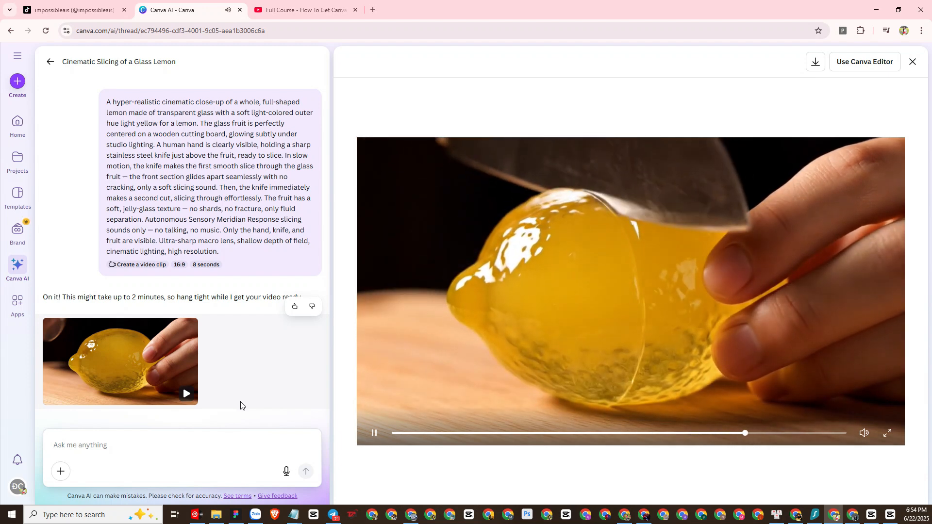
{"action": "left_click", "coordinate": [374, 432]}
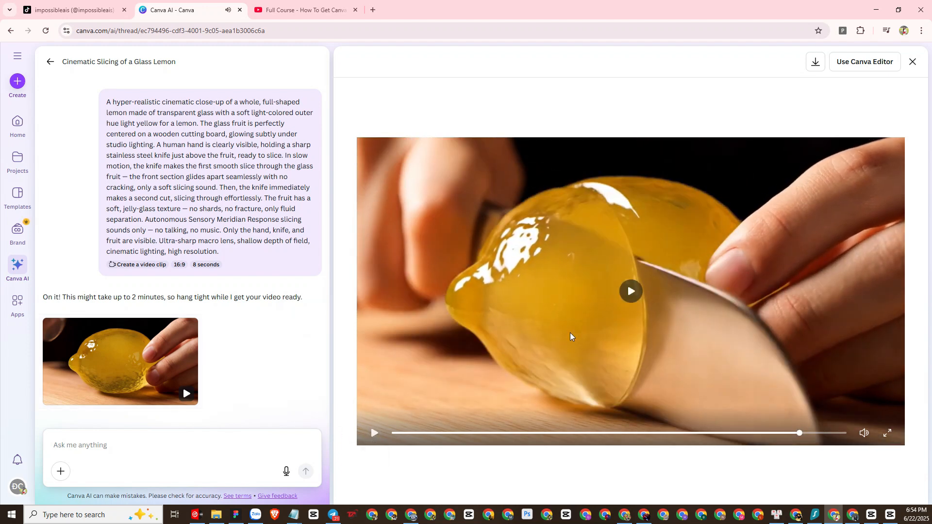
{"action": "mouse_move", "coordinate": [549, 433]}
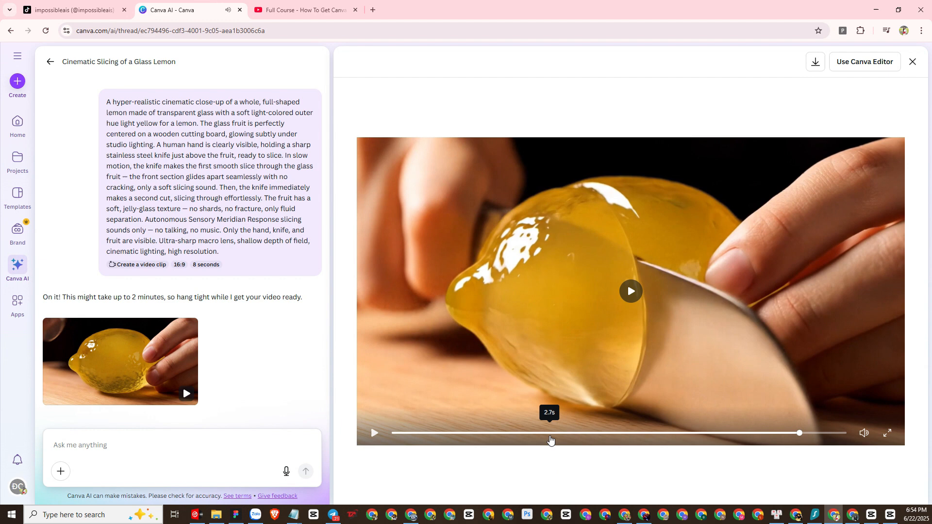
{"action": "mouse_move", "coordinate": [384, 396]}
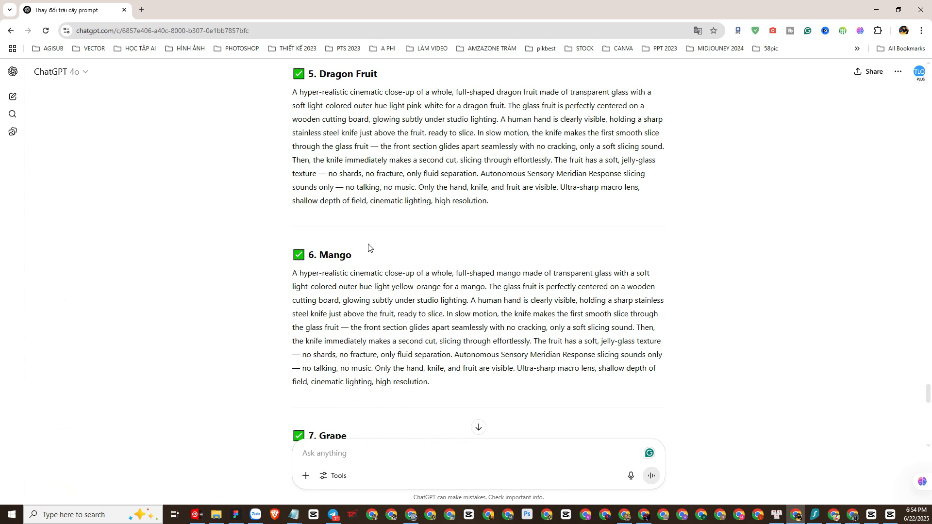
{"action": "mouse_move", "coordinate": [355, 243]}
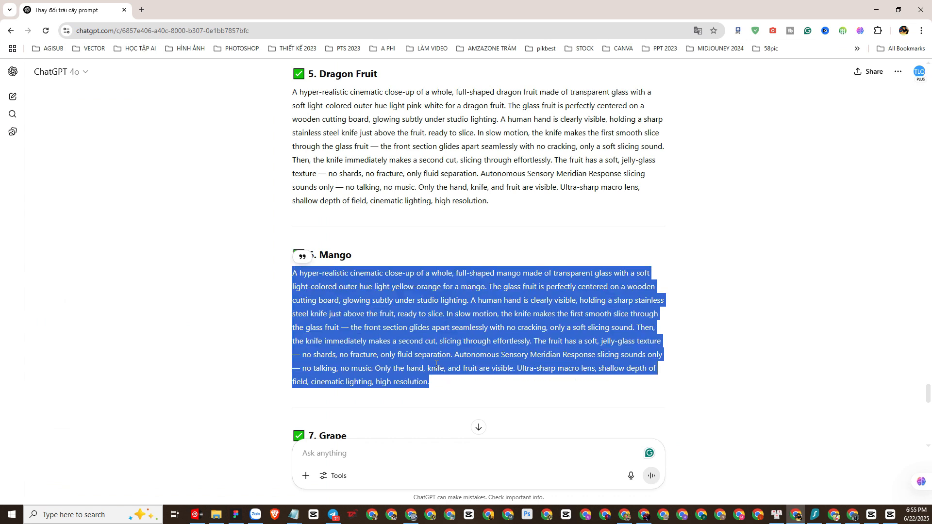
{"action": "mouse_move", "coordinate": [477, 309]}
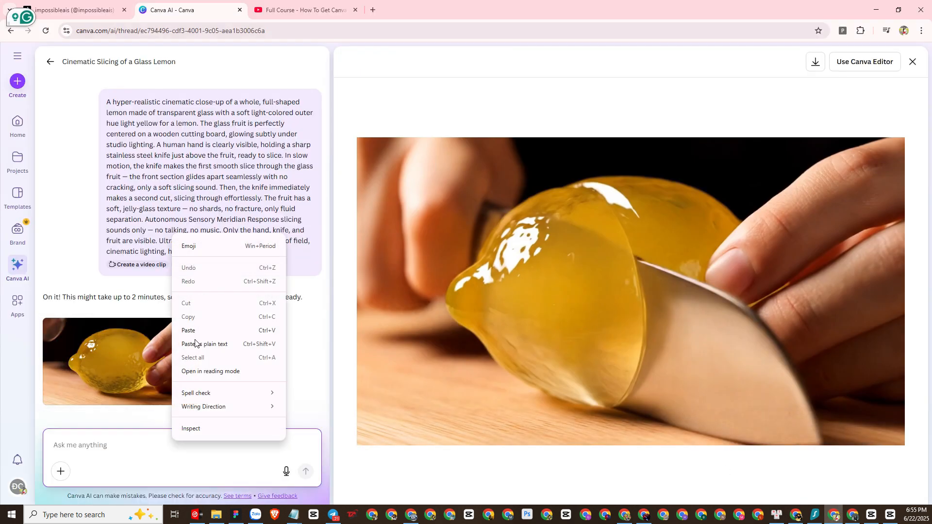
Paste the Mango prompt into the Canva AI thread and send it
{"action": "left_click", "coordinate": [188, 330]}
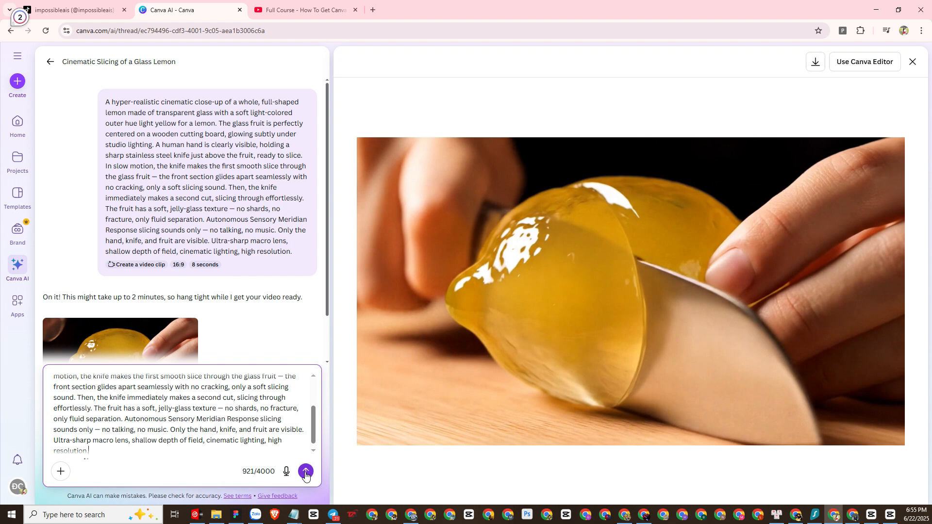
{"action": "left_click", "coordinate": [305, 471]}
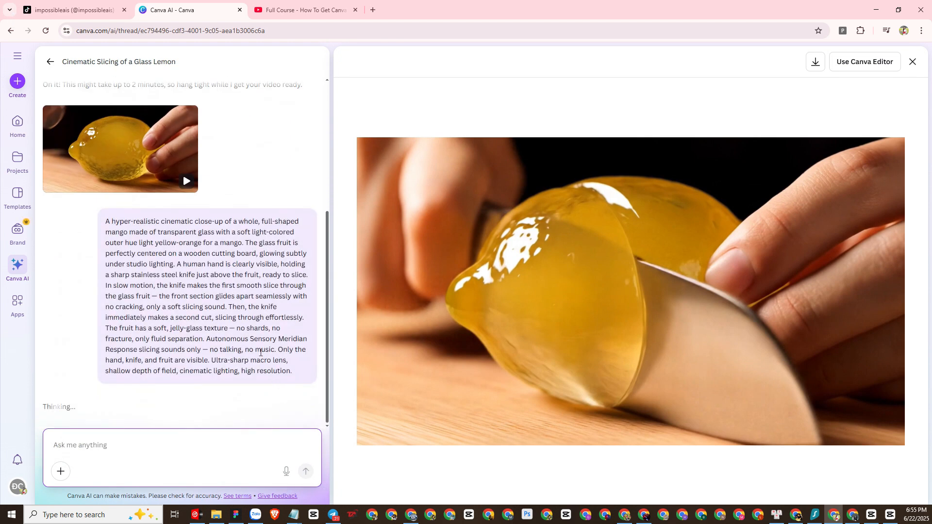
{"action": "scroll", "scroll_direction": "down", "scroll_amount": 3}
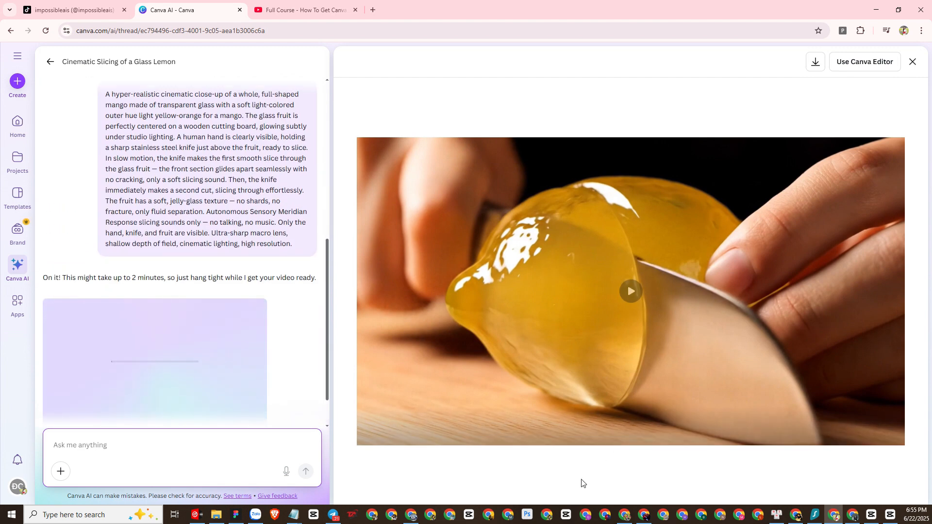
Open the generated glass-mango clip in the preview, play and replay it
{"action": "left_click", "coordinate": [630, 292]}
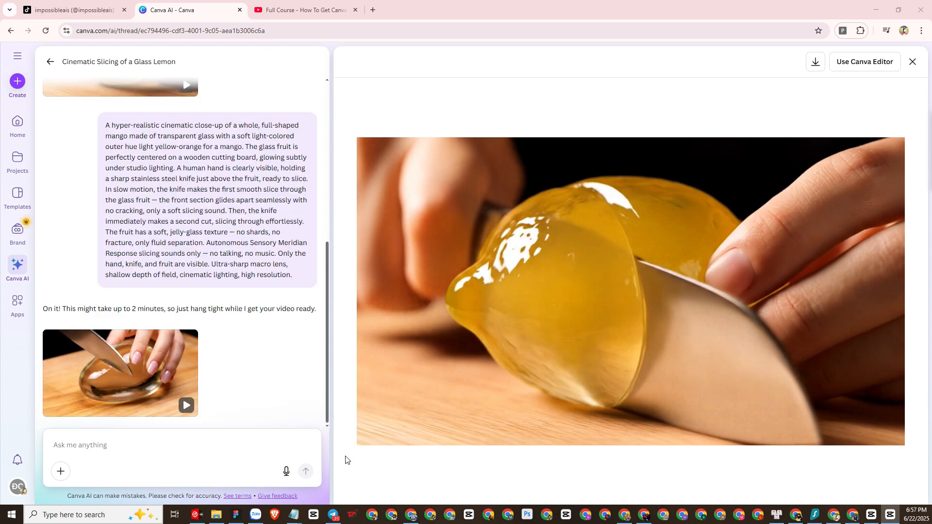
{"action": "mouse_move", "coordinate": [151, 397]}
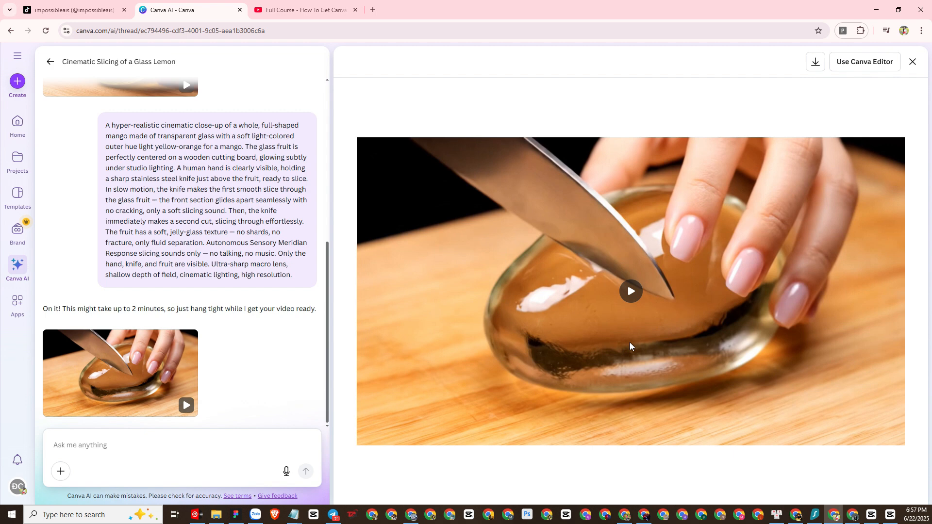
{"action": "left_click", "coordinate": [630, 291]}
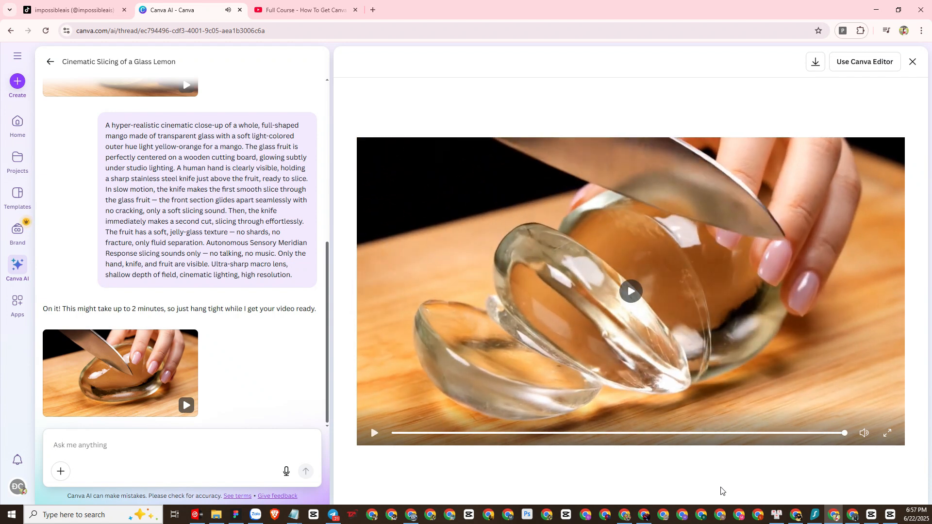
{"action": "left_click", "coordinate": [631, 292]}
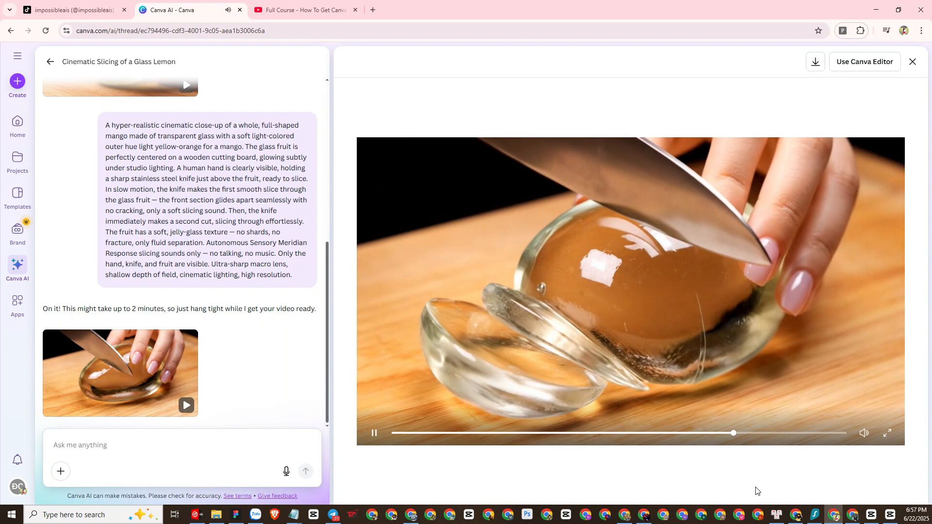
{"action": "left_click", "coordinate": [373, 433]}
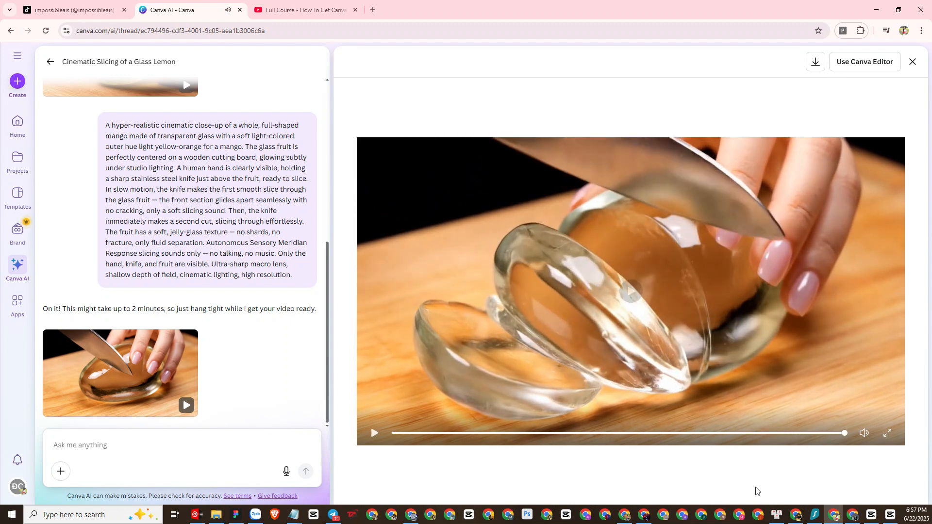
{"action": "mouse_move", "coordinate": [81, 114]}
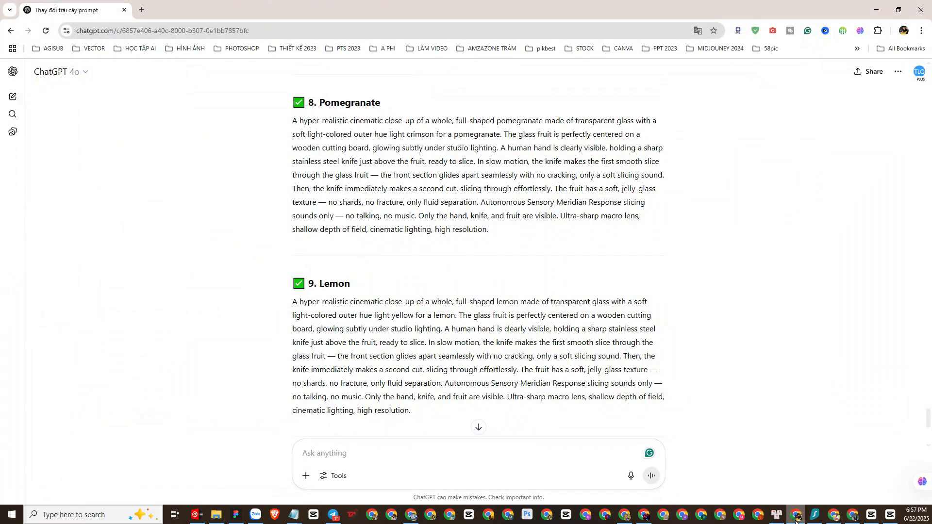
{"action": "mouse_move", "coordinate": [292, 128]}
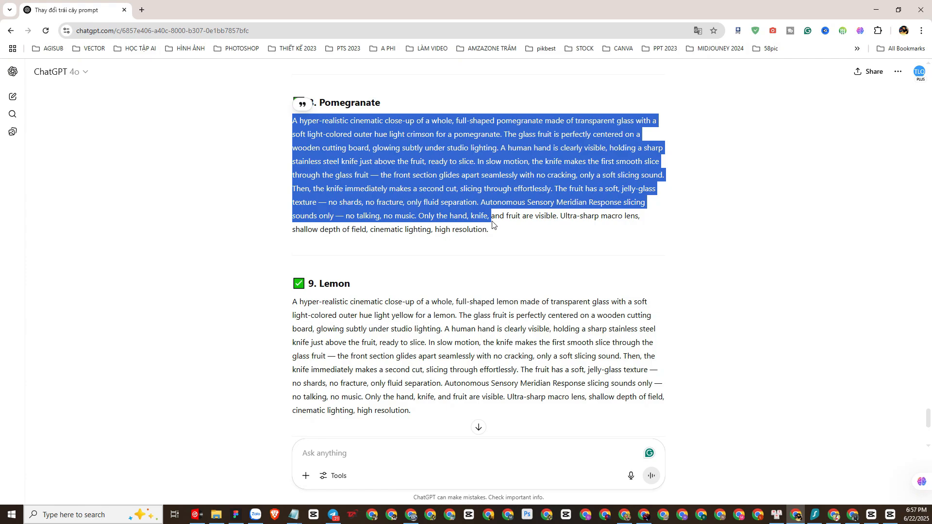
Copy the original glass-orange prompt from ChatGPT's first message
{"action": "left_click", "coordinate": [525, 246]}
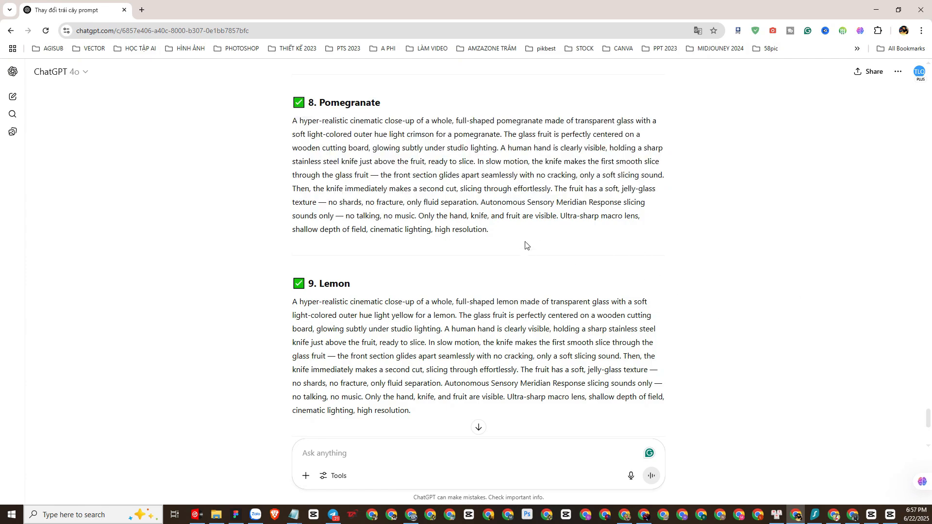
{"action": "scroll", "scroll_direction": "down", "scroll_amount": 3}
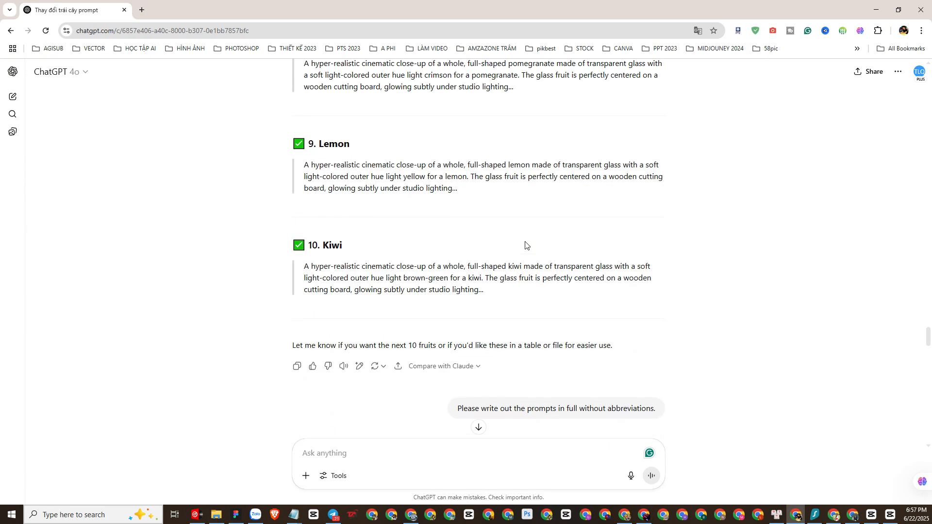
{"action": "scroll", "scroll_direction": "up", "scroll_amount": 3}
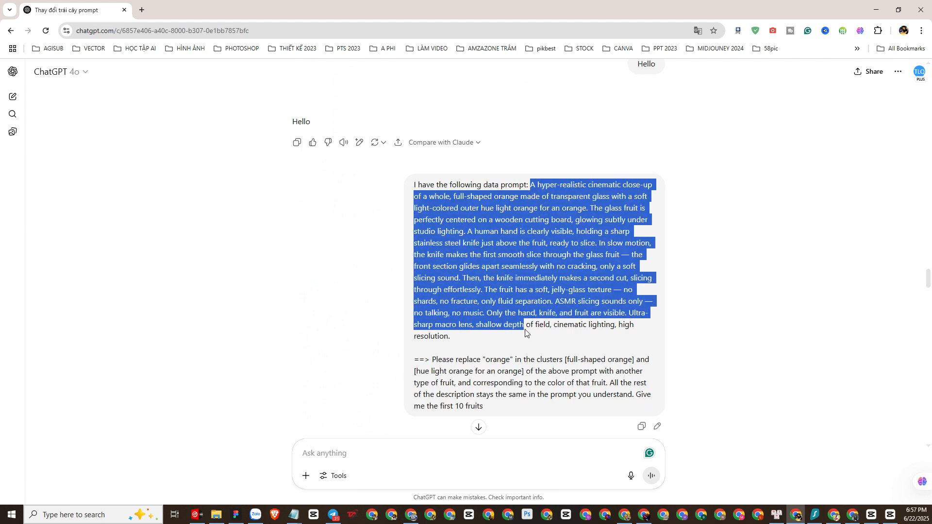
{"action": "right_click", "coordinate": [524, 333]}
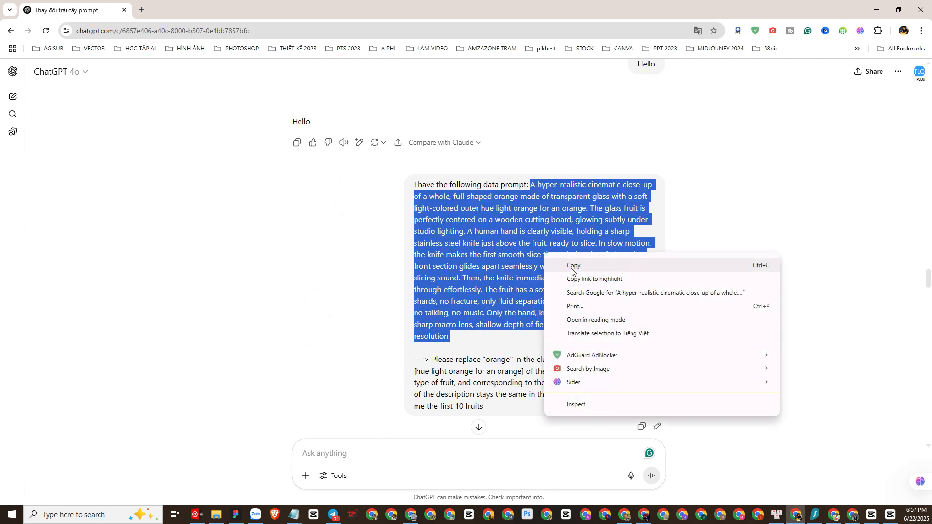
{"action": "left_click", "coordinate": [573, 265]}
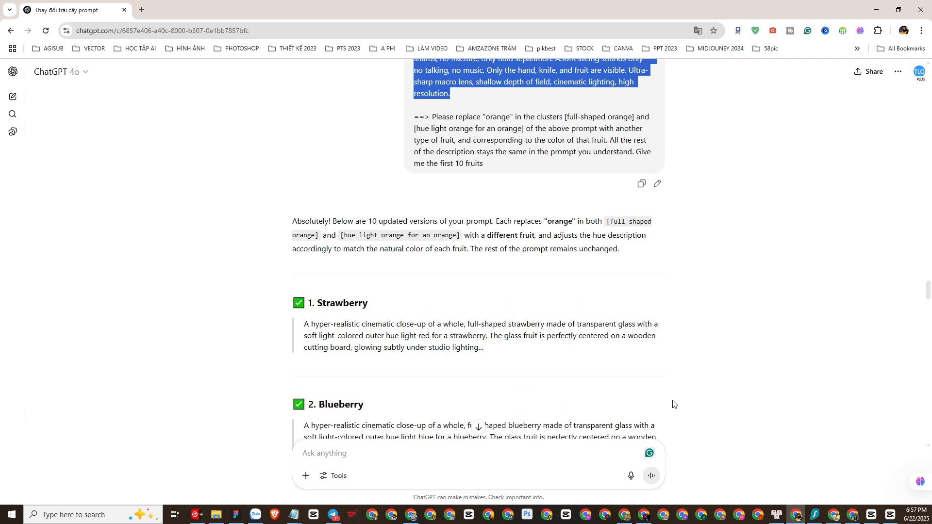
{"action": "left_click", "coordinate": [190, 10]}
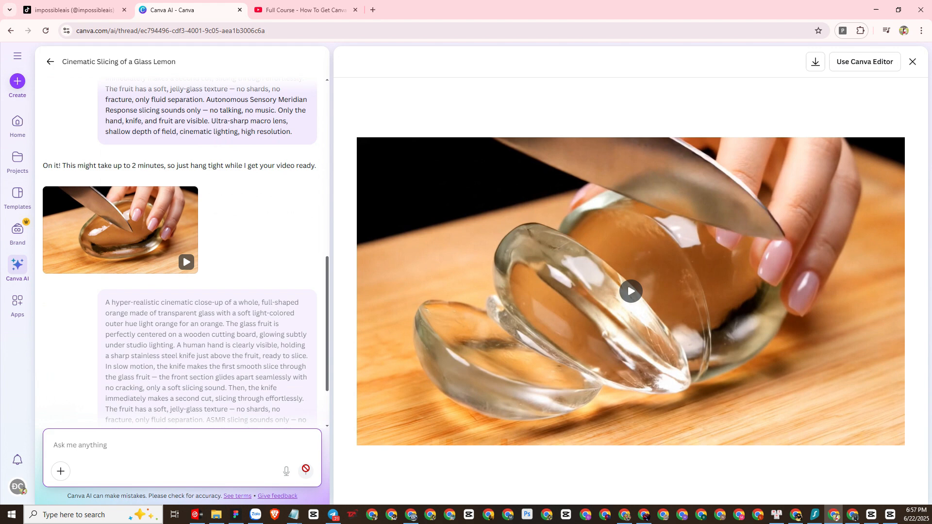
Scroll down through ChatGPT's ten glass-fruit prompt variants
{"action": "scroll", "scroll_direction": "down", "scroll_amount": 3}
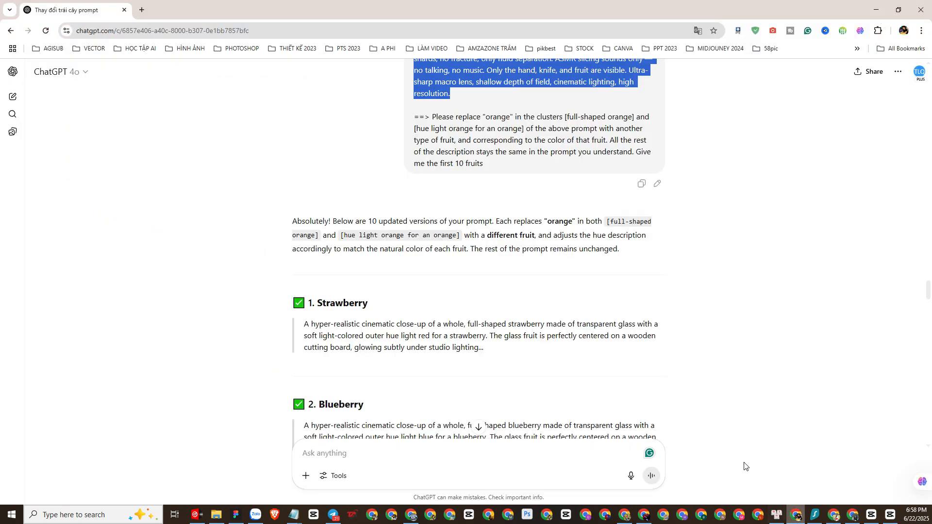
Ask ChatGPT for the next ten fruit prompts and scroll through Cherry to Lychee
{"action": "scroll", "scroll_direction": "down", "scroll_amount": 3}
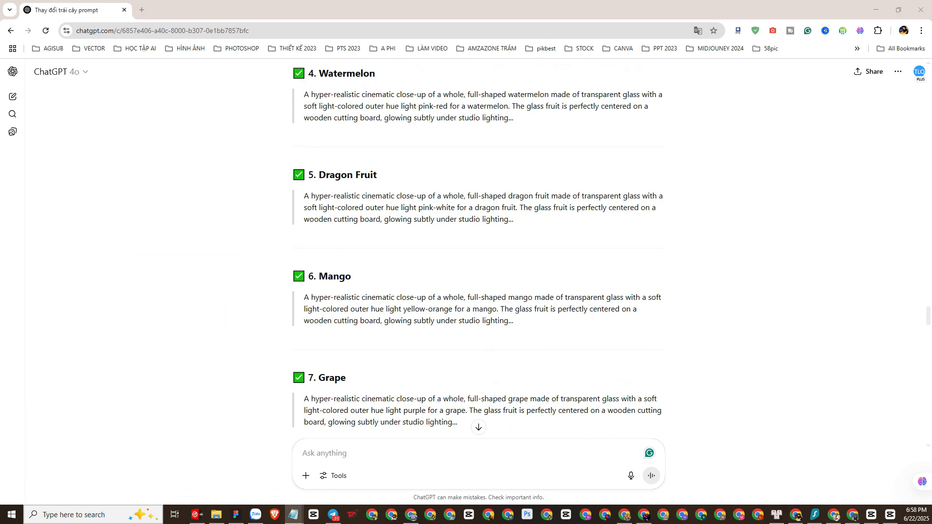
{"action": "left_click", "coordinate": [378, 453]}
{"action": "type", "text": "Give me the first 10 fruits"}
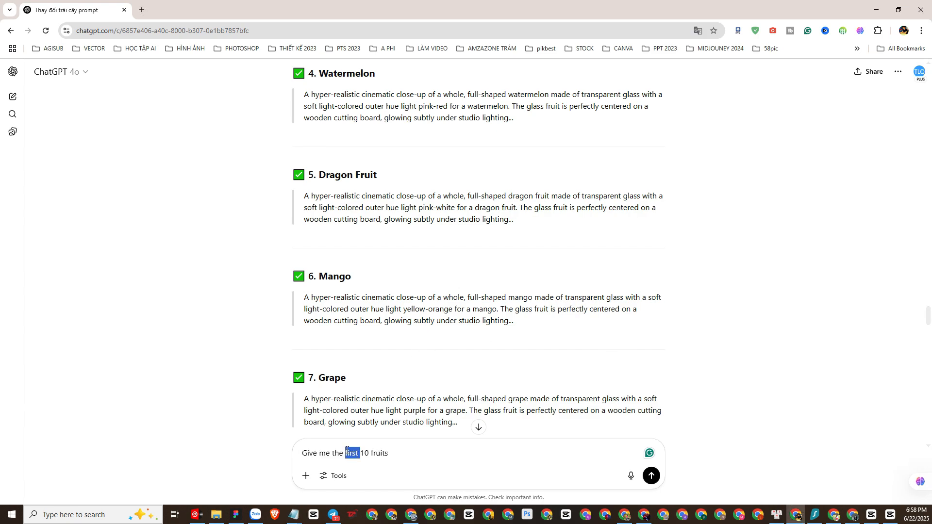
{"action": "left_click", "coordinate": [651, 476]}
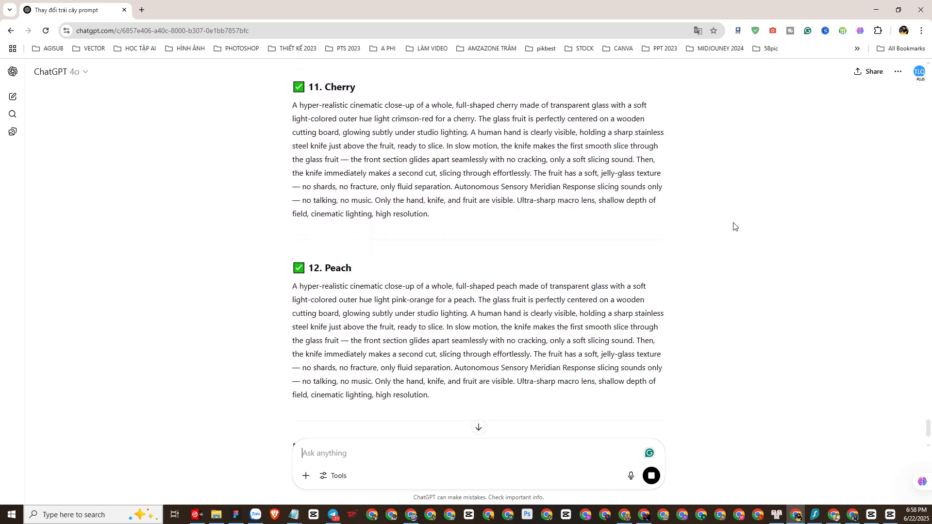
{"action": "scroll", "scroll_direction": "down", "scroll_amount": 3}
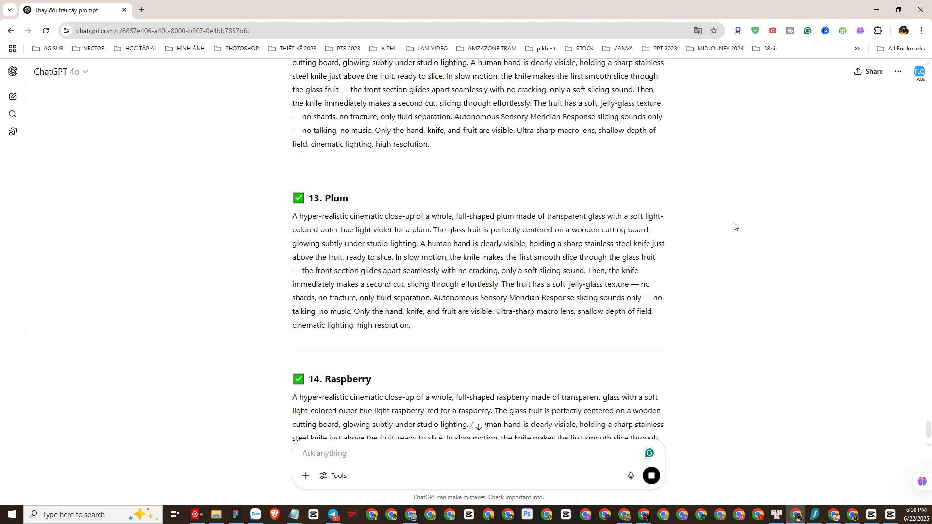
{"action": "scroll", "scroll_direction": "down", "scroll_amount": 3}
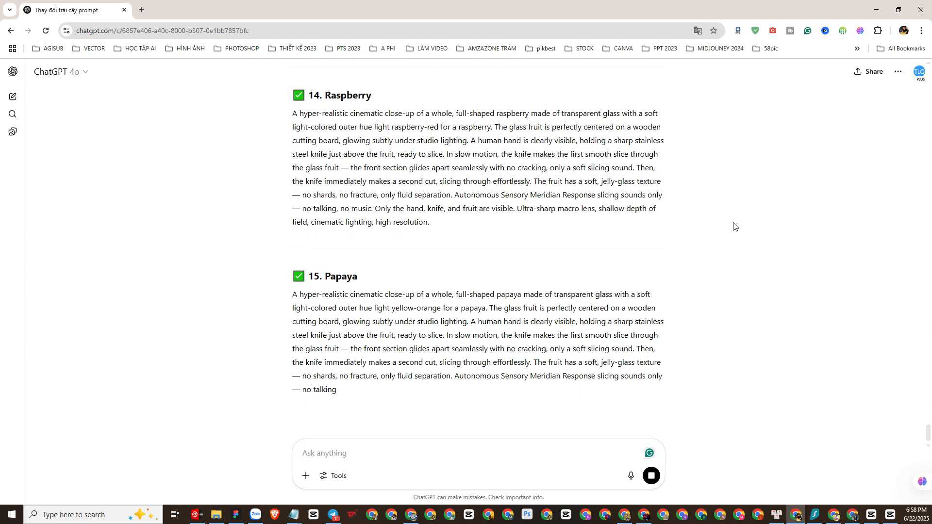
{"action": "scroll", "scroll_direction": "down", "scroll_amount": 3}
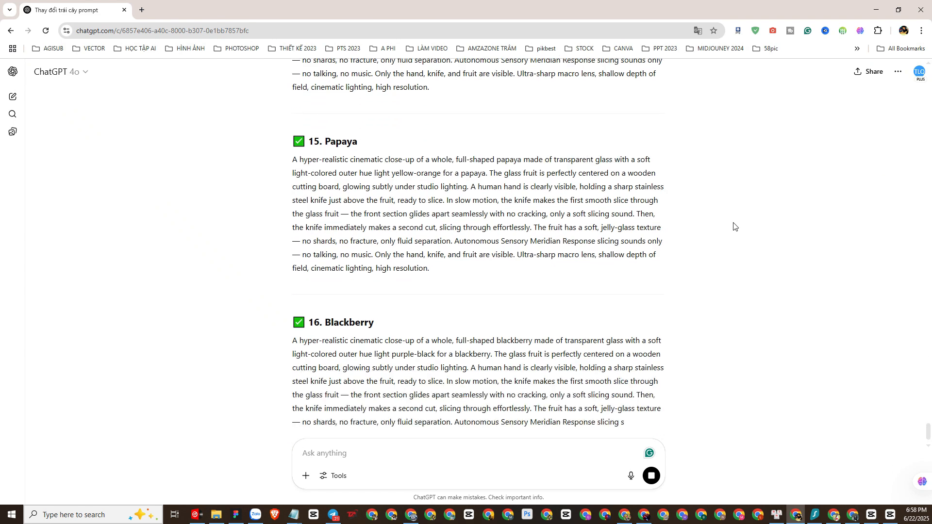
{"action": "scroll", "scroll_direction": "down", "scroll_amount": 3}
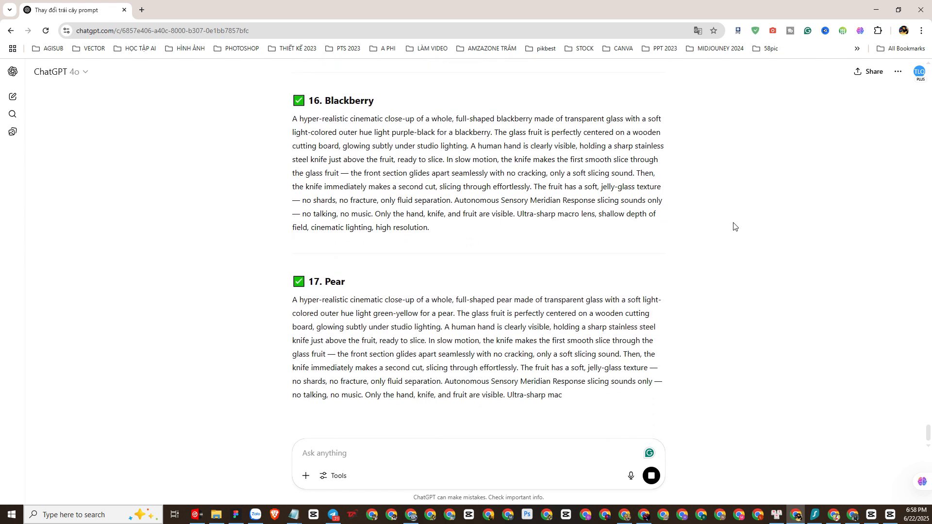
{"action": "scroll", "scroll_direction": "down", "scroll_amount": 3}
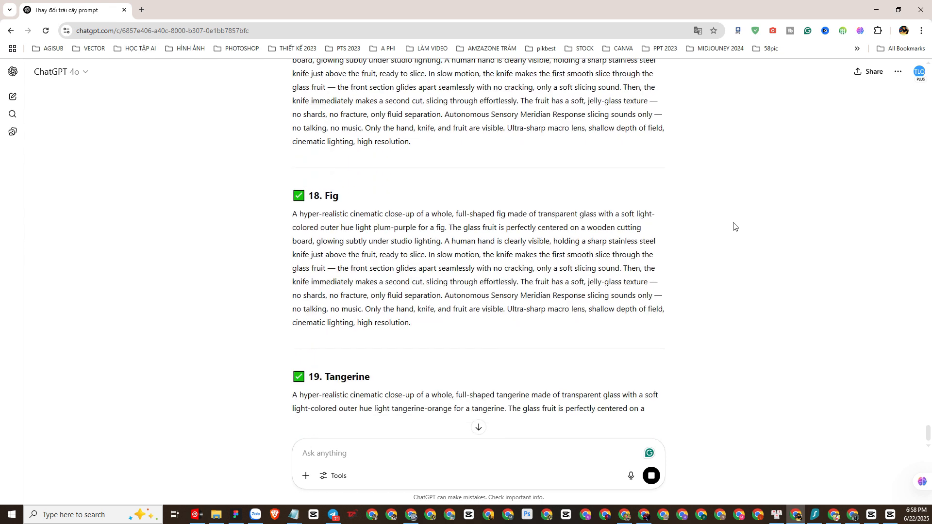
{"action": "scroll", "scroll_direction": "down", "scroll_amount": 3}
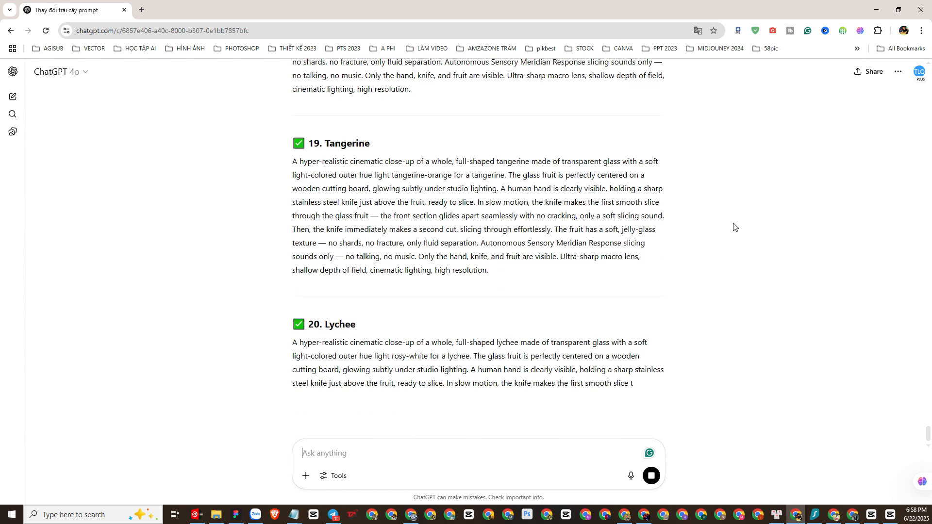
{"action": "scroll", "scroll_direction": "down", "scroll_amount": 3}
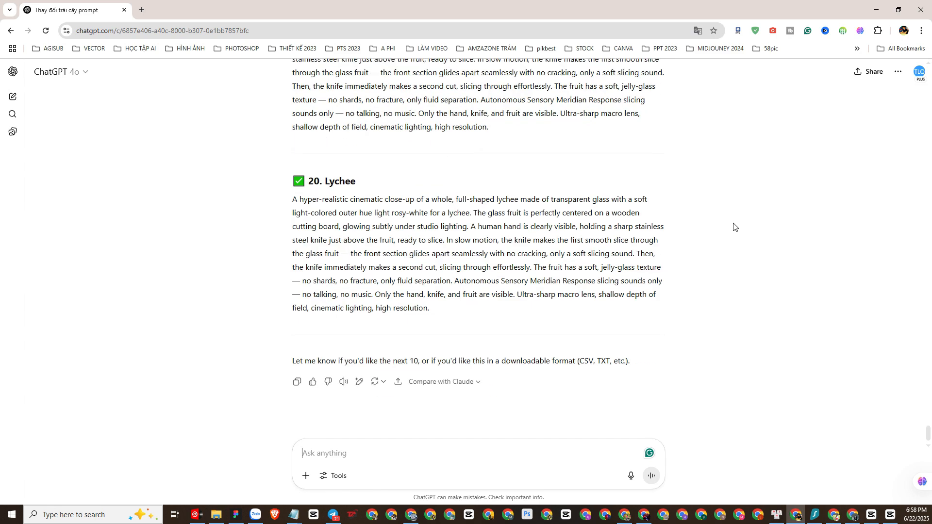
Return to Canva and play the generated glass orange slicing clip, replaying it once
{"action": "left_click", "coordinate": [191, 9]}
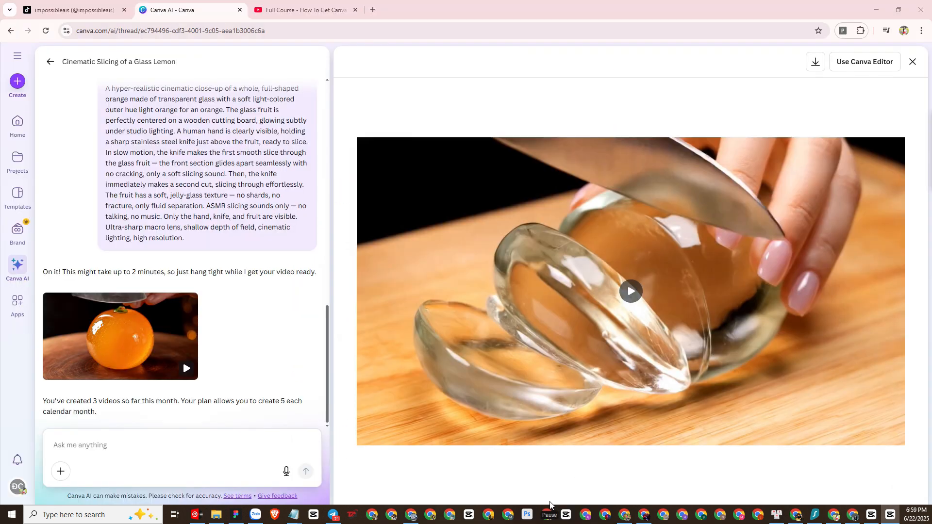
{"action": "mouse_move", "coordinate": [120, 336]}
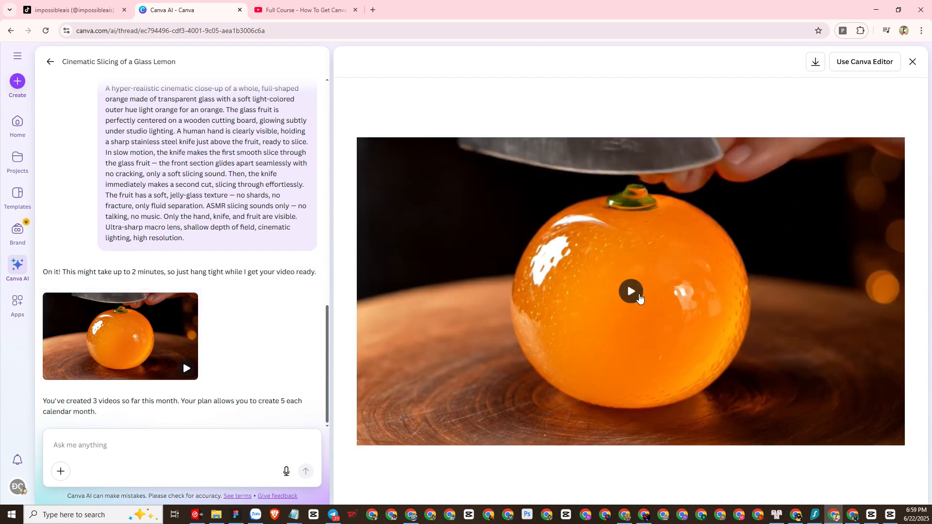
{"action": "left_click", "coordinate": [630, 292]}
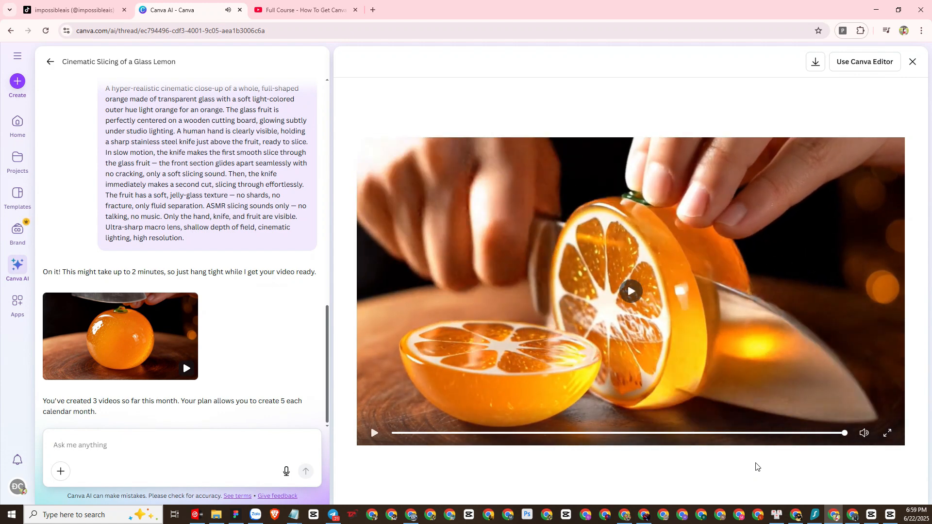
{"action": "left_click", "coordinate": [373, 432]}
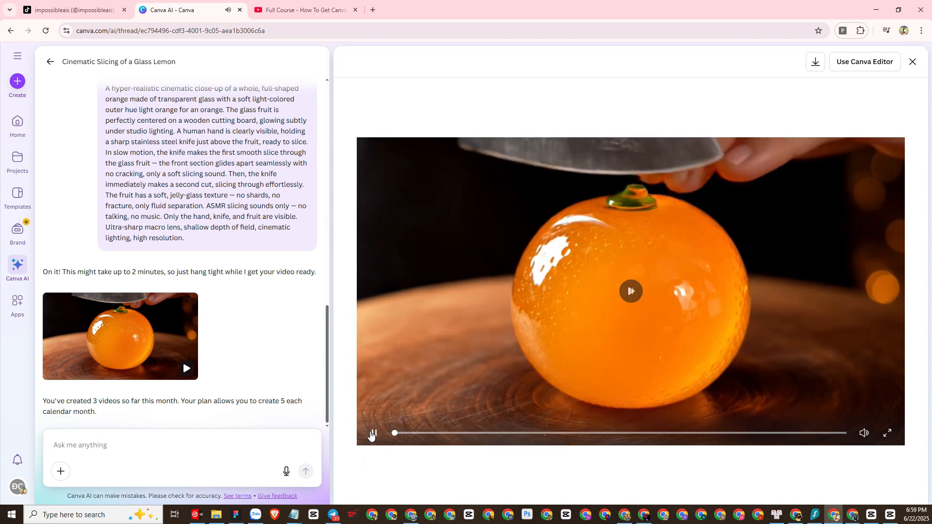
{"action": "left_click", "coordinate": [630, 291]}
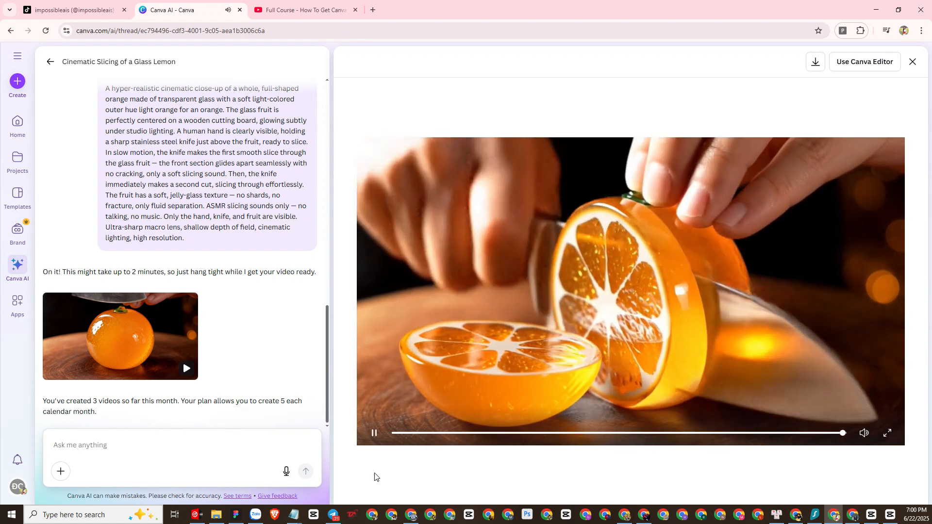
{"action": "left_click", "coordinate": [373, 432]}
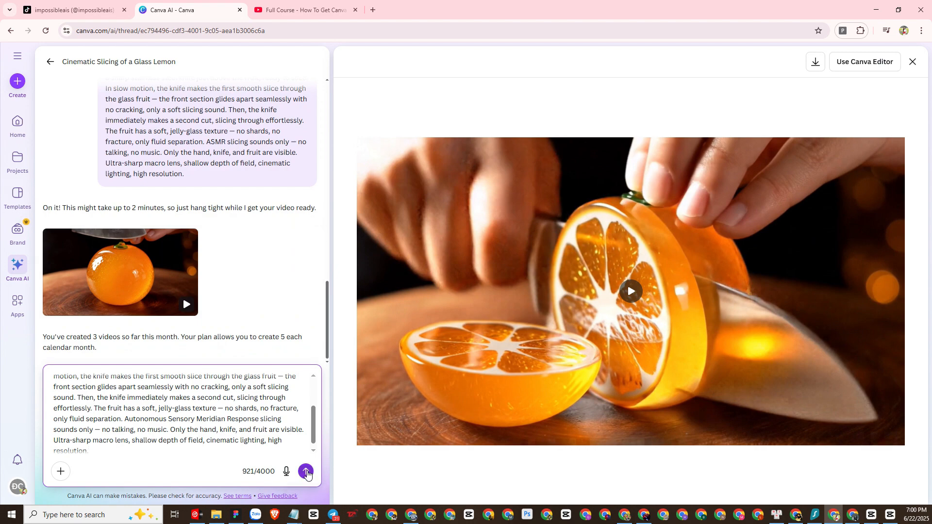
Send the glass strawberry prompt and scroll down to its generated clip
{"action": "left_click", "coordinate": [305, 471]}
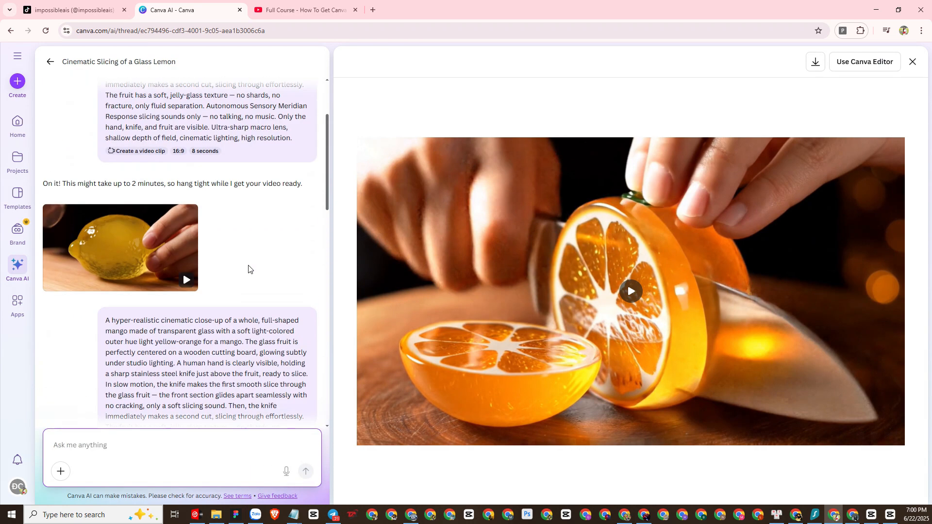
{"action": "scroll", "scroll_direction": "down", "scroll_amount": 3}
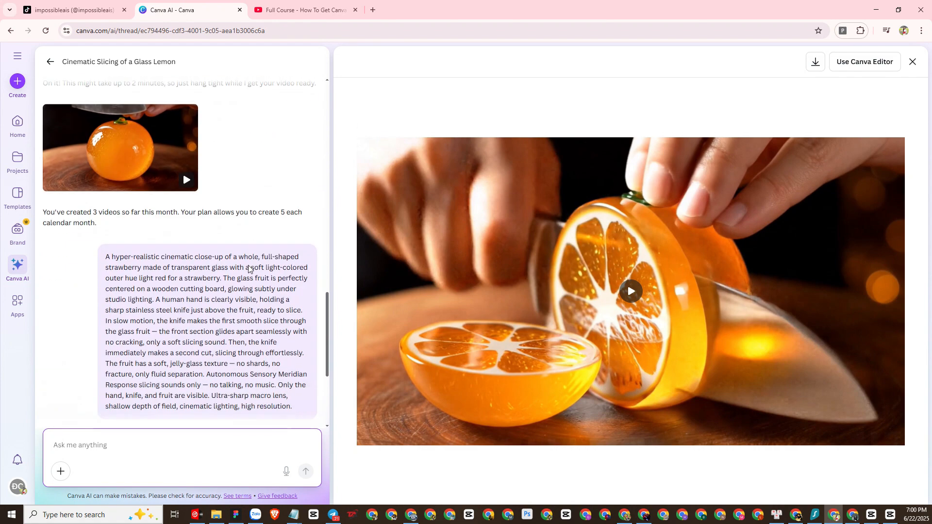
{"action": "scroll", "scroll_direction": "down", "scroll_amount": 3}
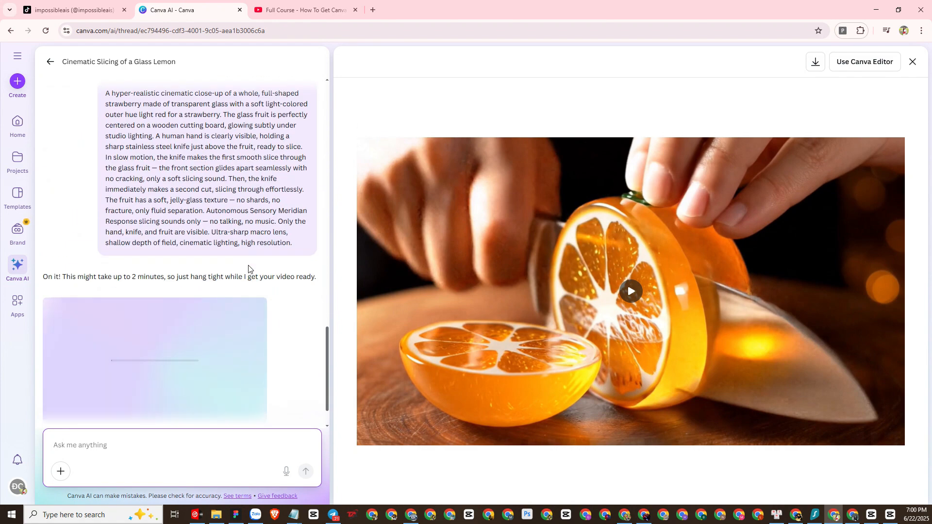
{"action": "mouse_move", "coordinate": [548, 418]}
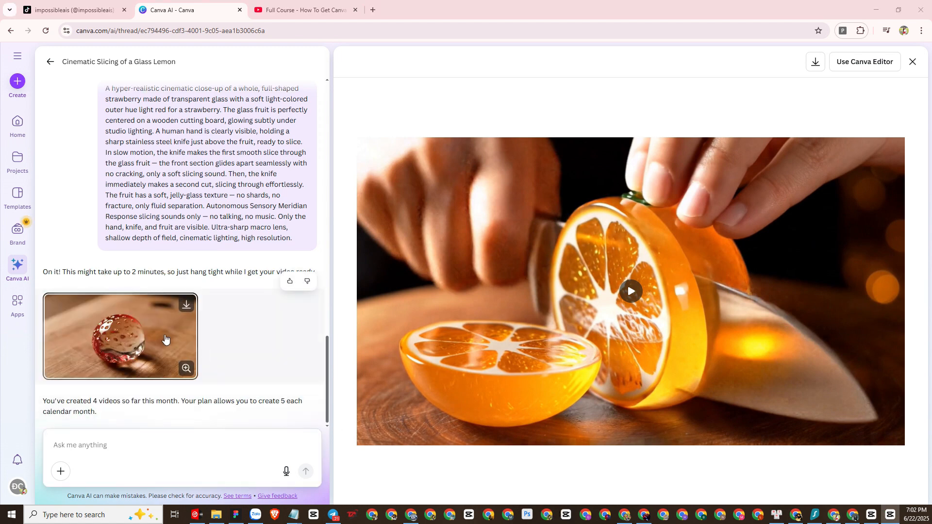
Open the glass strawberry clip large, play it, then stop playback
{"action": "left_click", "coordinate": [120, 336]}
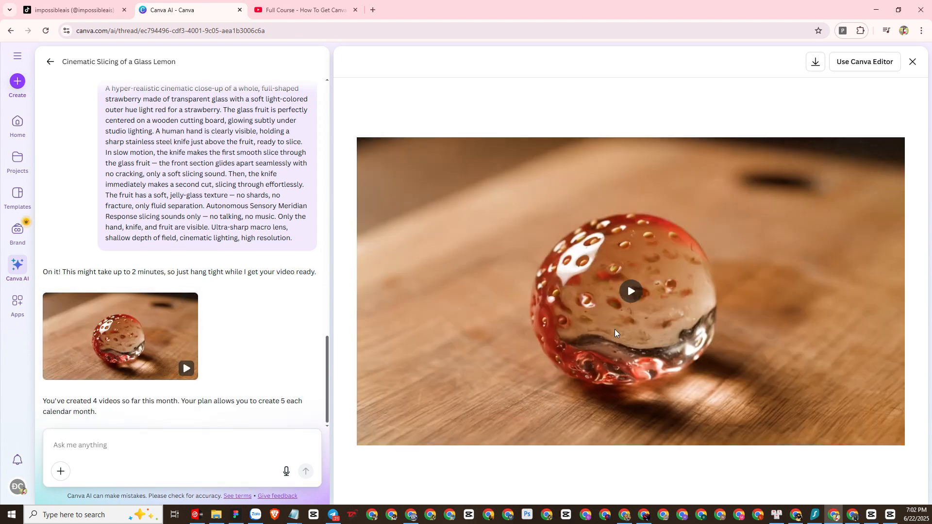
{"action": "left_click", "coordinate": [631, 292]}
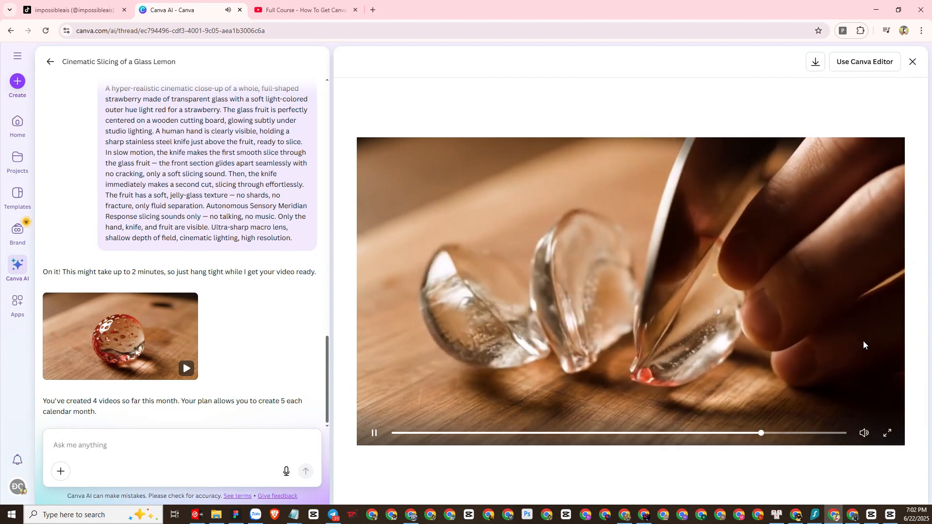
{"action": "left_click", "coordinate": [374, 432]}
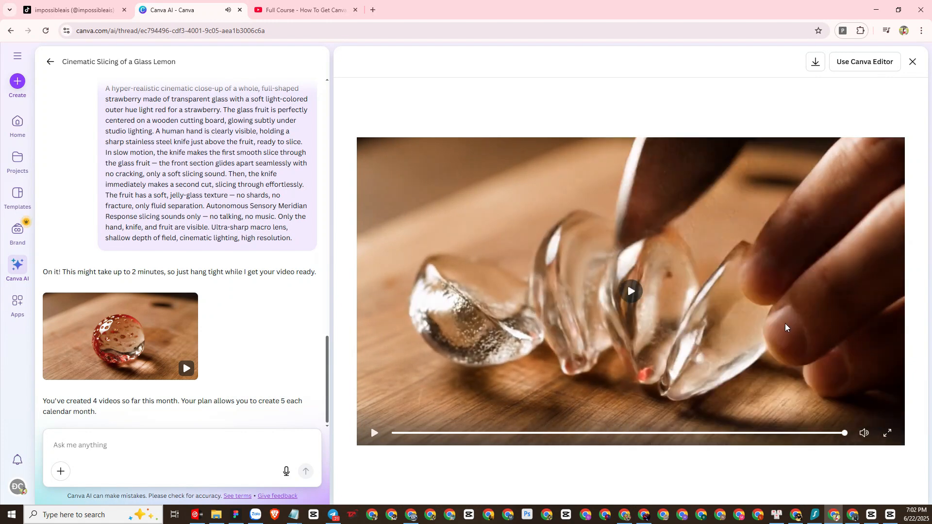
{"action": "mouse_move", "coordinate": [747, 427]}
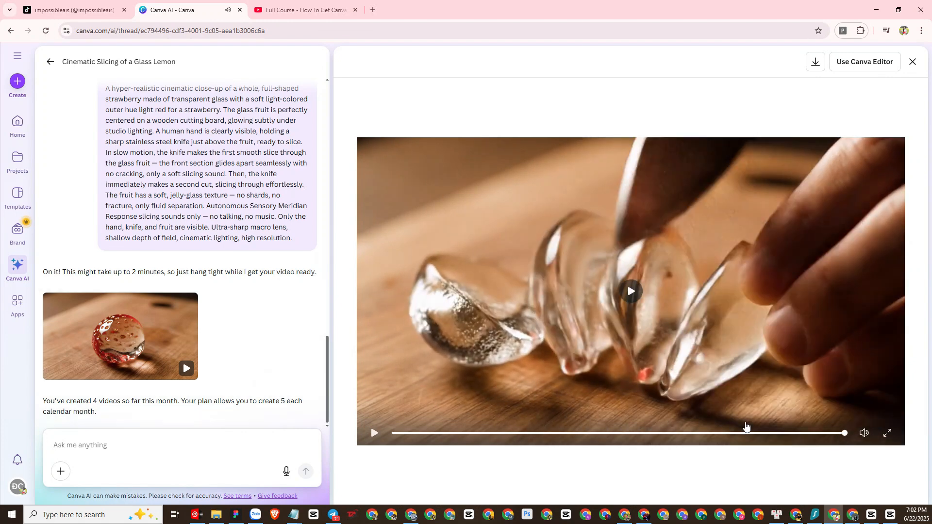
Copy ChatGPT's Pomegranate prompt into the Canva AI message box
{"action": "left_click", "coordinate": [794, 515]}
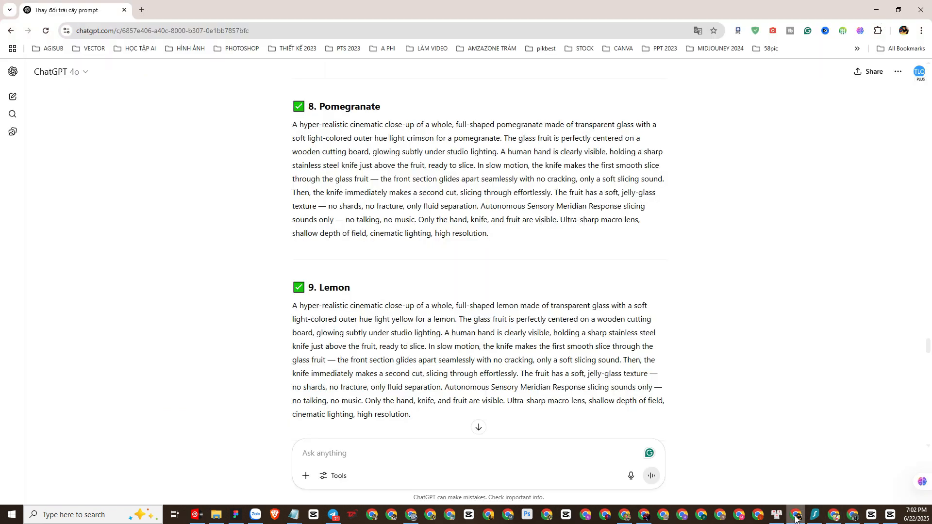
{"action": "mouse_move", "coordinate": [292, 129]}
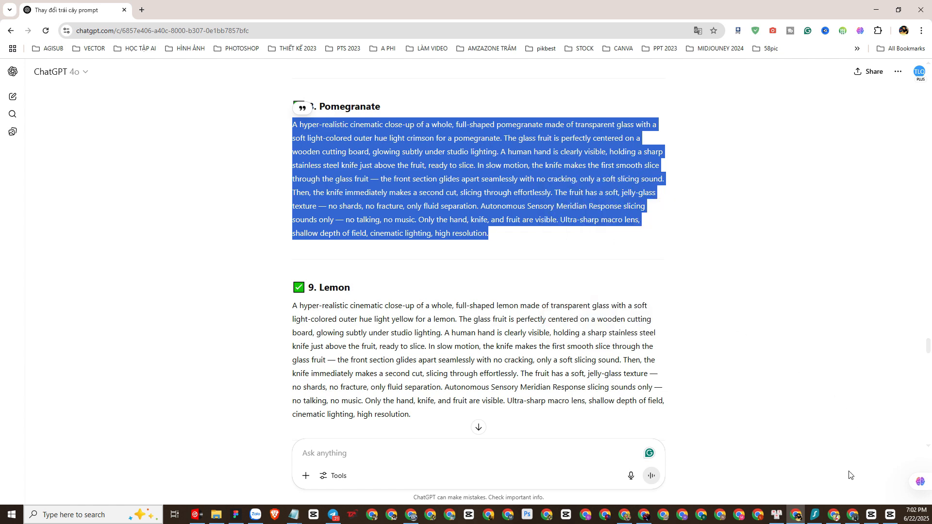
{"action": "left_click", "coordinate": [191, 11]}
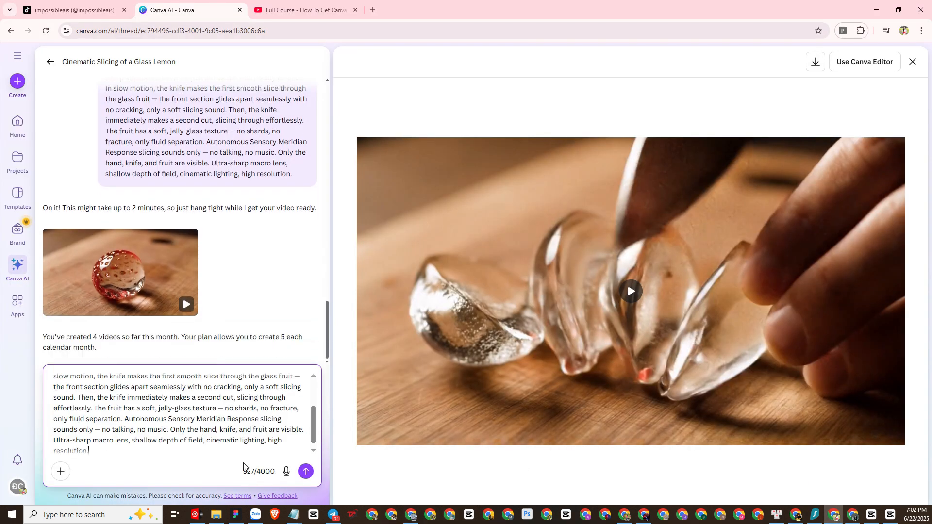
{"action": "left_click", "coordinate": [306, 471]}
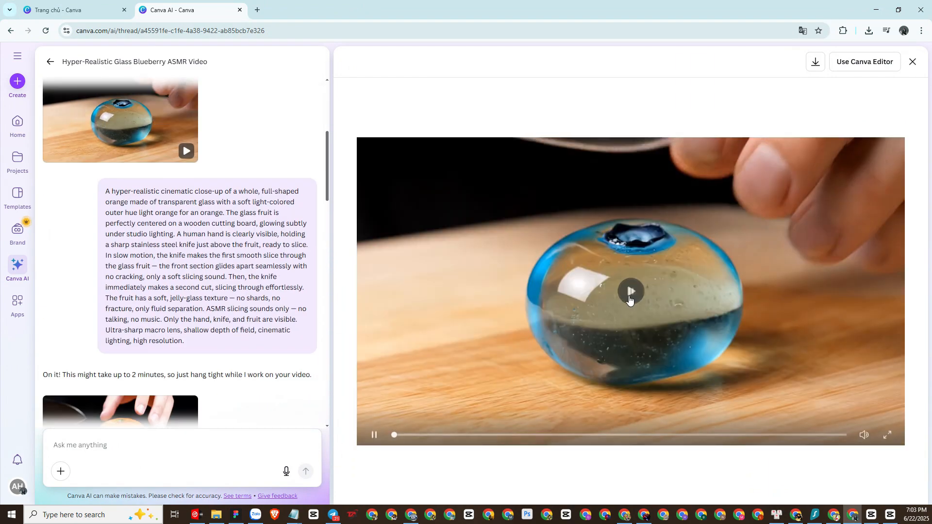
Play the glass blueberry and glass orange clips in the blueberry thread
{"action": "left_click", "coordinate": [630, 291]}
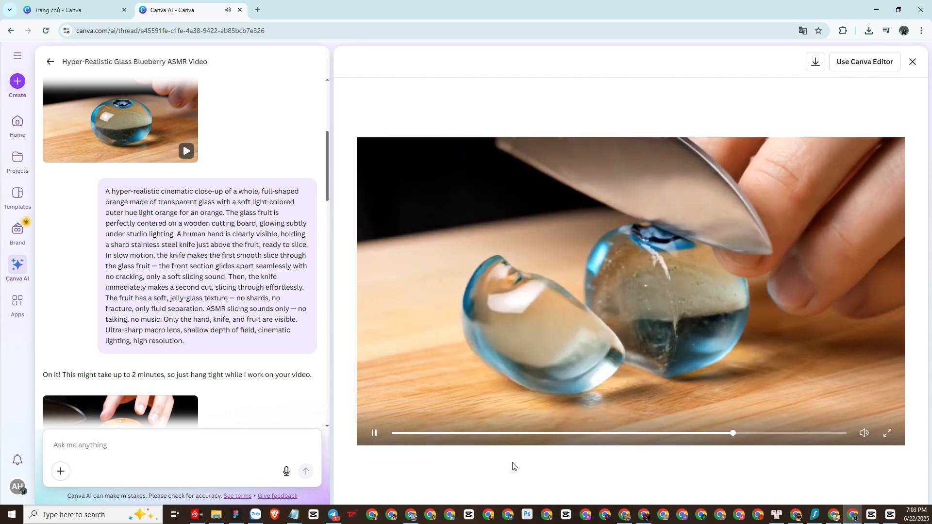
{"action": "left_click", "coordinate": [374, 433]}
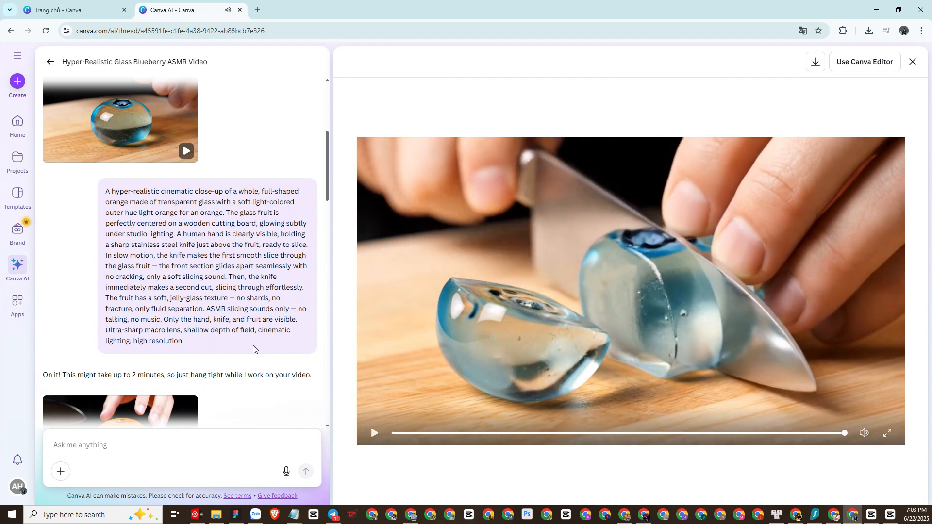
{"action": "scroll", "scroll_direction": "down", "scroll_amount": 3}
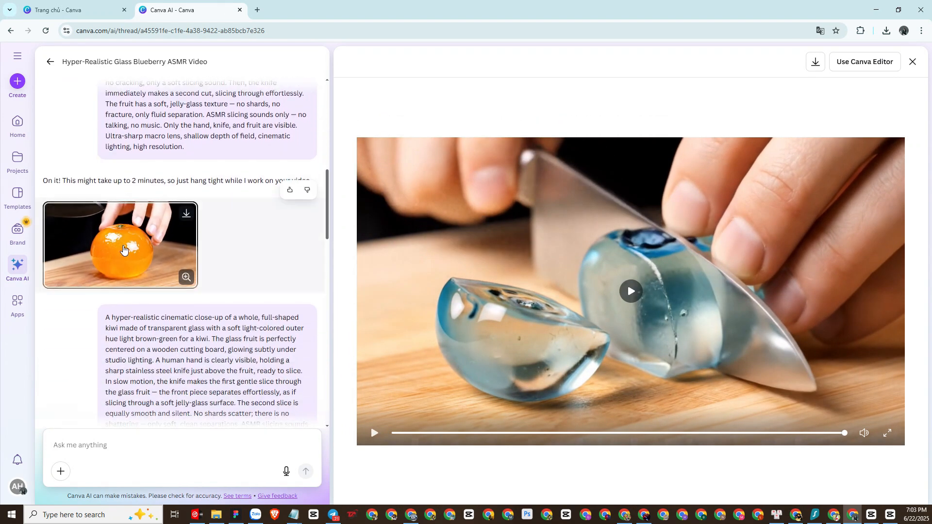
{"action": "left_click", "coordinate": [630, 292]}
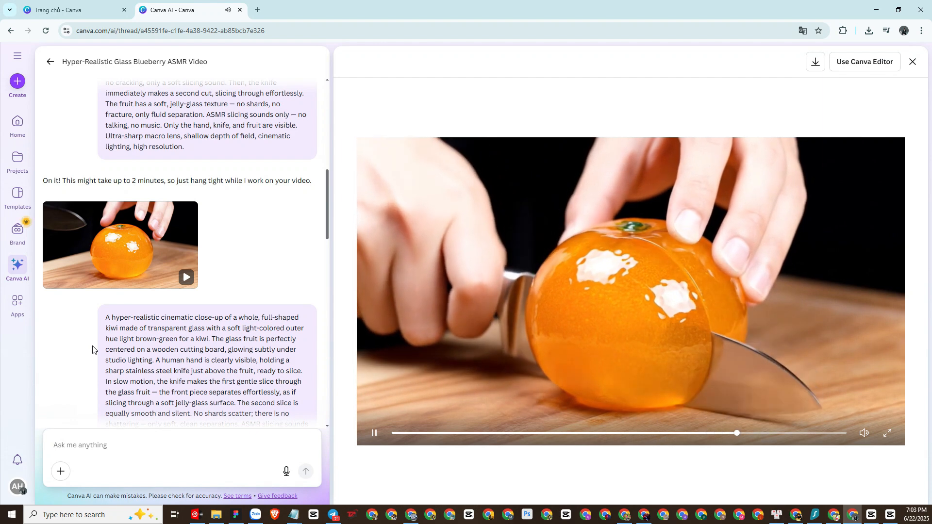
{"action": "left_click", "coordinate": [374, 433]}
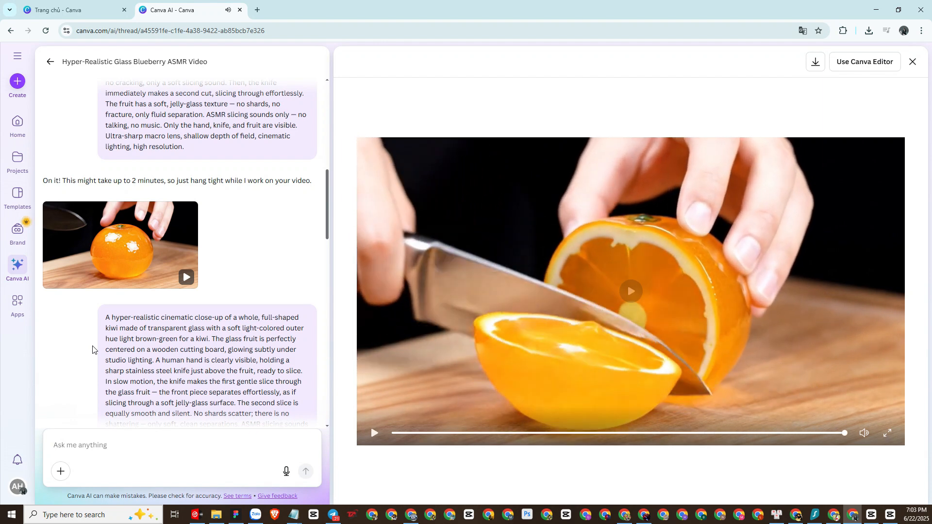
Play the glass kiwi, green apple and second orange clips
{"action": "scroll", "scroll_direction": "down", "scroll_amount": 3}
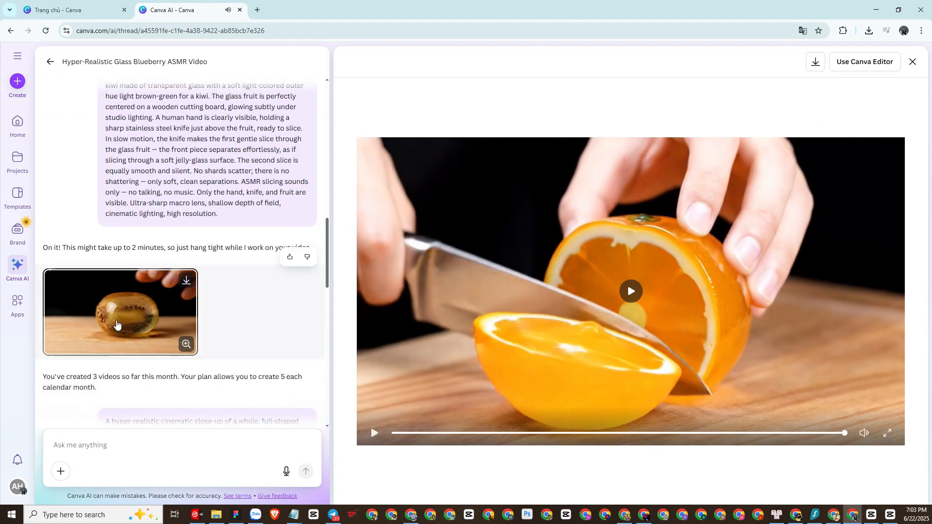
{"action": "left_click", "coordinate": [630, 290]}
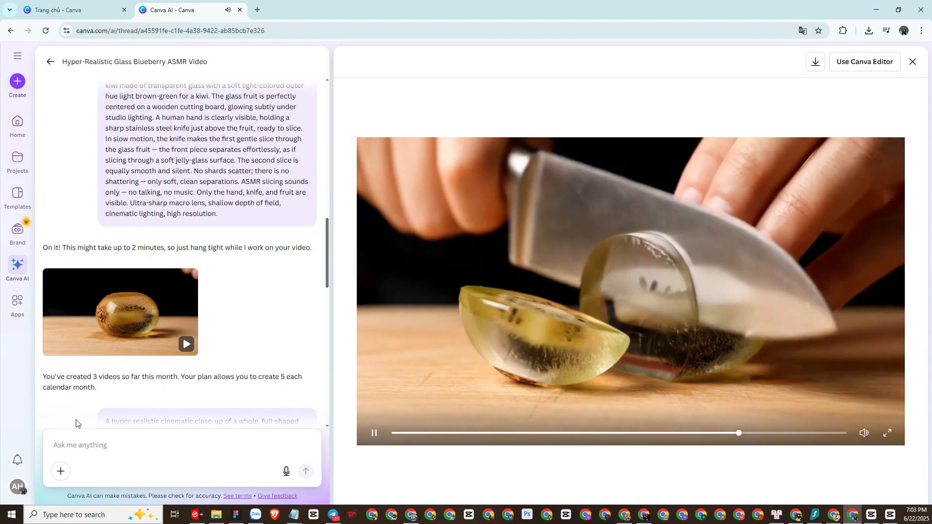
{"action": "left_click", "coordinate": [374, 433]}
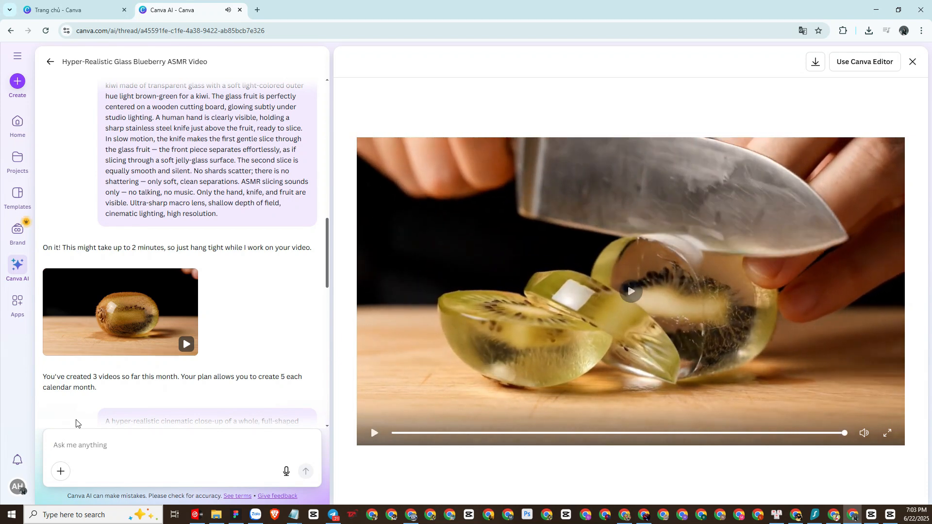
{"action": "scroll", "scroll_direction": "down", "scroll_amount": 3}
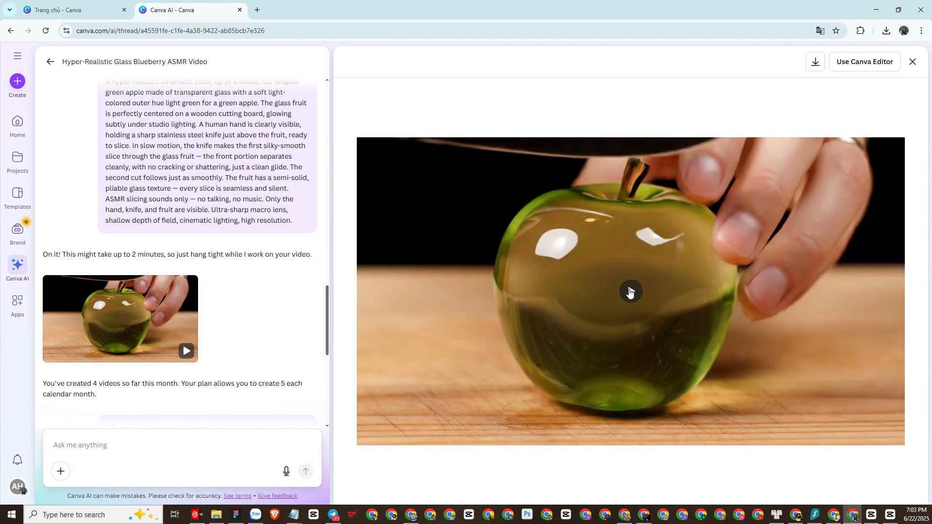
{"action": "left_click", "coordinate": [629, 292]}
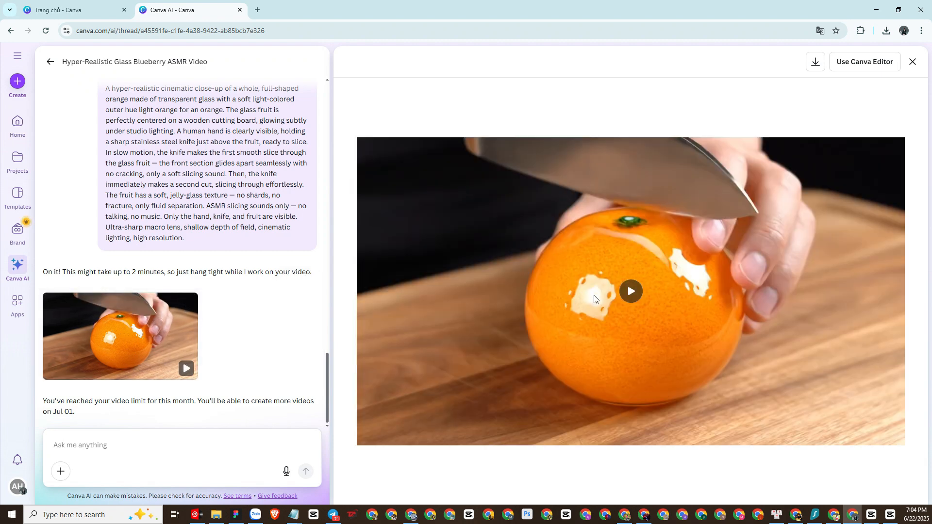
{"action": "left_click", "coordinate": [630, 291]}
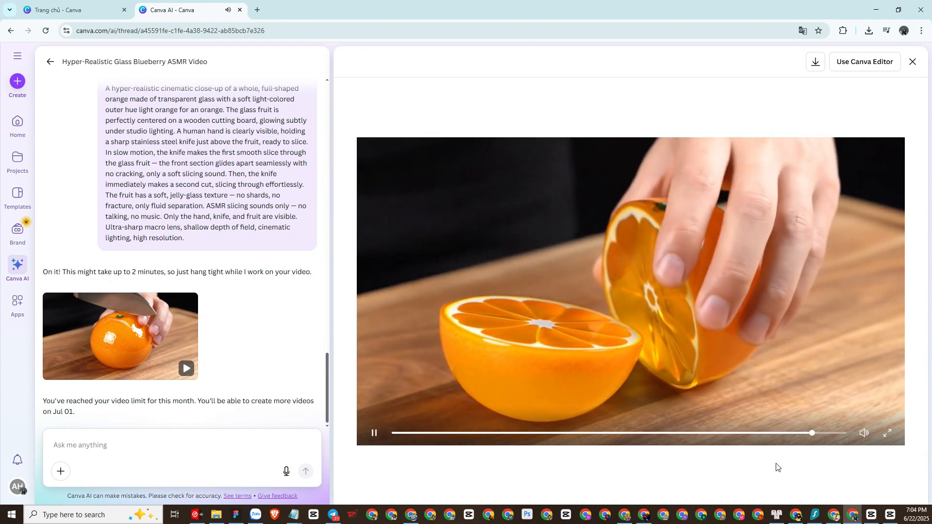
{"action": "left_click", "coordinate": [374, 432]}
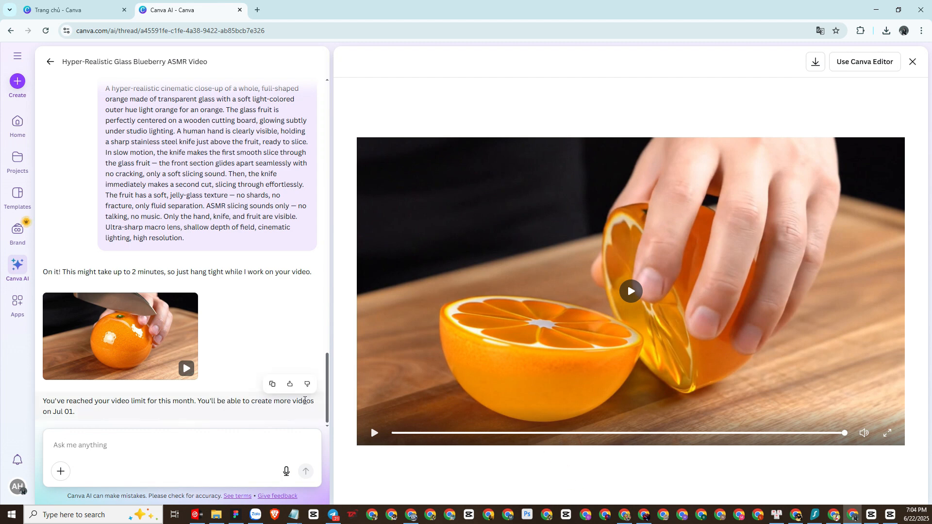
{"action": "mouse_move", "coordinate": [549, 506]}
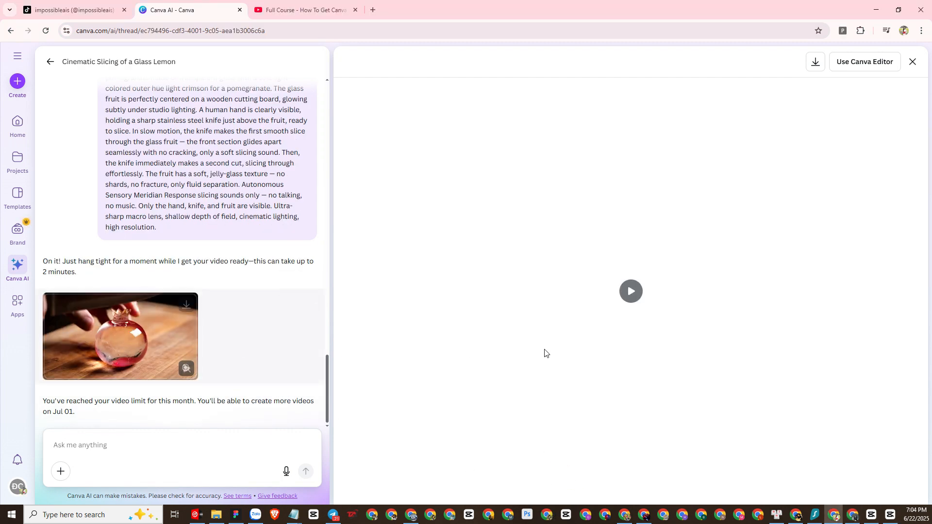
Play the glass pomegranate clip in the lemon thread's preview
{"action": "left_click", "coordinate": [630, 291]}
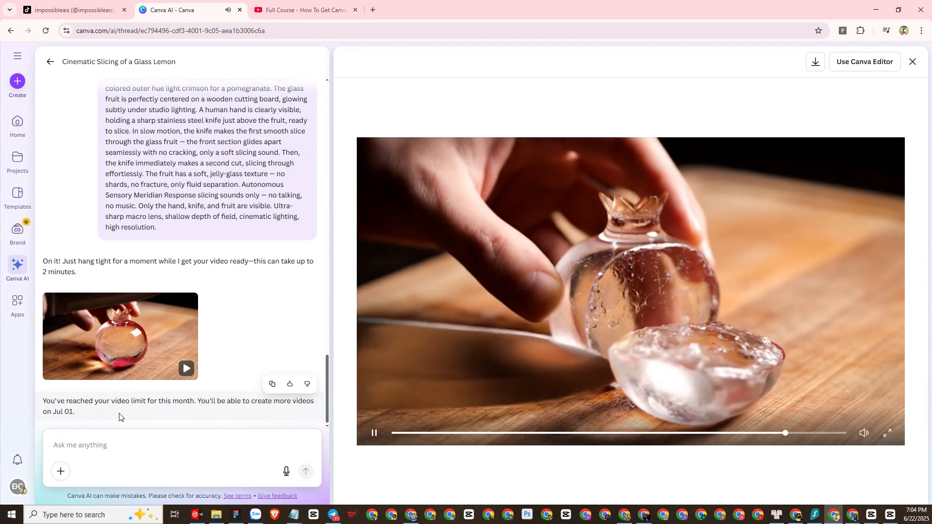
{"action": "left_click", "coordinate": [374, 432]}
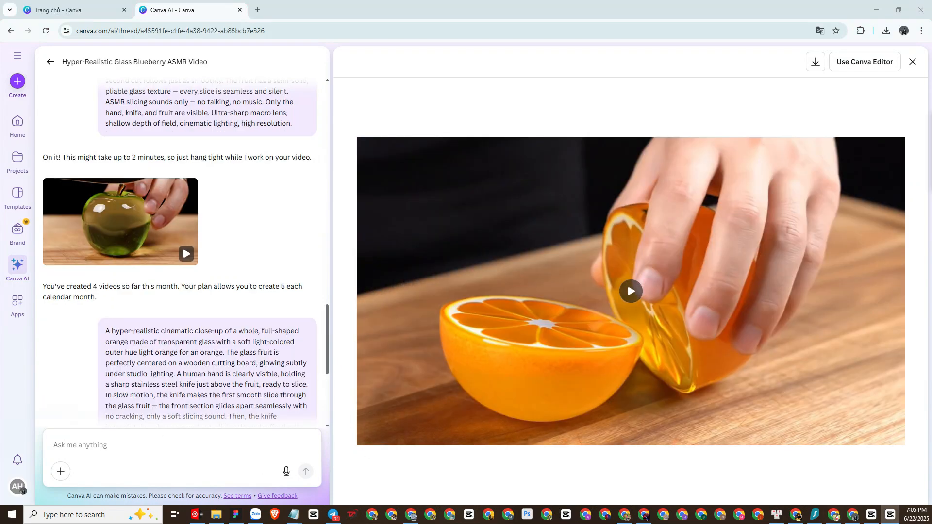
{"action": "scroll", "scroll_direction": "down", "scroll_amount": 3}
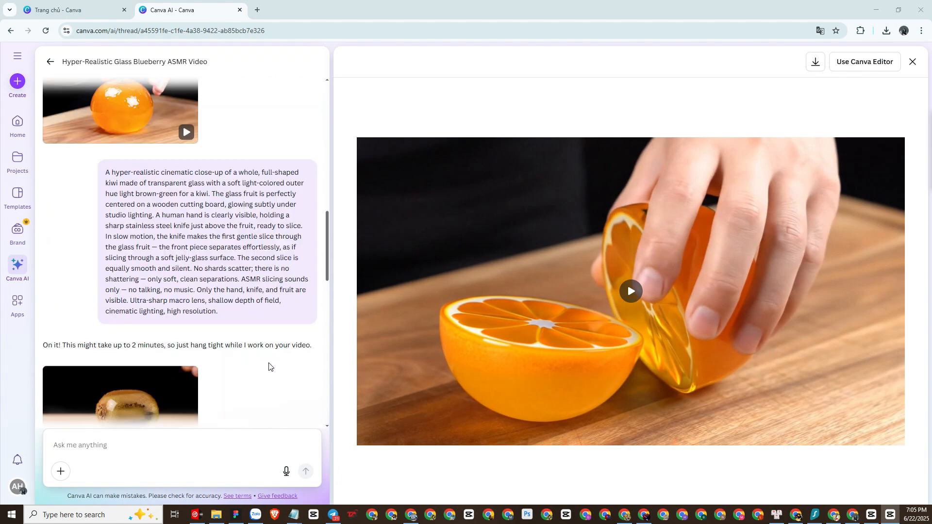
{"action": "scroll", "scroll_direction": "down", "scroll_amount": 3}
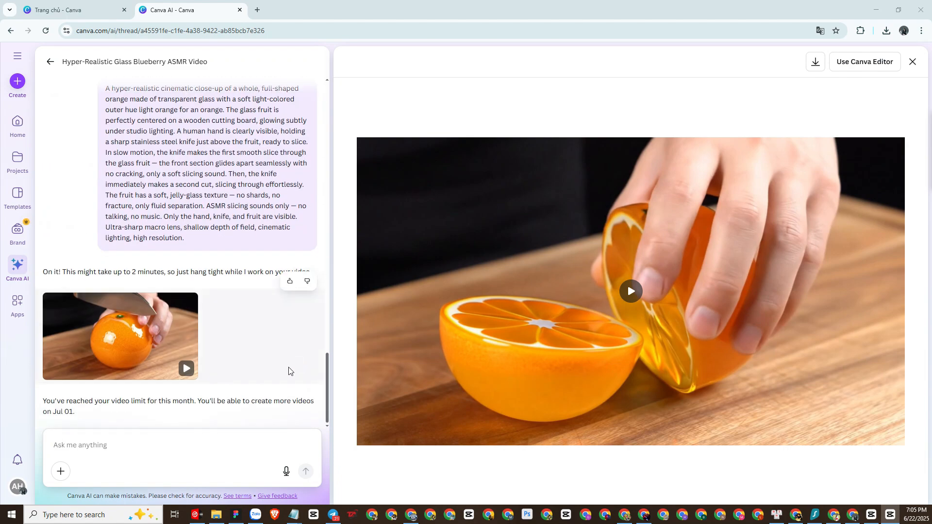
{"action": "left_click", "coordinate": [630, 291]}
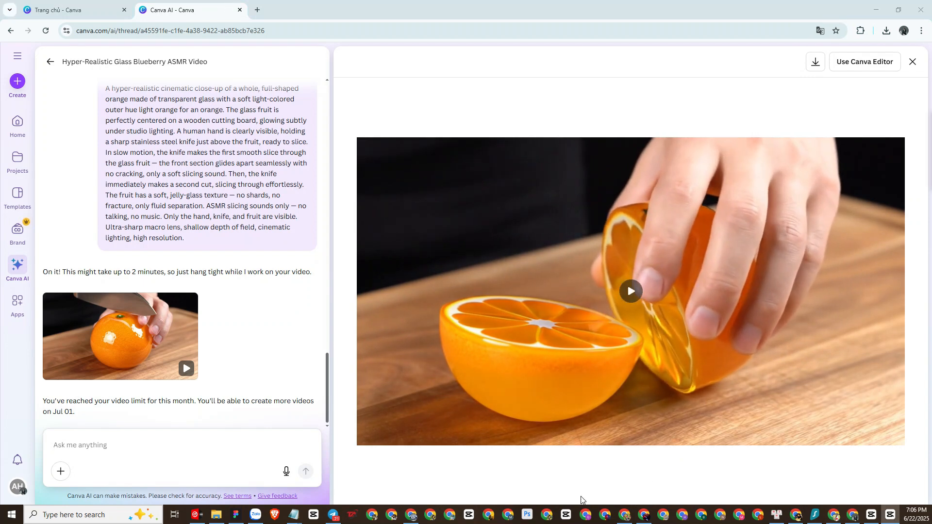
{"action": "mouse_move", "coordinate": [508, 500]}
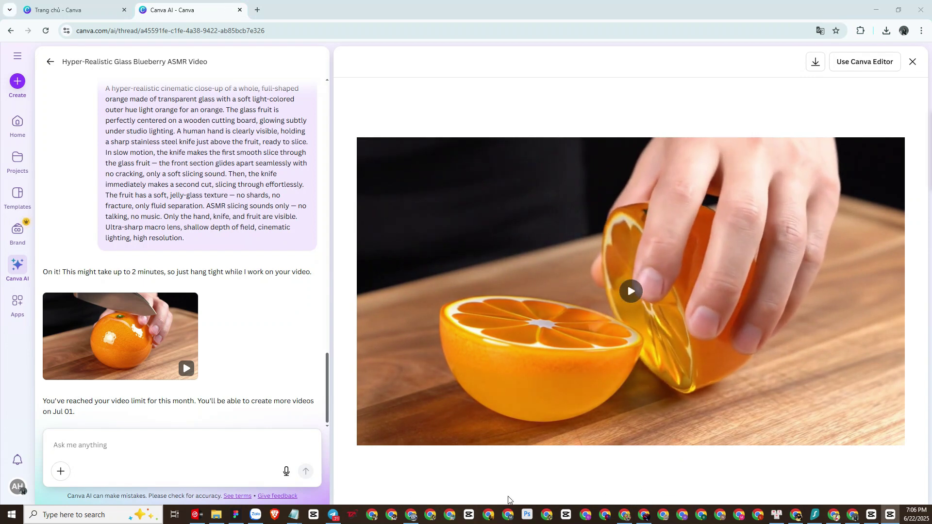
{"action": "scroll", "scroll_direction": "down", "scroll_amount": 3}
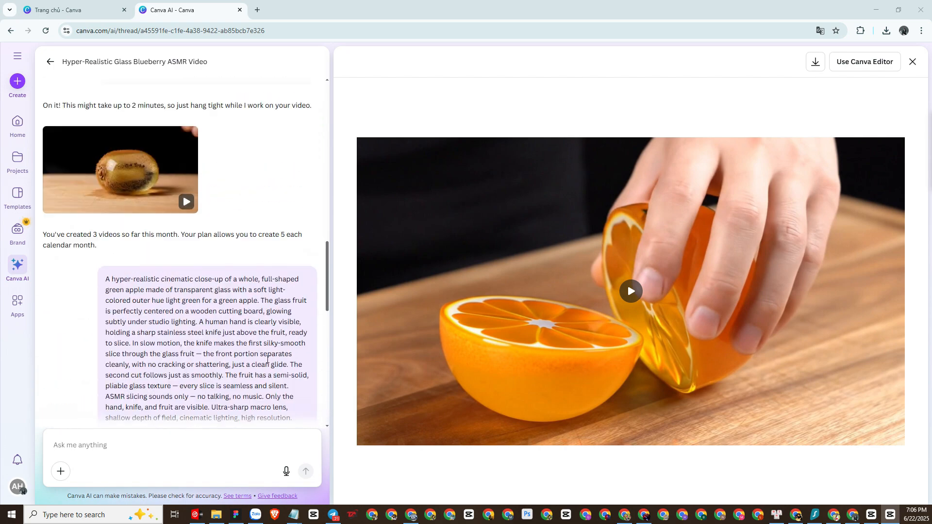
{"action": "scroll", "scroll_direction": "down", "scroll_amount": 3}
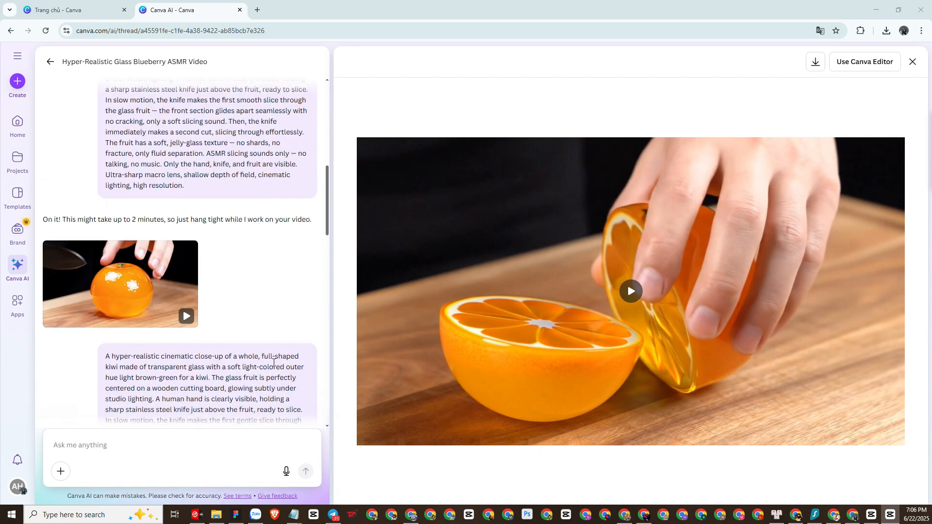